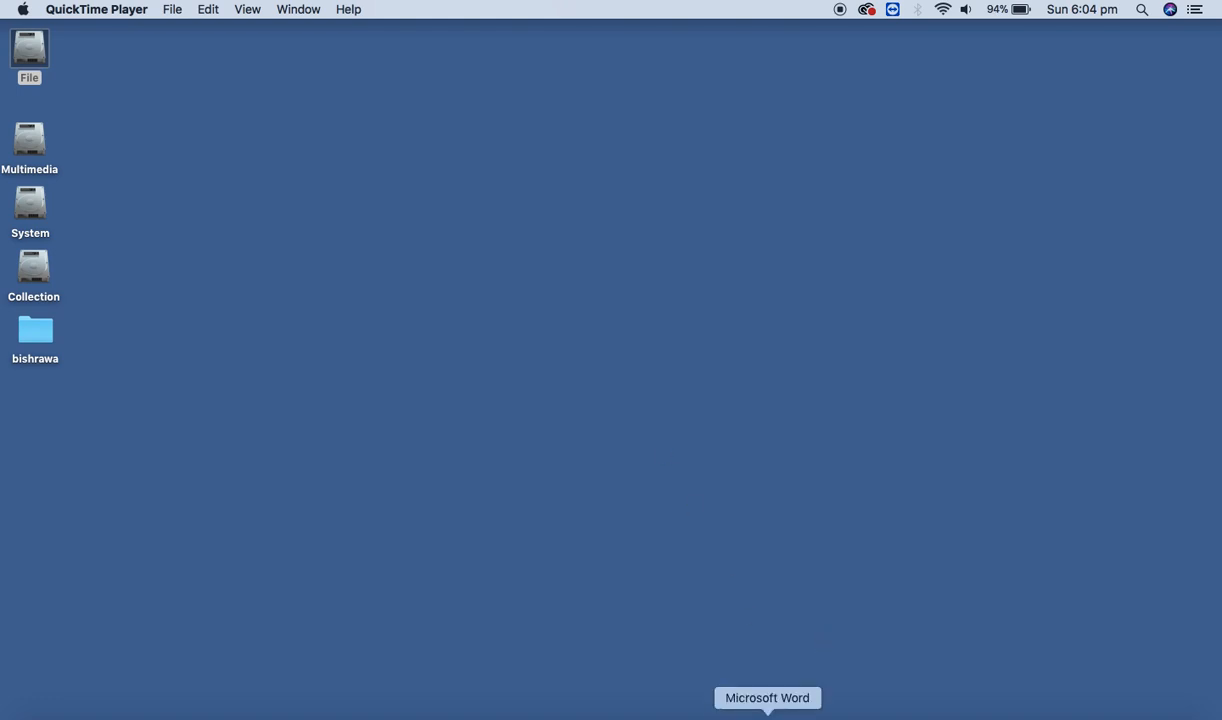
Bring up a blank Word document, place the cursor on the page, and show the Insert tab
left_click(767, 697)
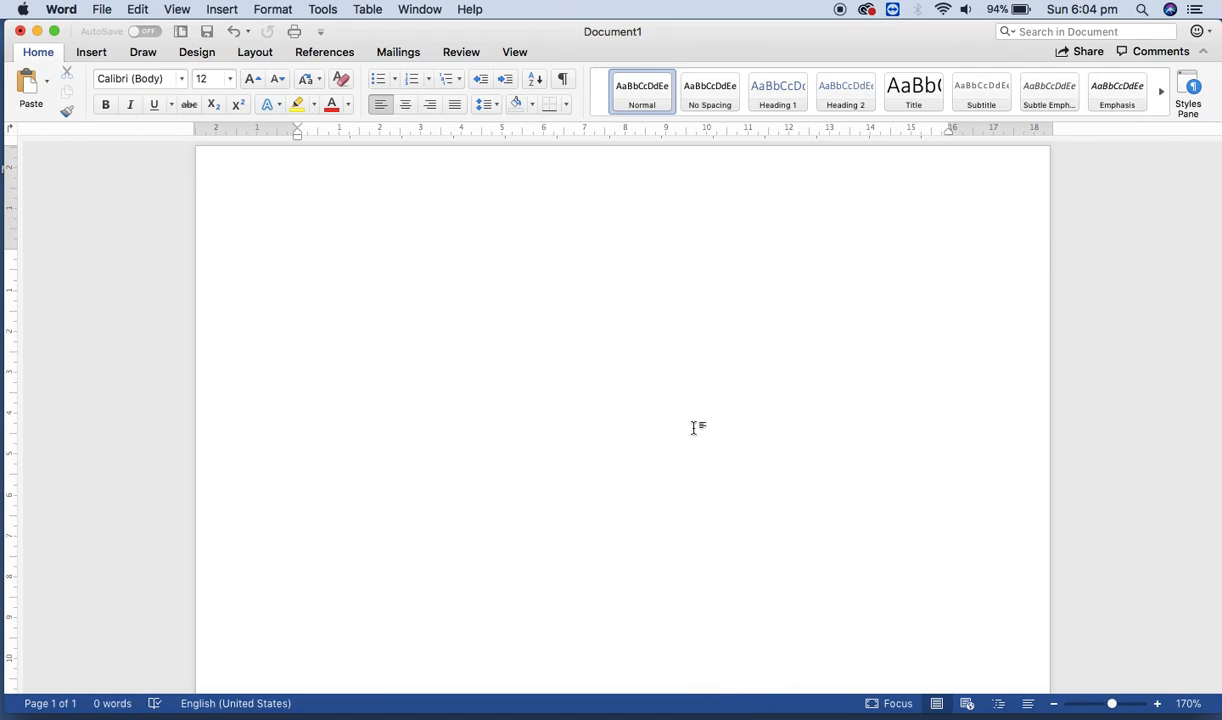
left_click(298, 274)
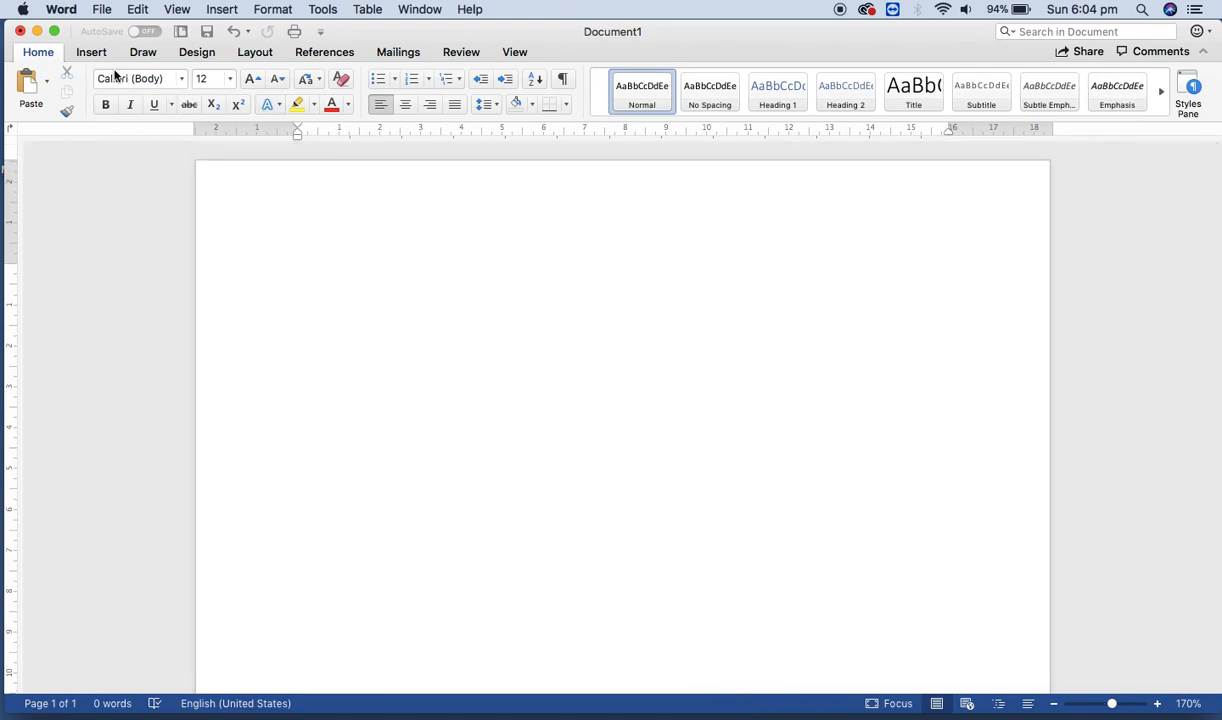
left_click(91, 52)
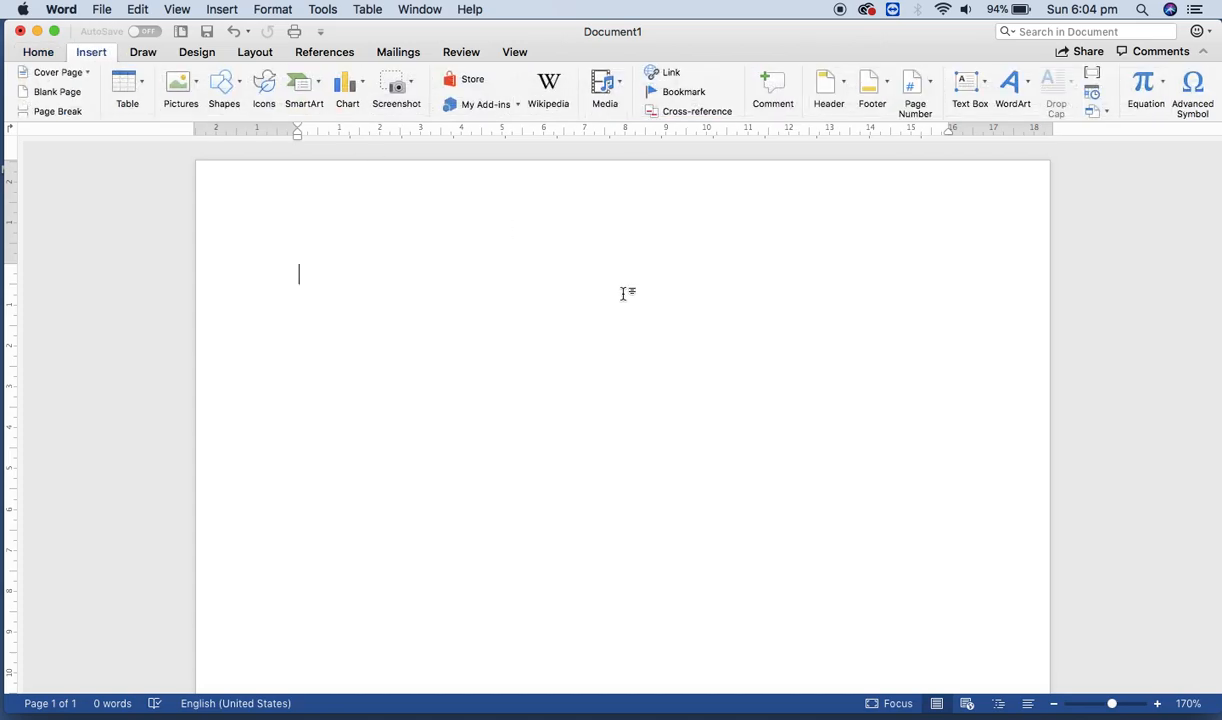
mouse_move(861, 335)
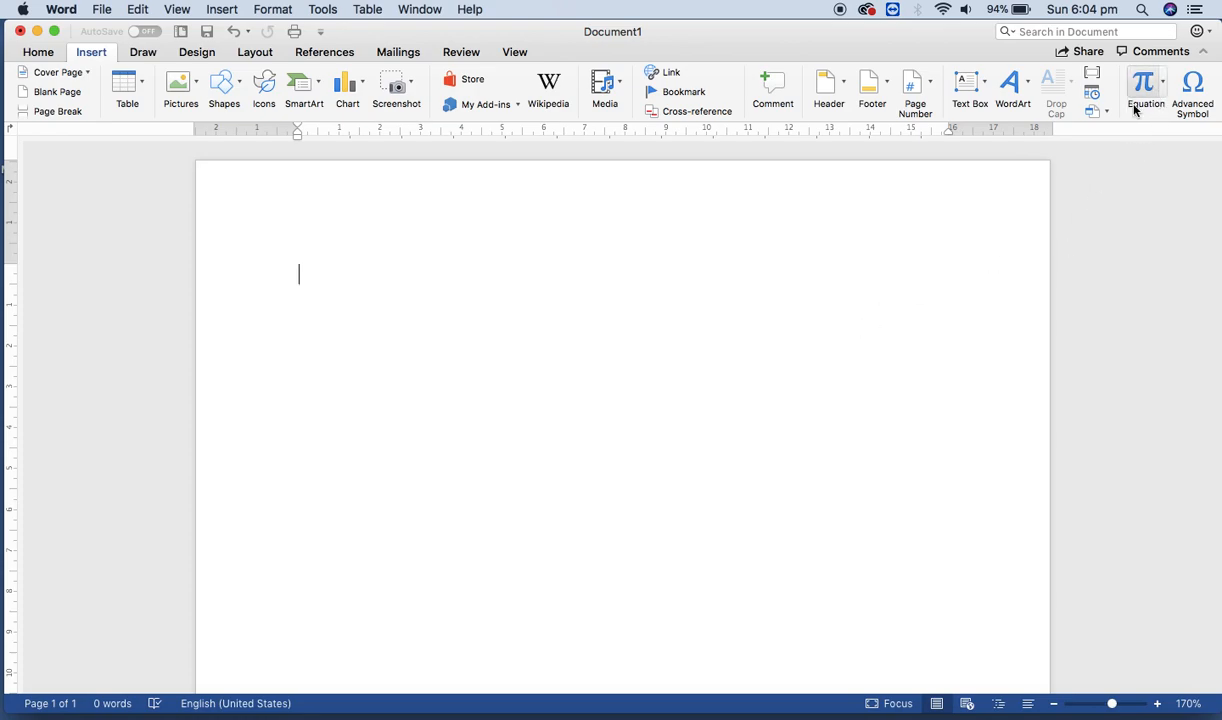
mouse_move(1145, 90)
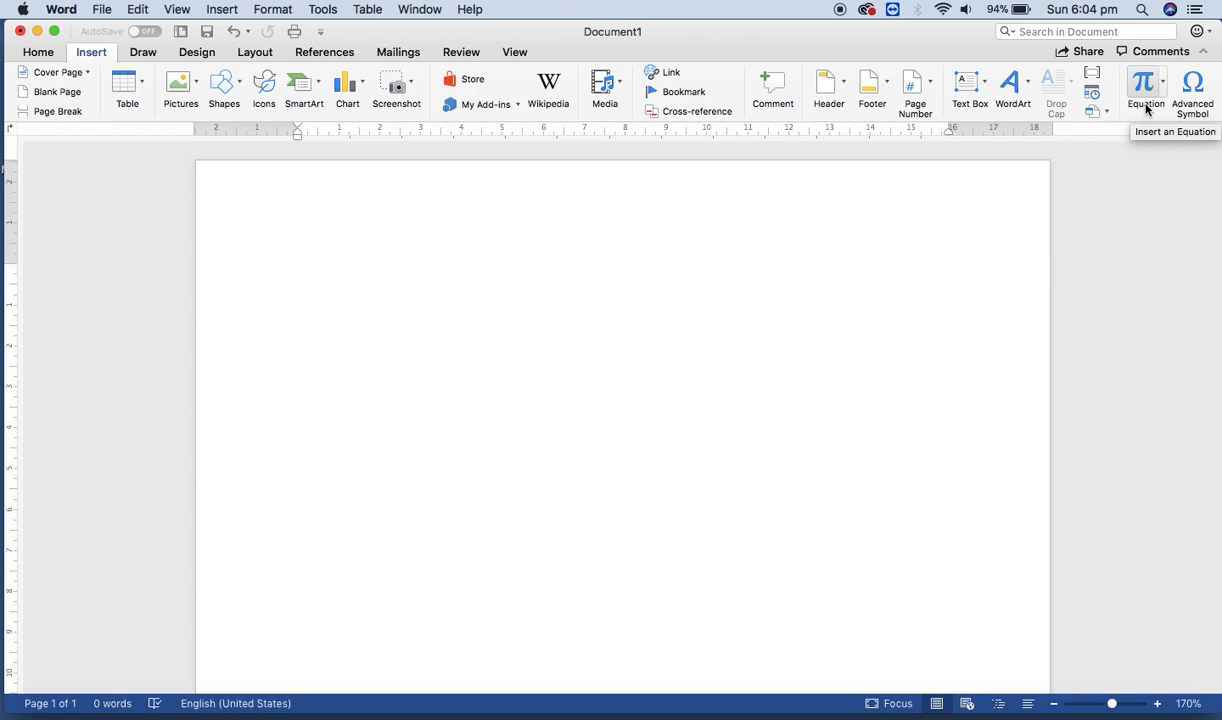
left_click(299, 275)
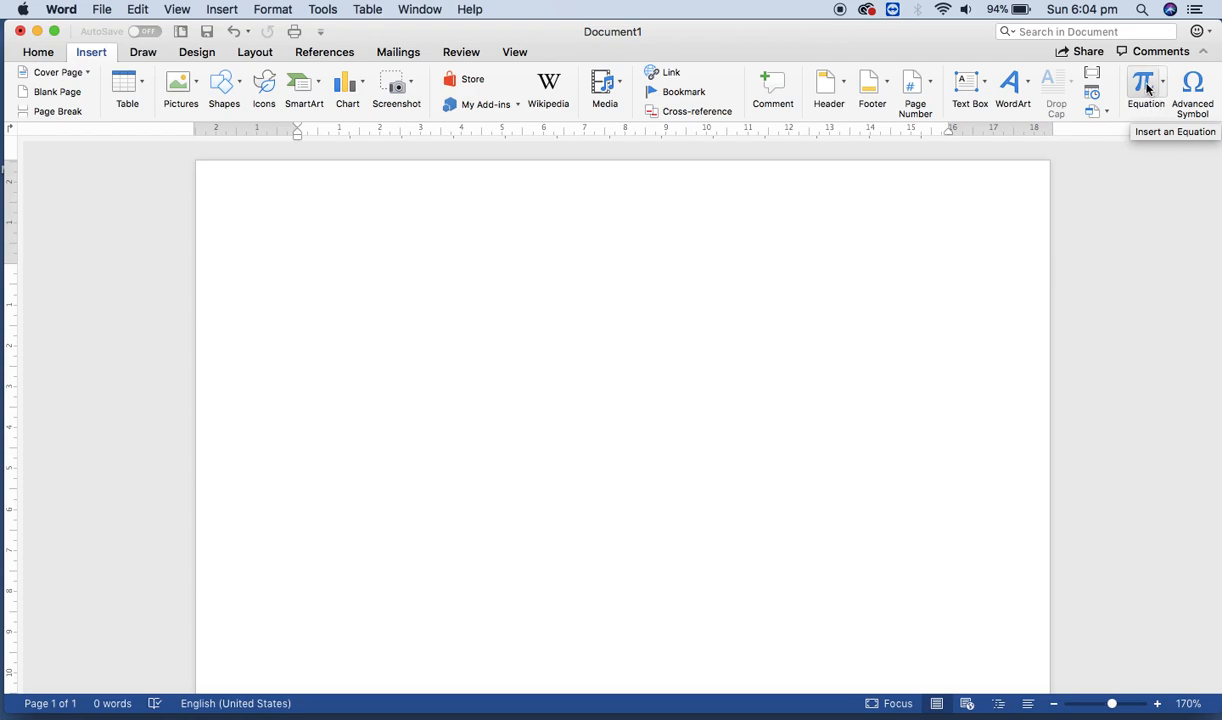
left_click(1145, 90)
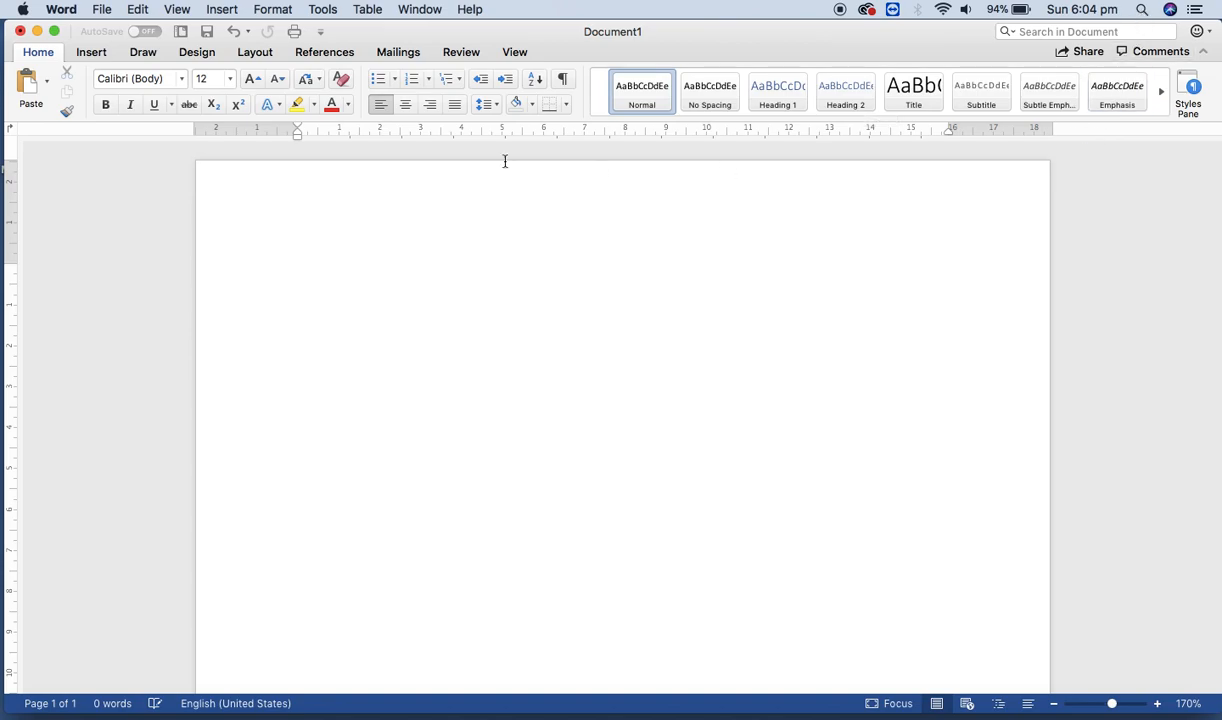
left_click(91, 52)
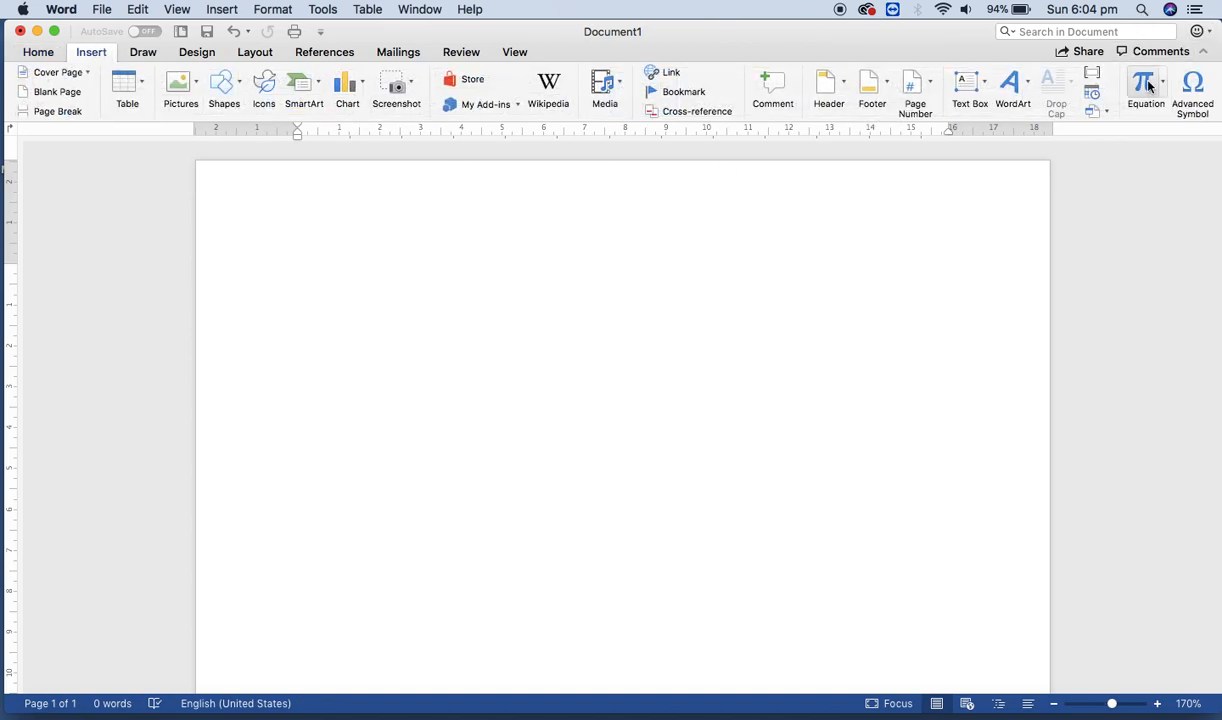
Show the built-in equations gallery from the Equation dropdown arrow
left_click(1162, 82)
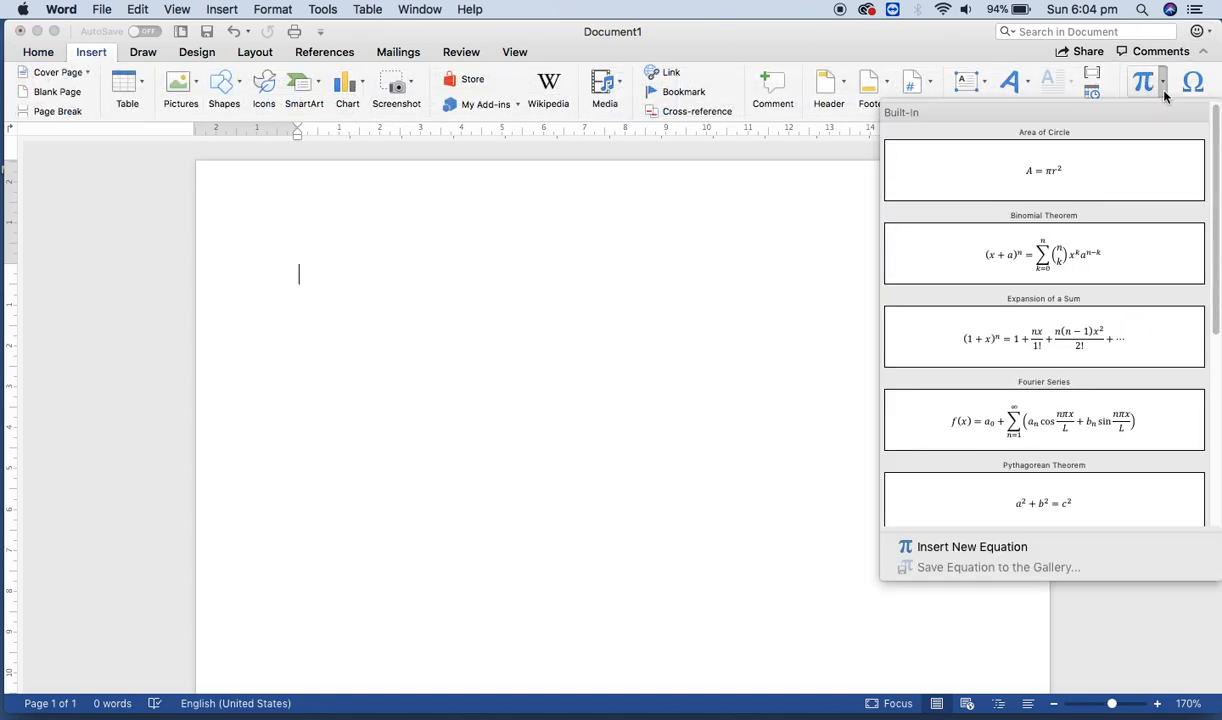
mouse_move(1052, 189)
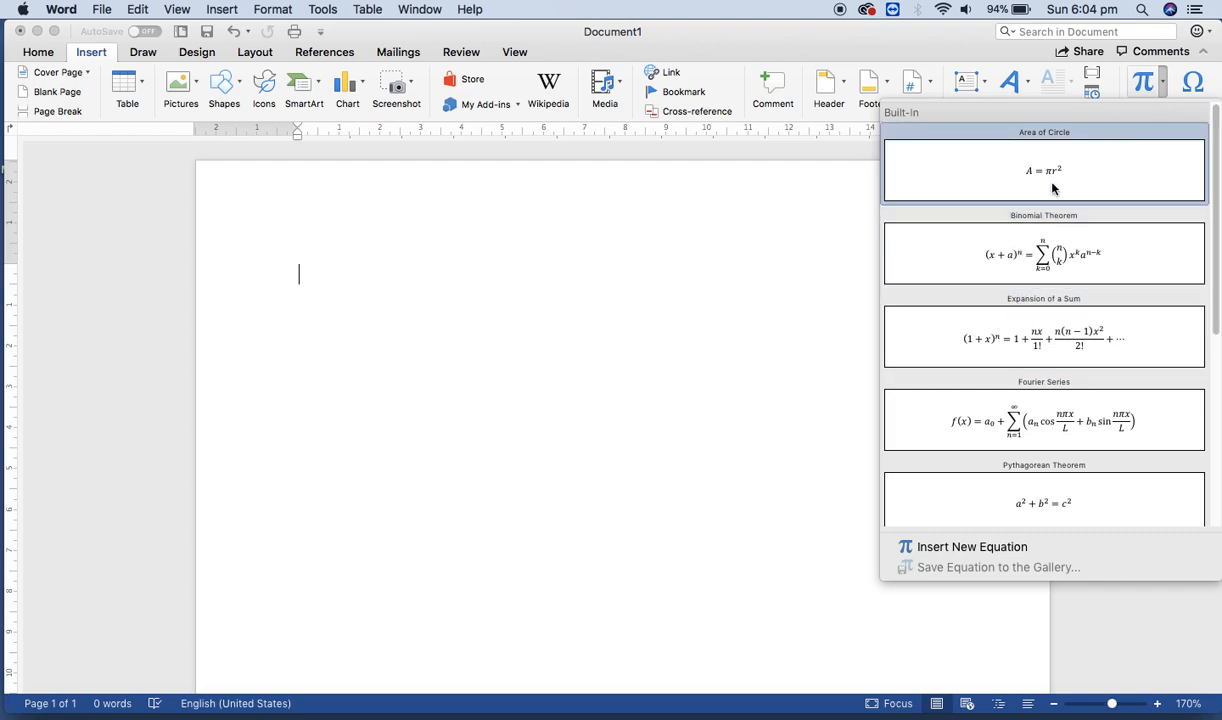
mouse_move(1043, 338)
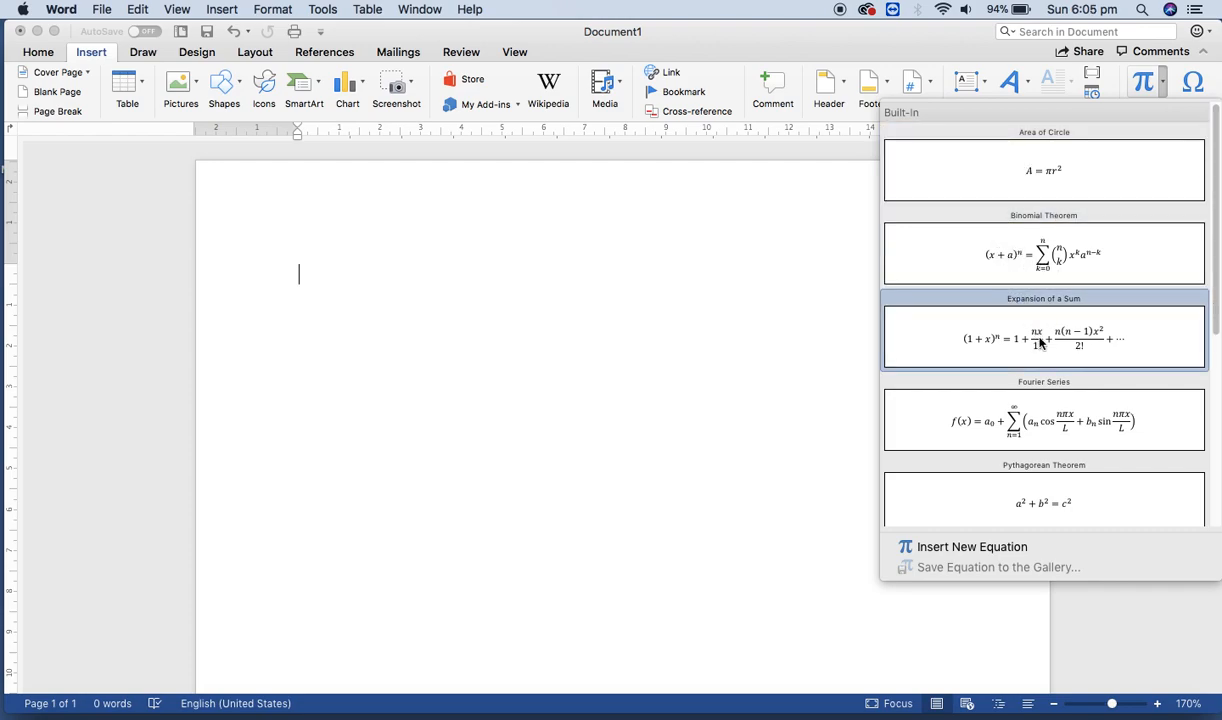
mouse_move(1040, 338)
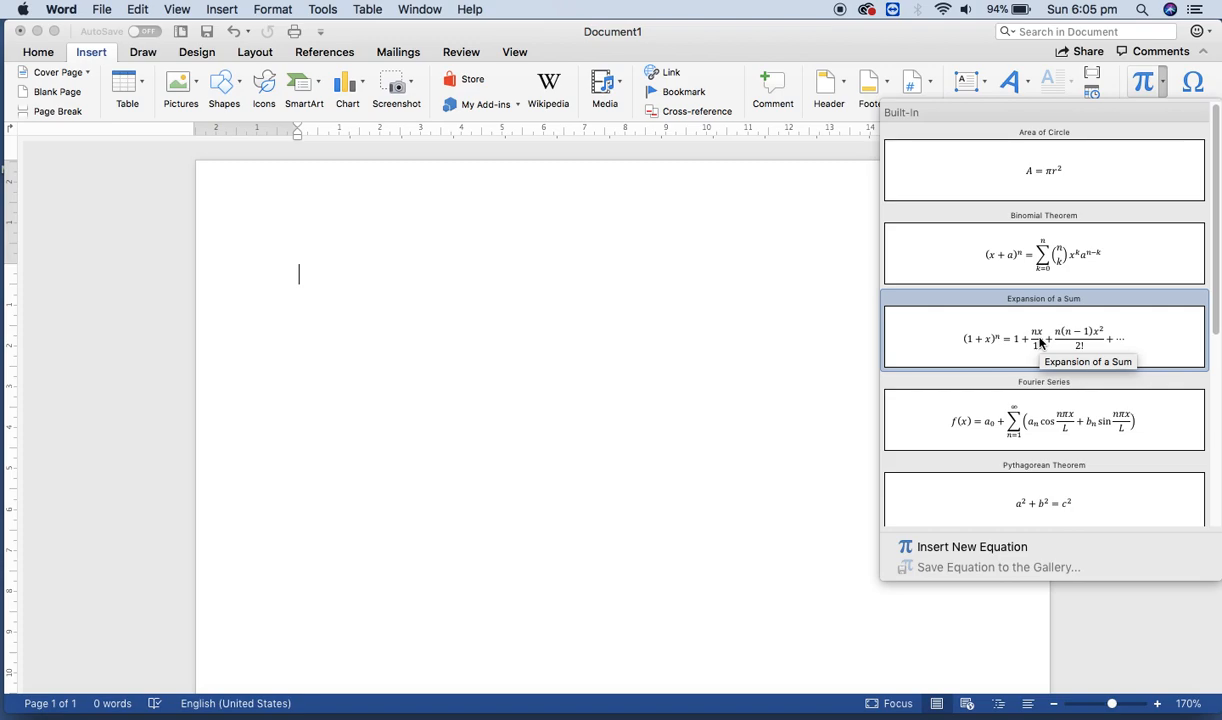
mouse_move(970, 547)
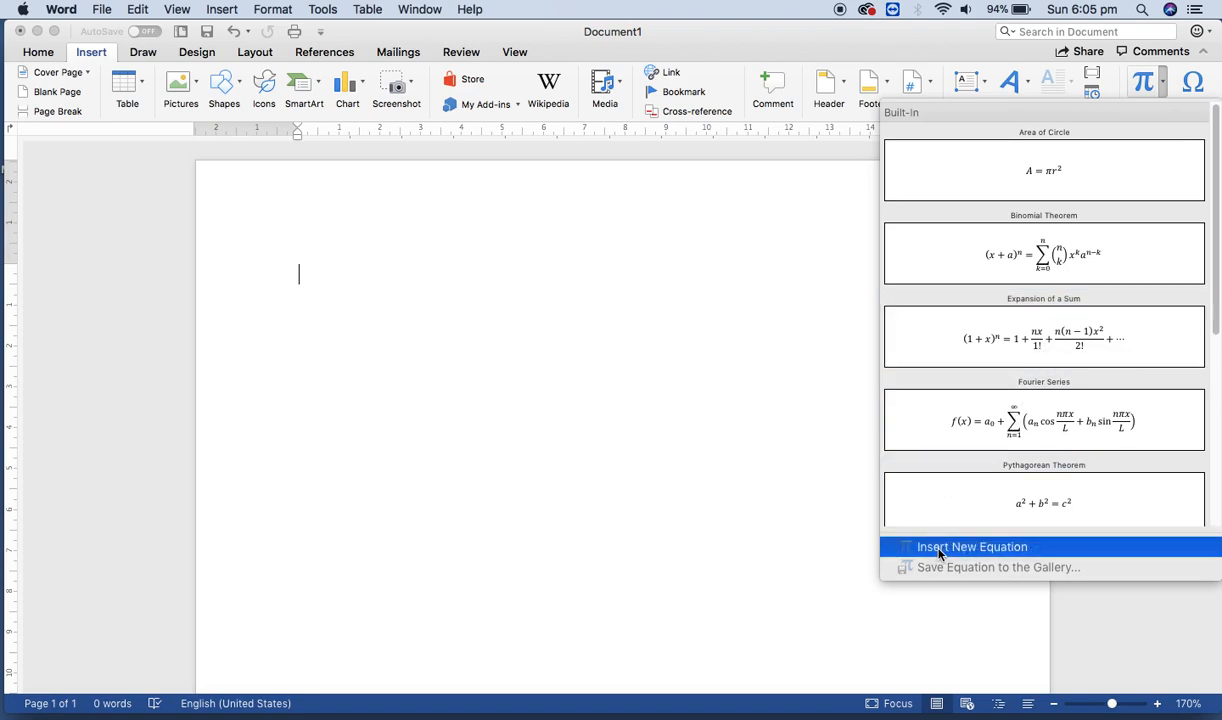
Insert a new blank equation and browse the Fraction and Script tools
left_click(971, 547)
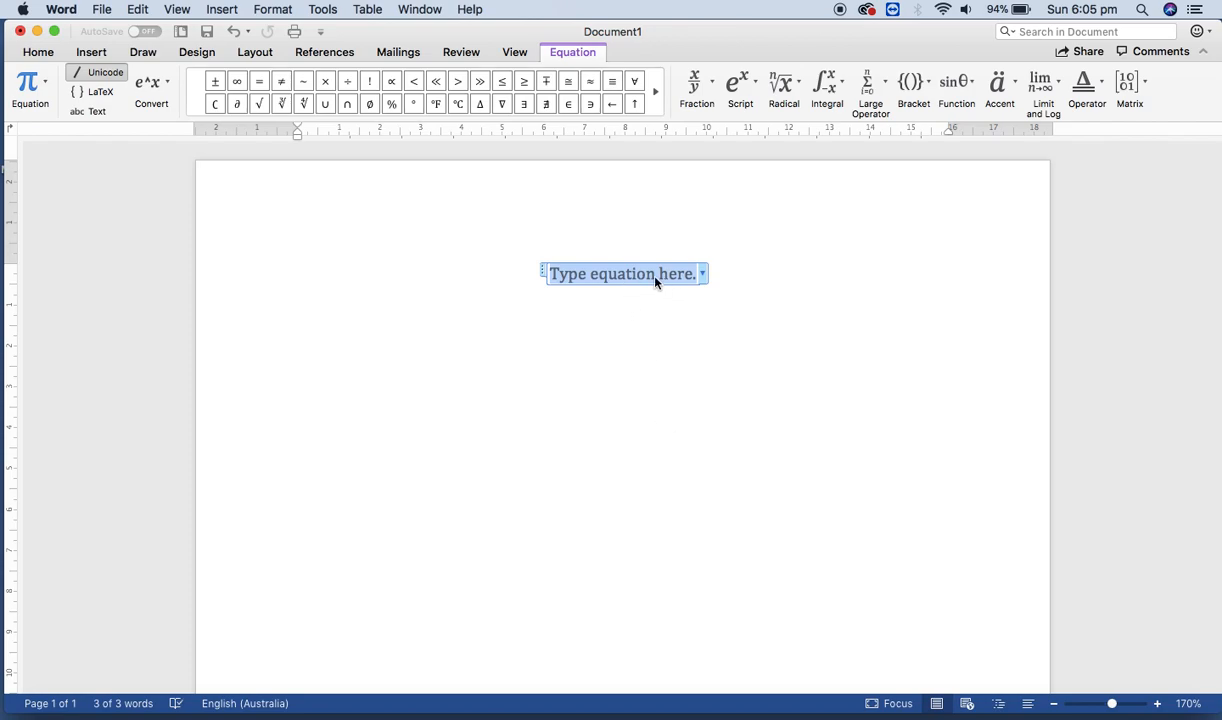
mouse_move(627, 290)
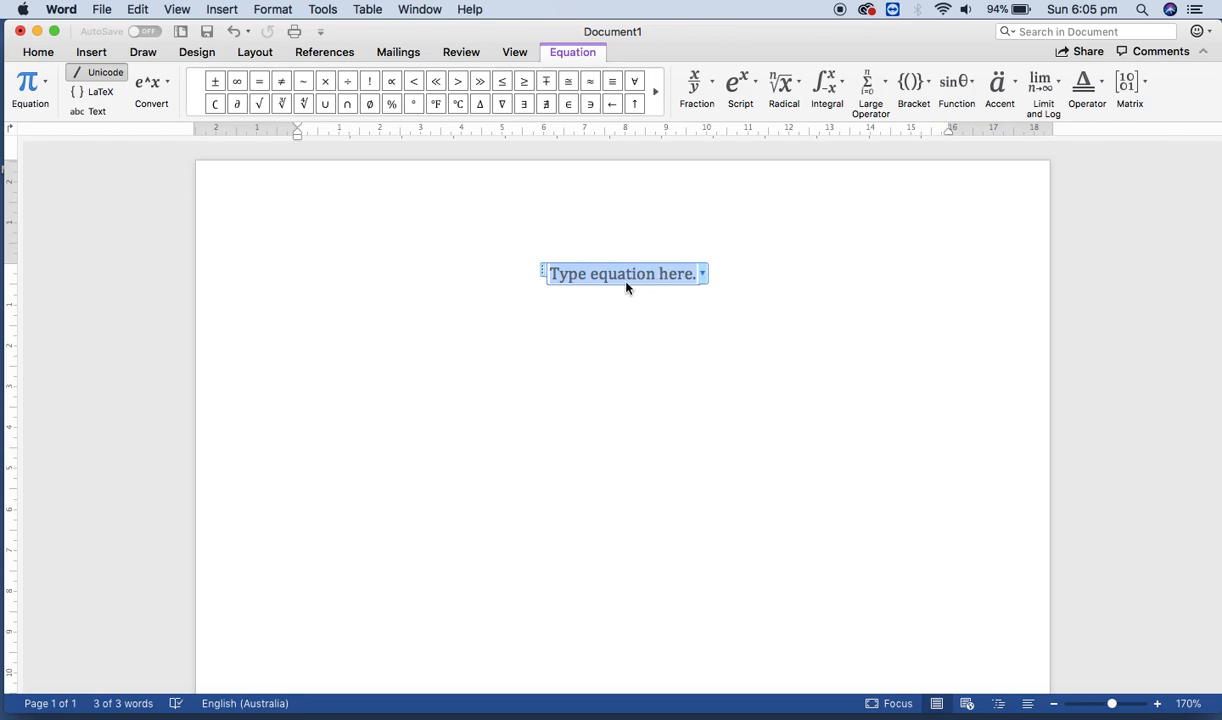
mouse_move(632, 284)
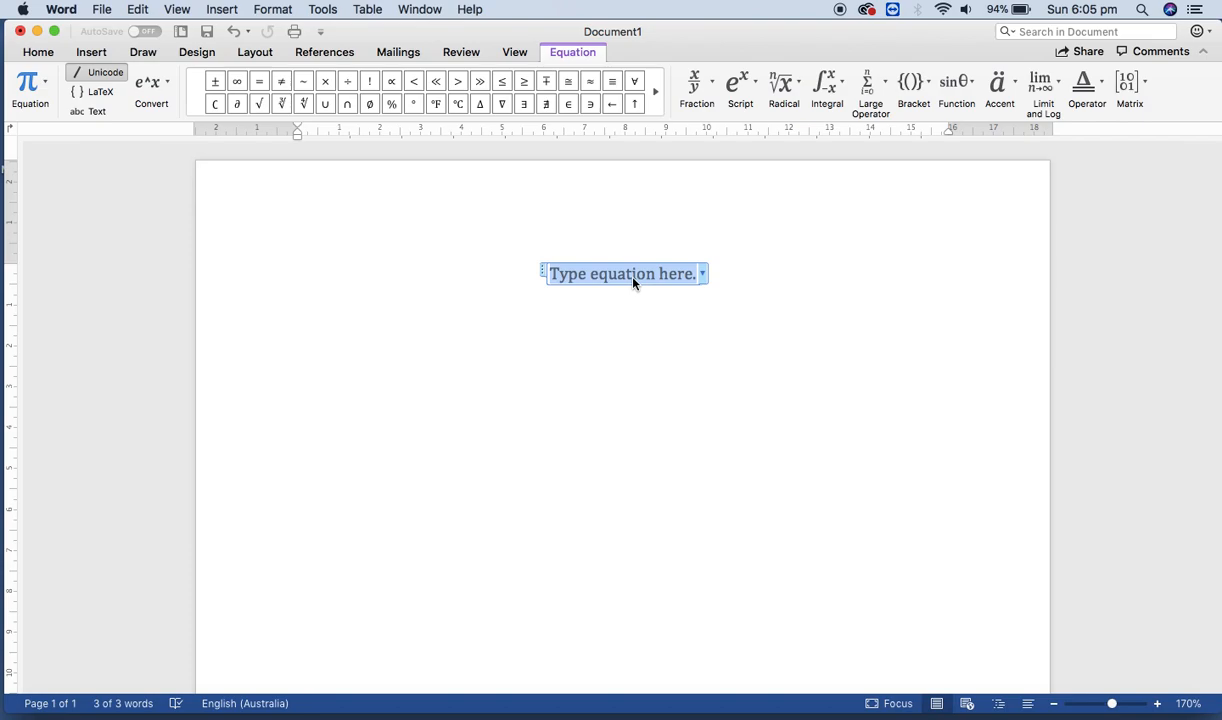
mouse_move(490, 230)
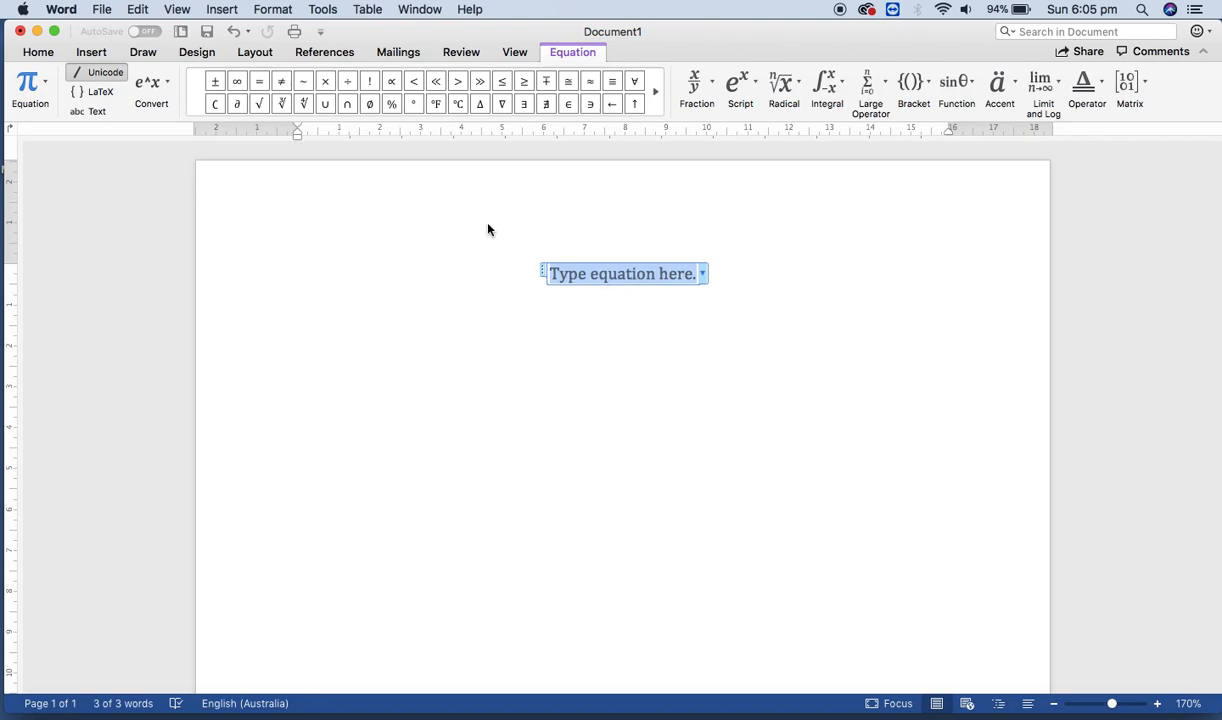
mouse_move(570, 316)
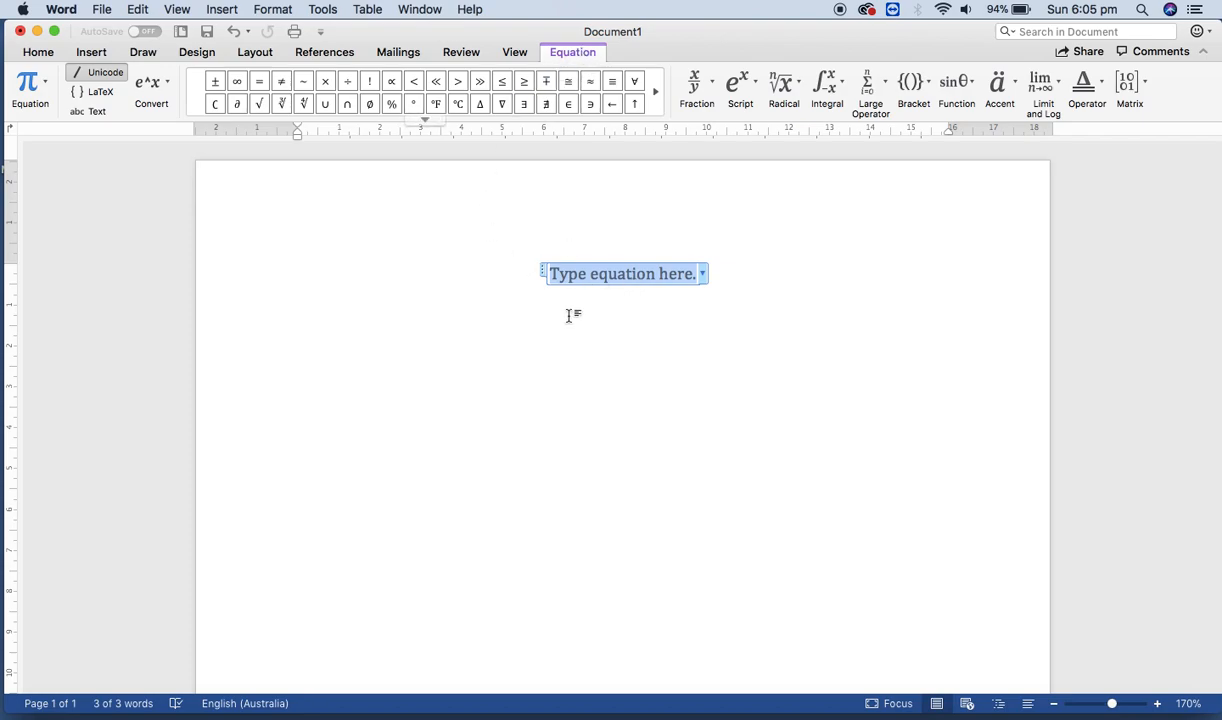
mouse_move(583, 281)
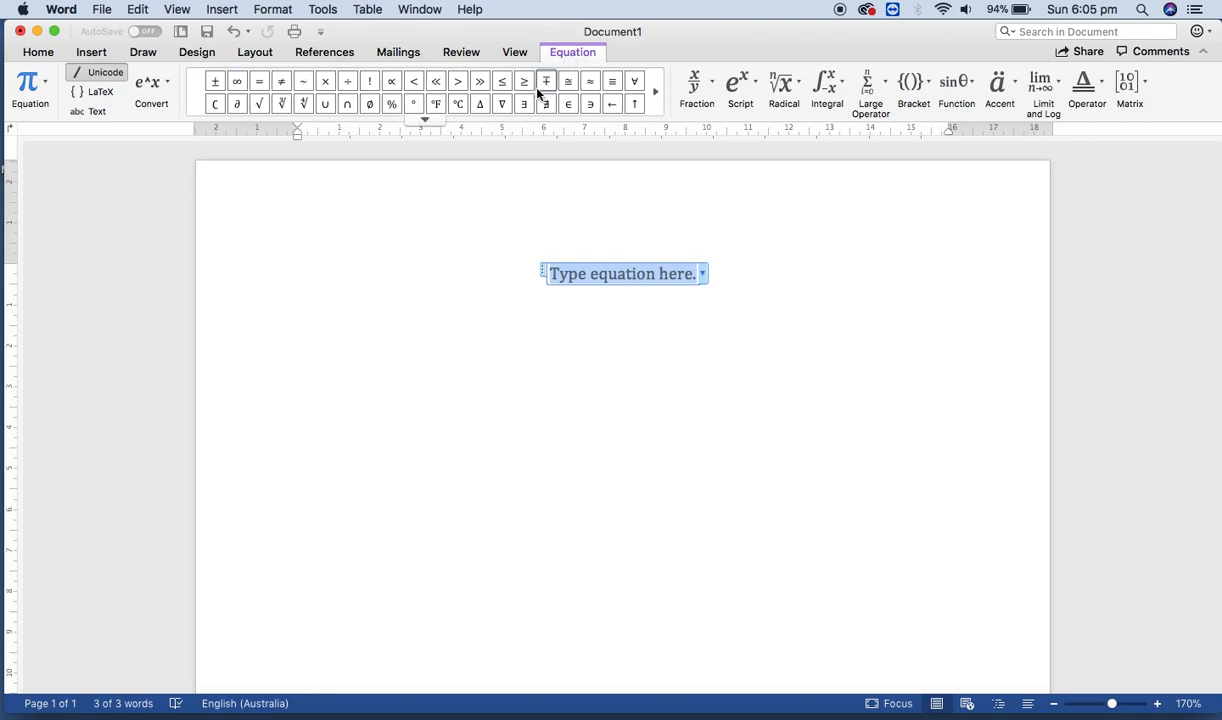
mouse_move(697, 85)
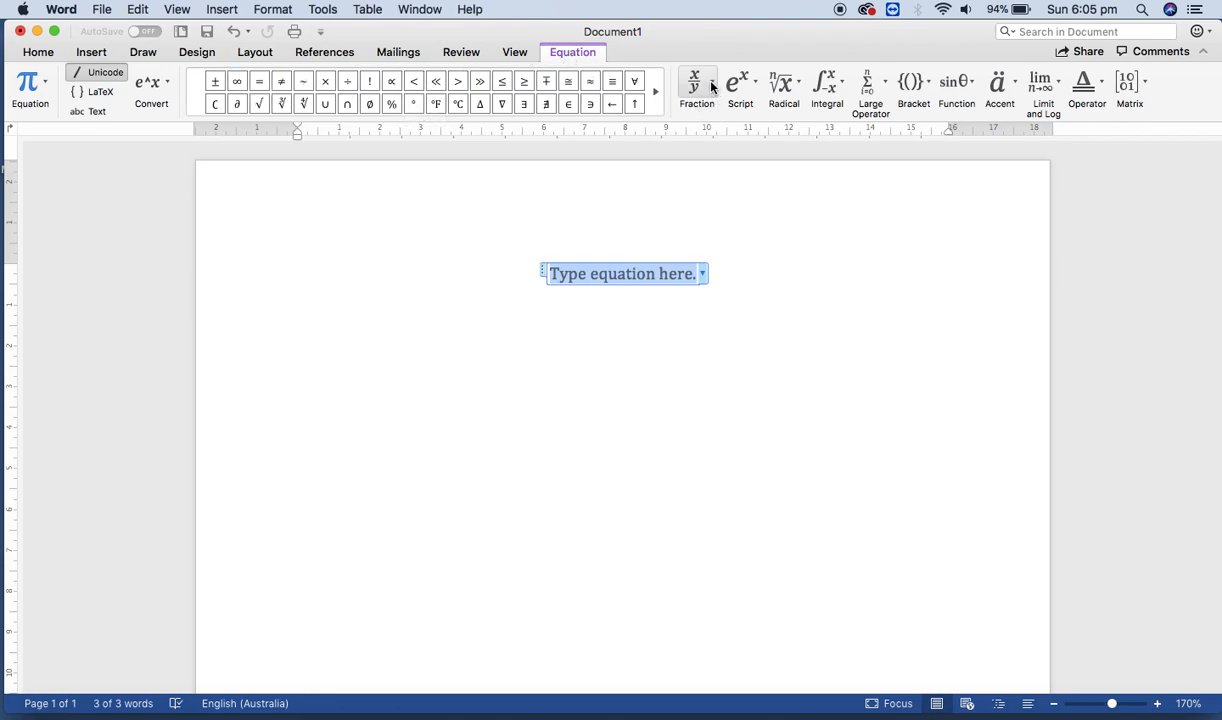
left_click(696, 85)
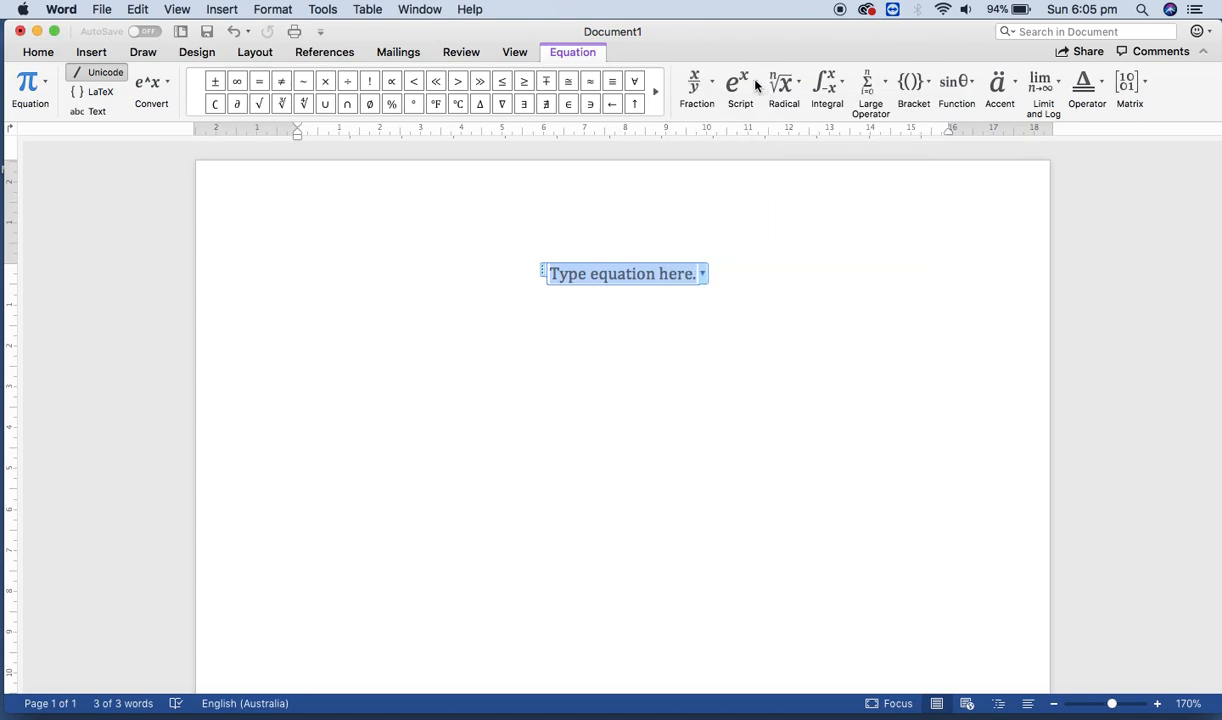
left_click(740, 85)
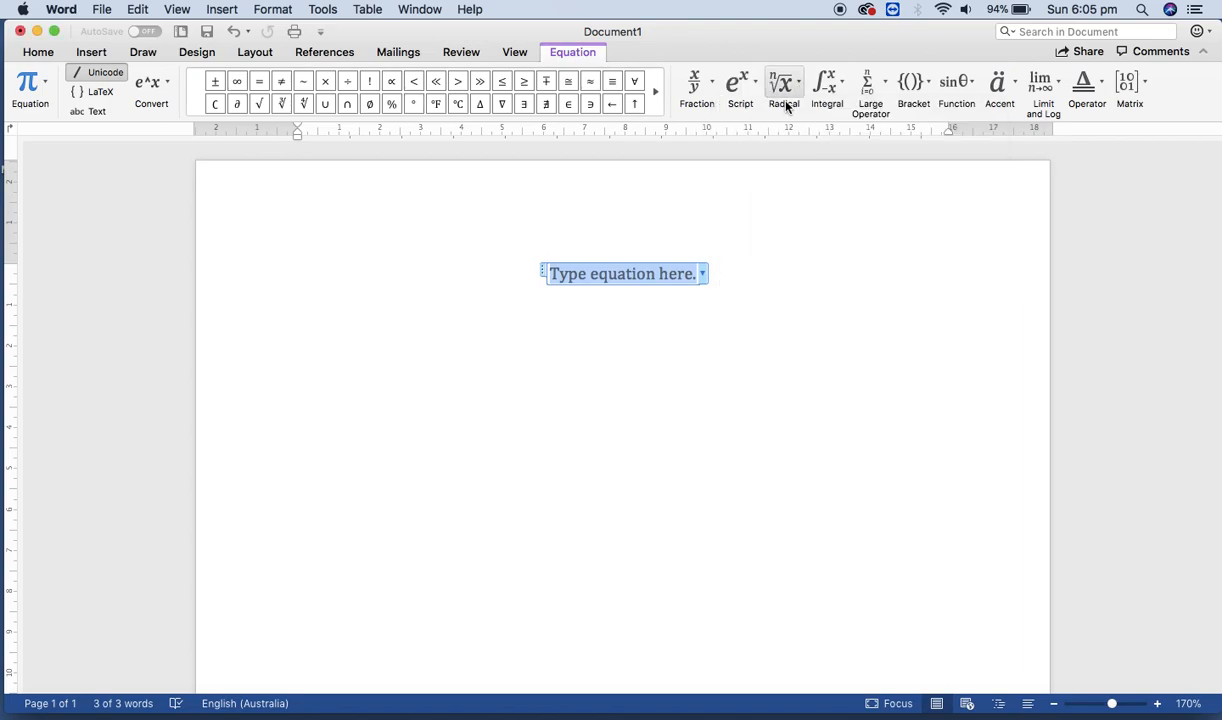
mouse_move(827, 90)
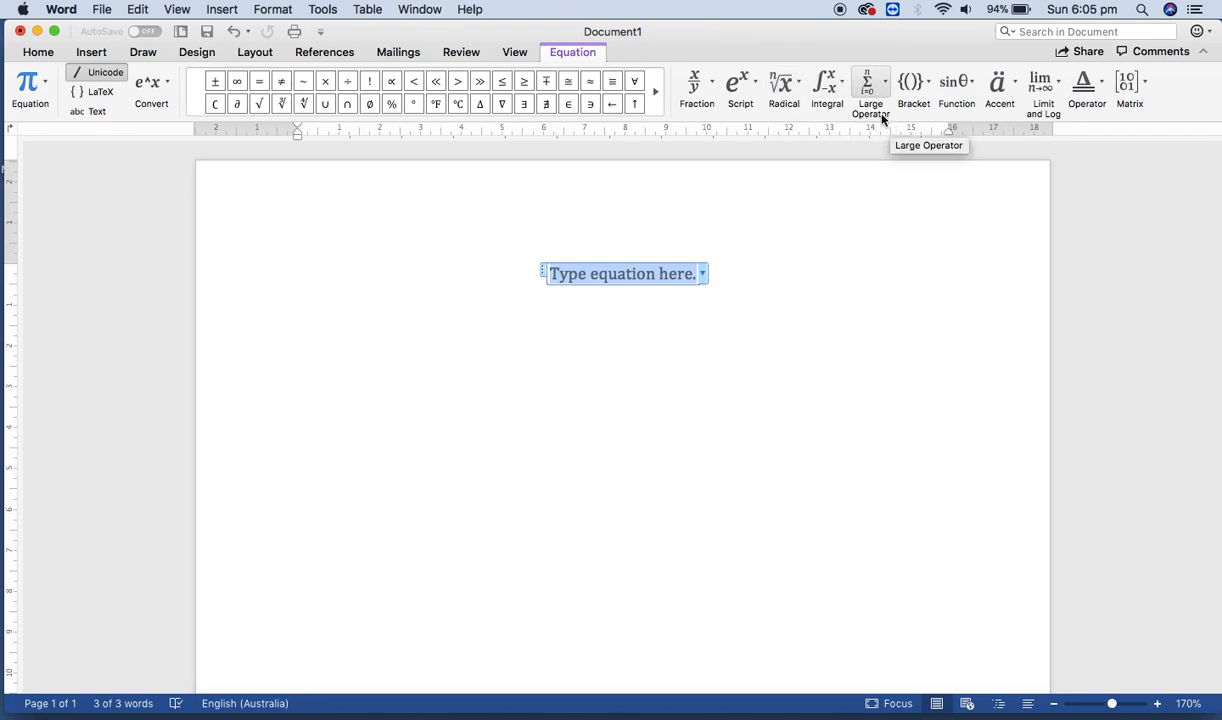
mouse_move(812, 137)
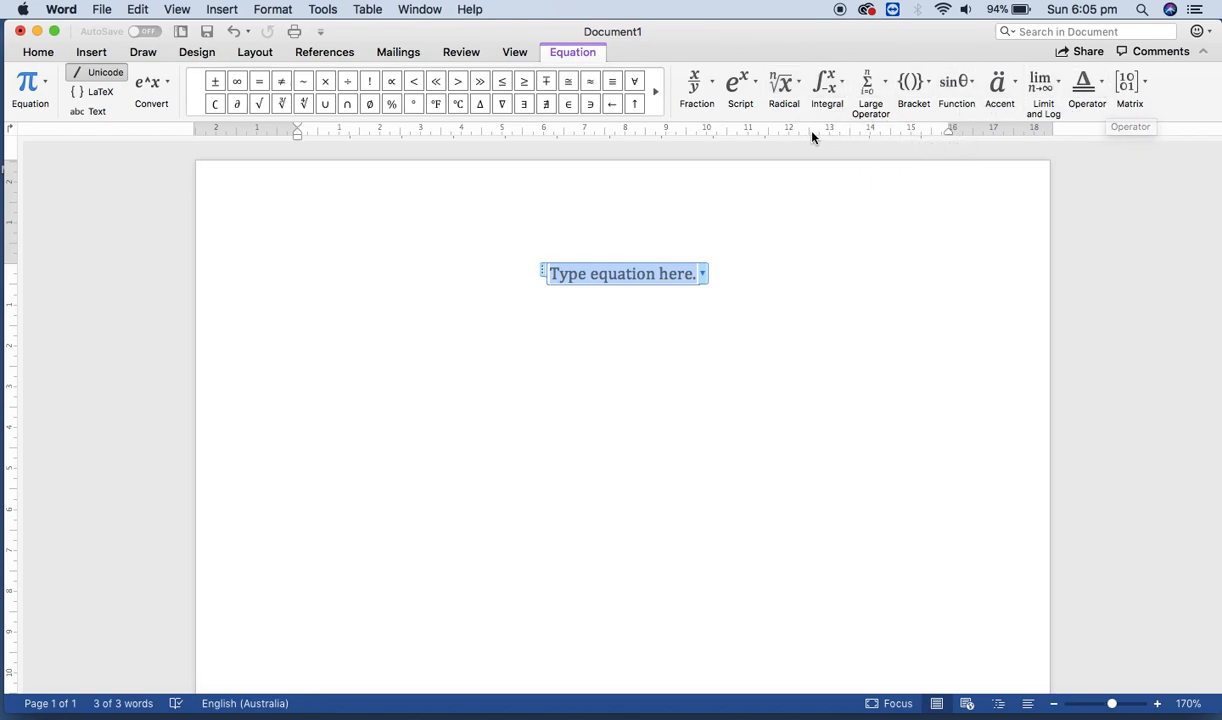
mouse_move(435, 81)
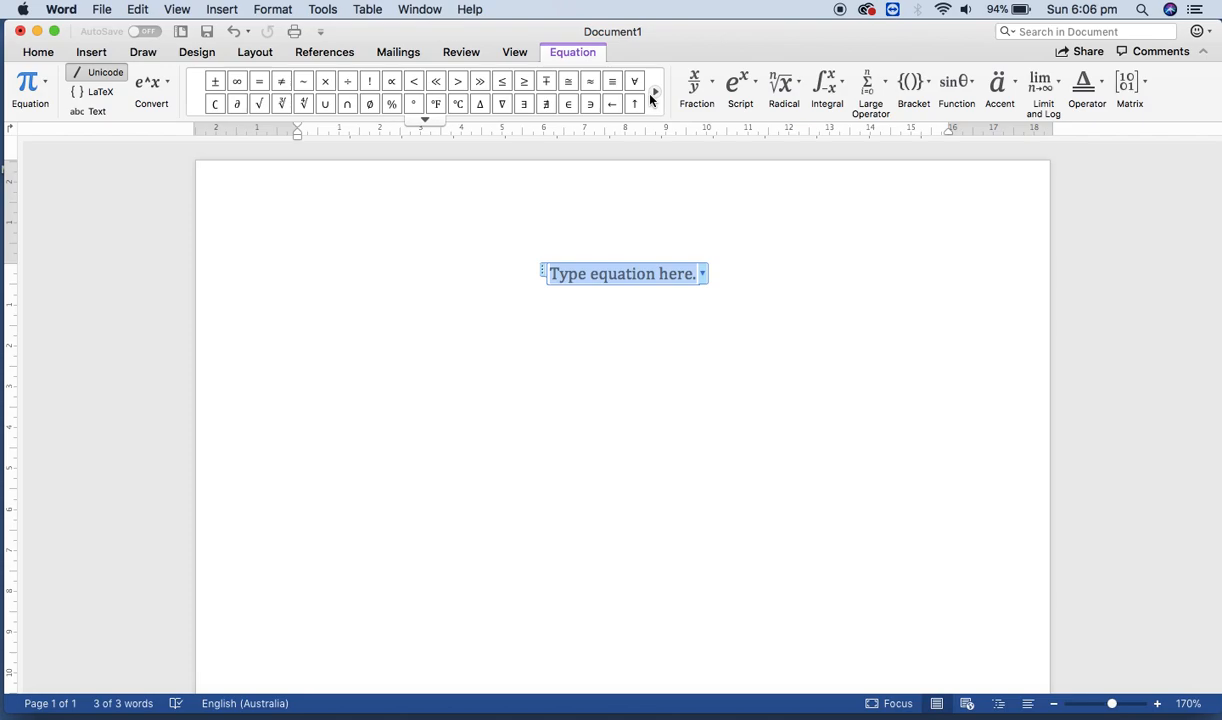
Type A and add the Union (∪) symbol from Common Binary Operators
type("A")
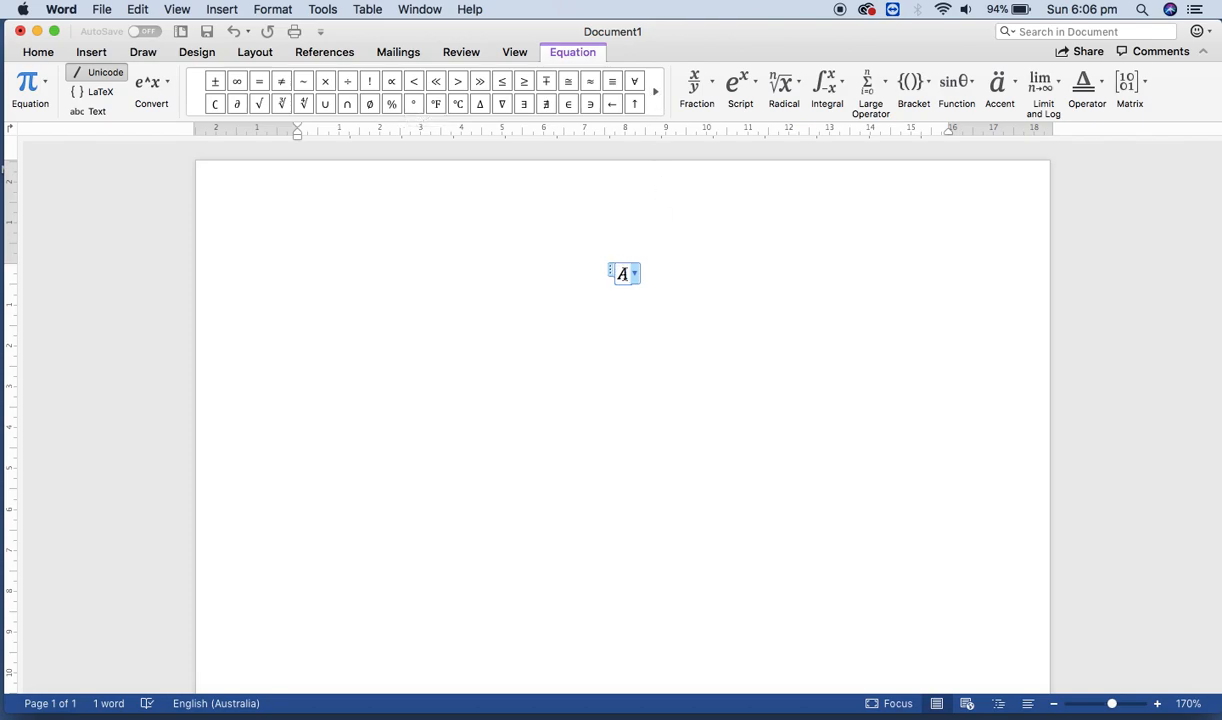
mouse_move(327, 165)
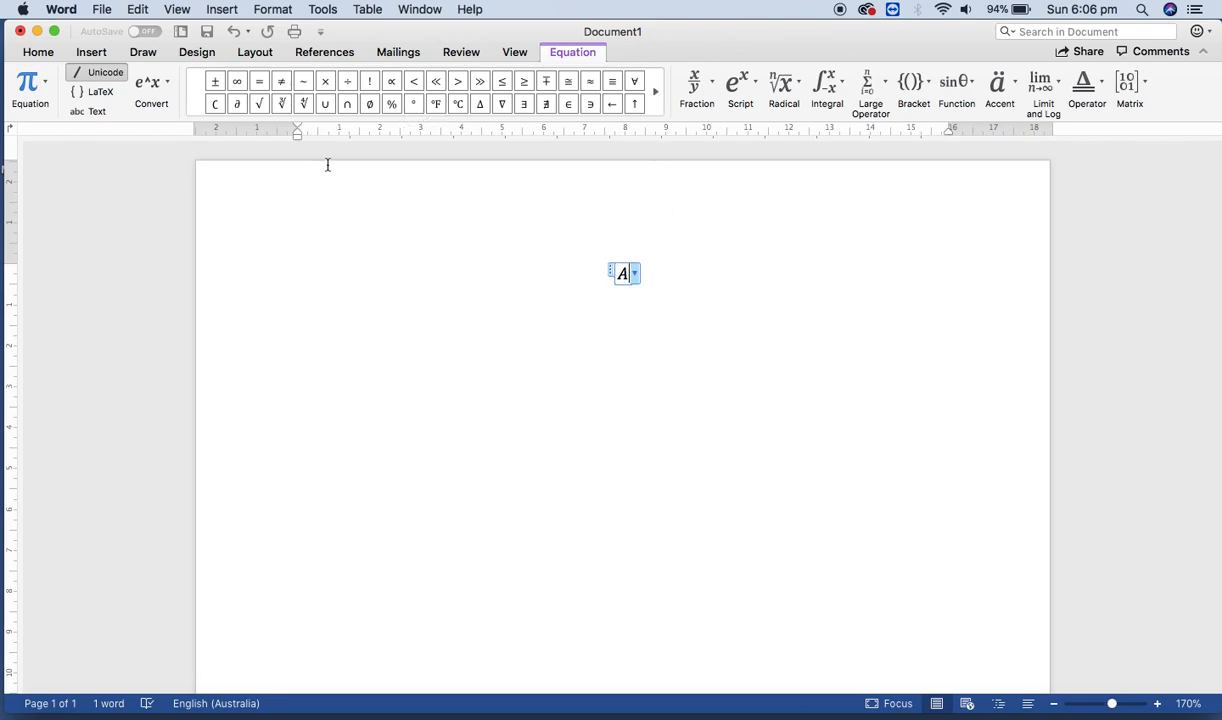
left_click(654, 93)
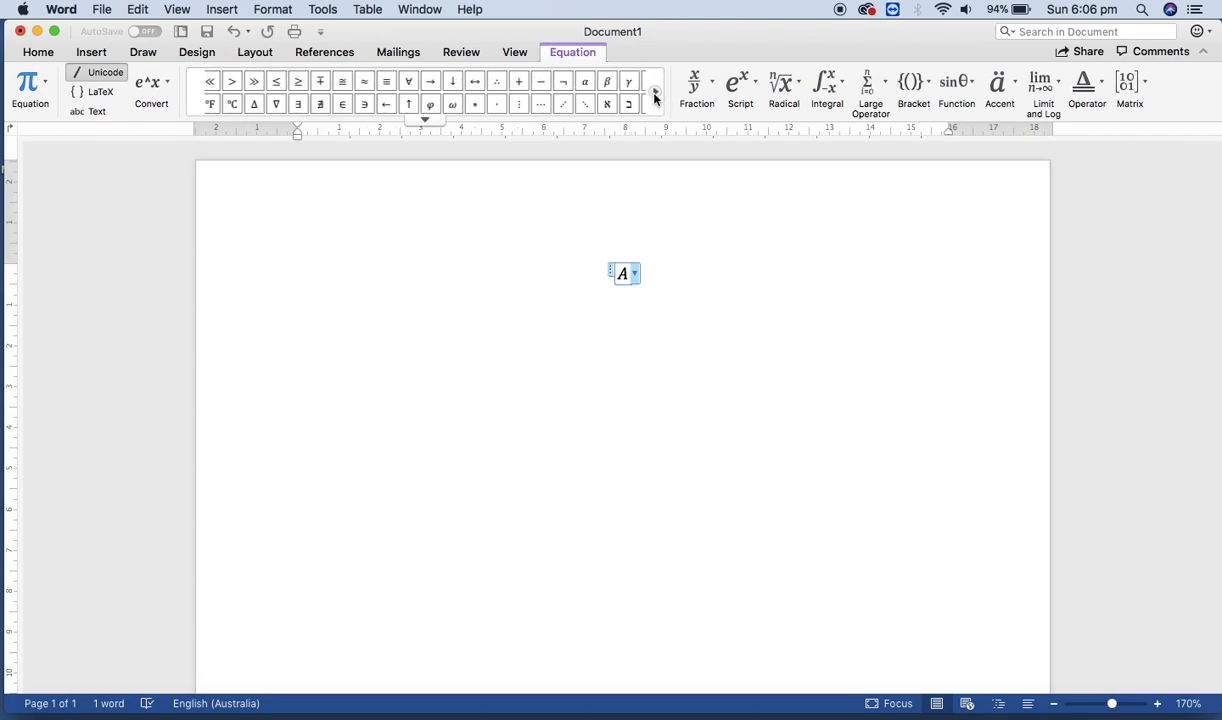
left_click(655, 88)
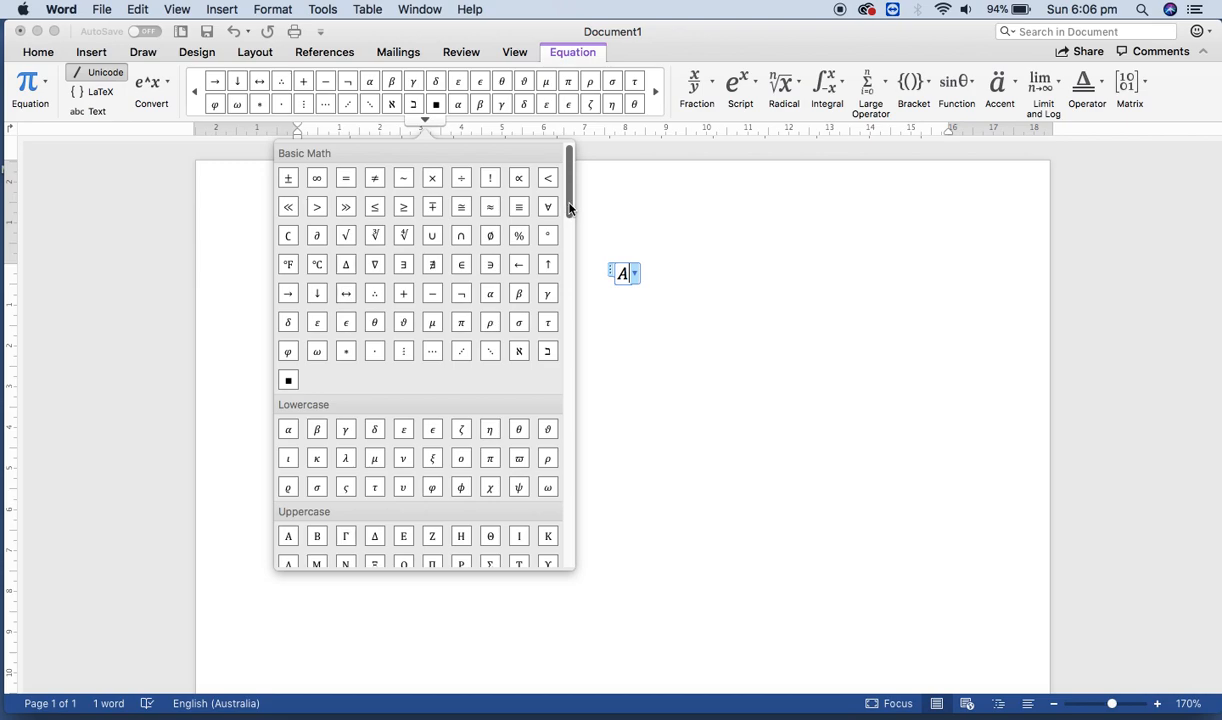
scroll("down", 3)
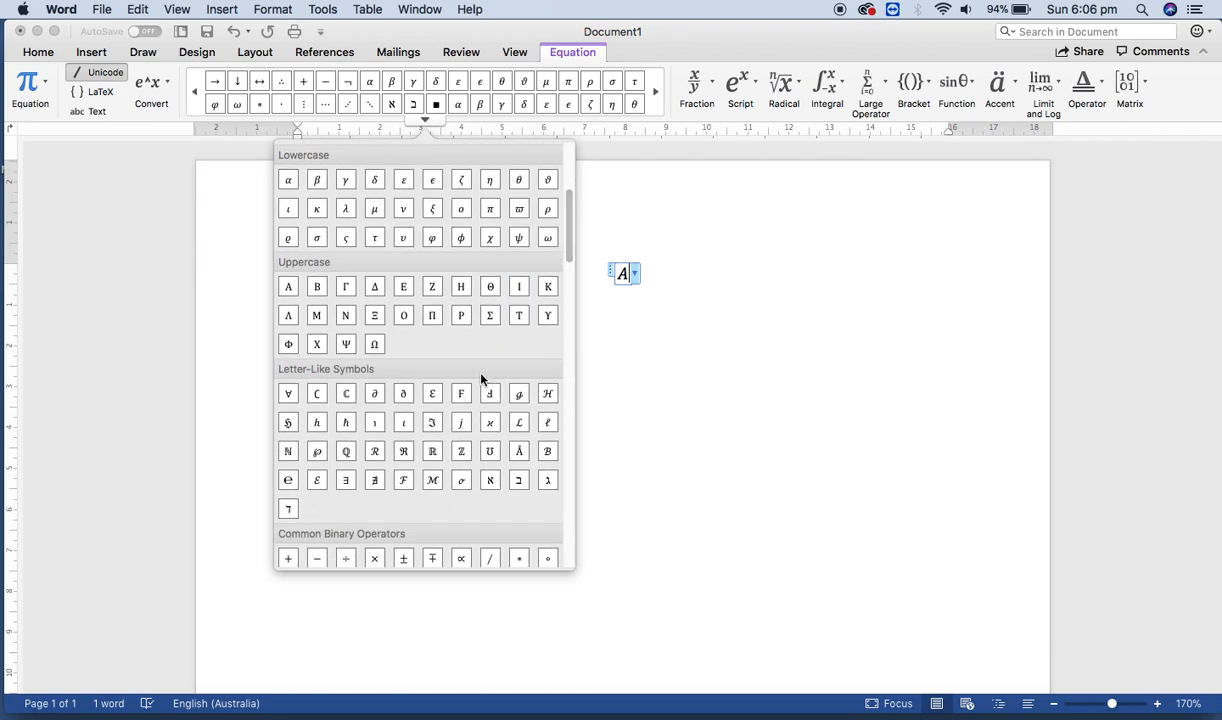
scroll("down", 3)
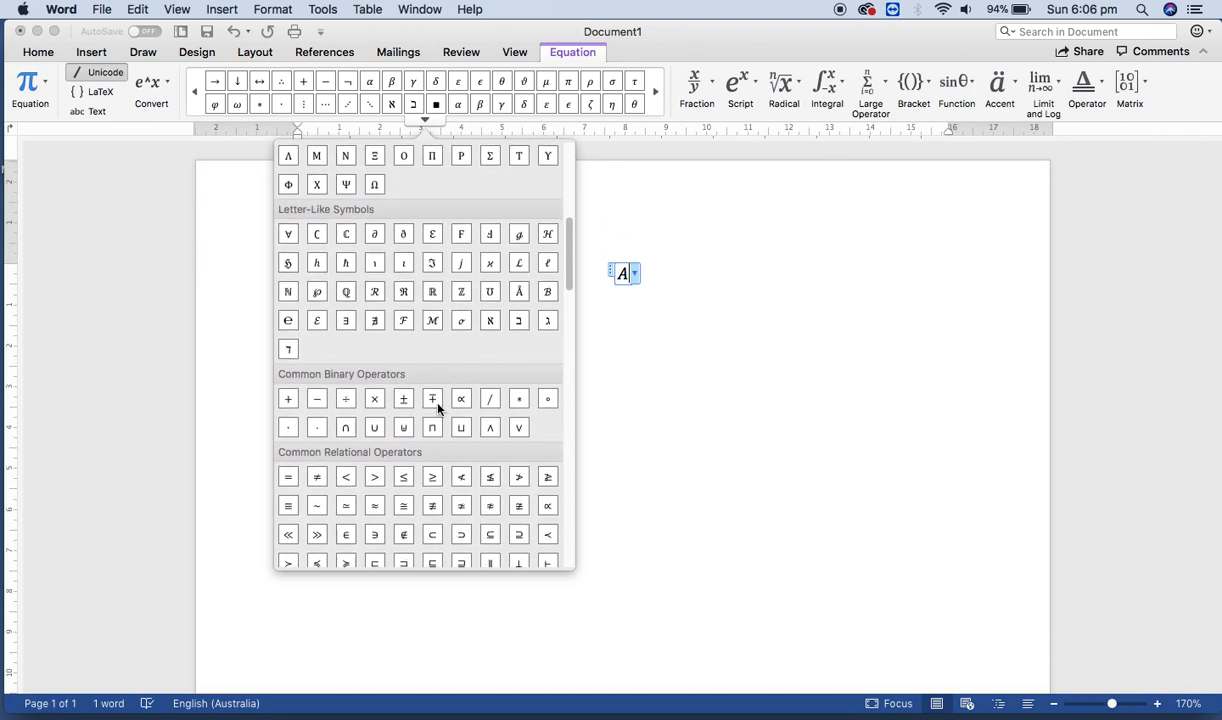
mouse_move(346, 427)
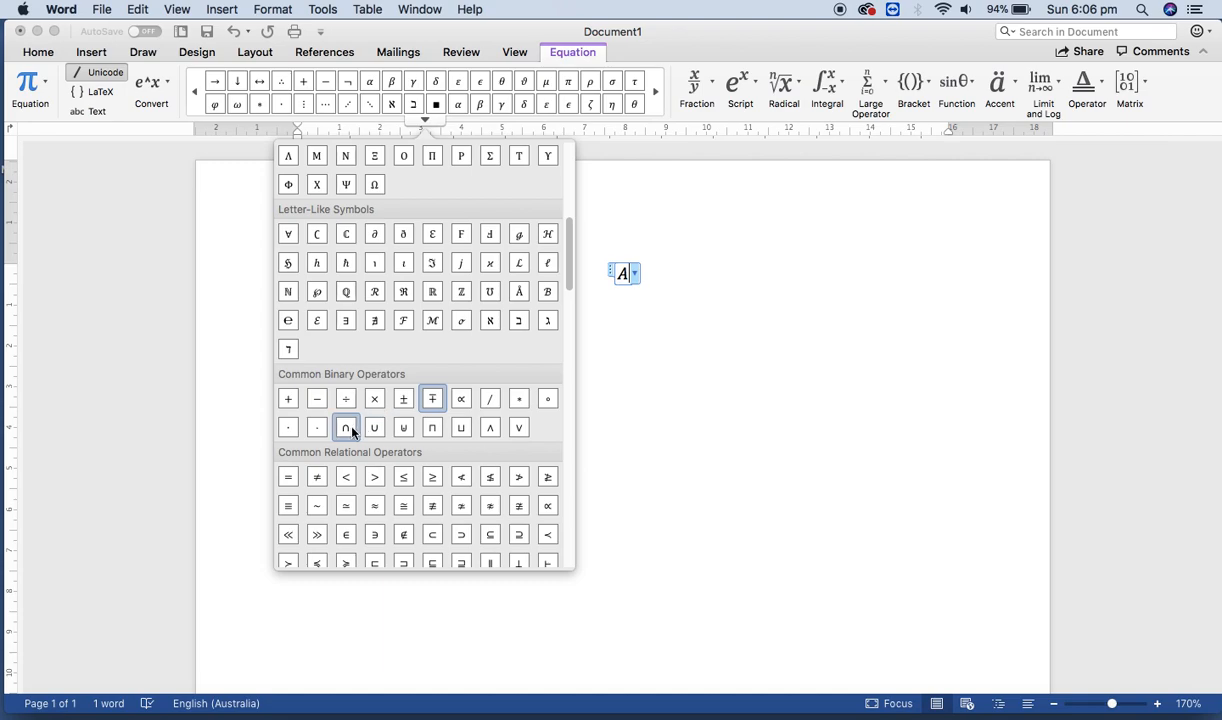
mouse_move(346, 427)
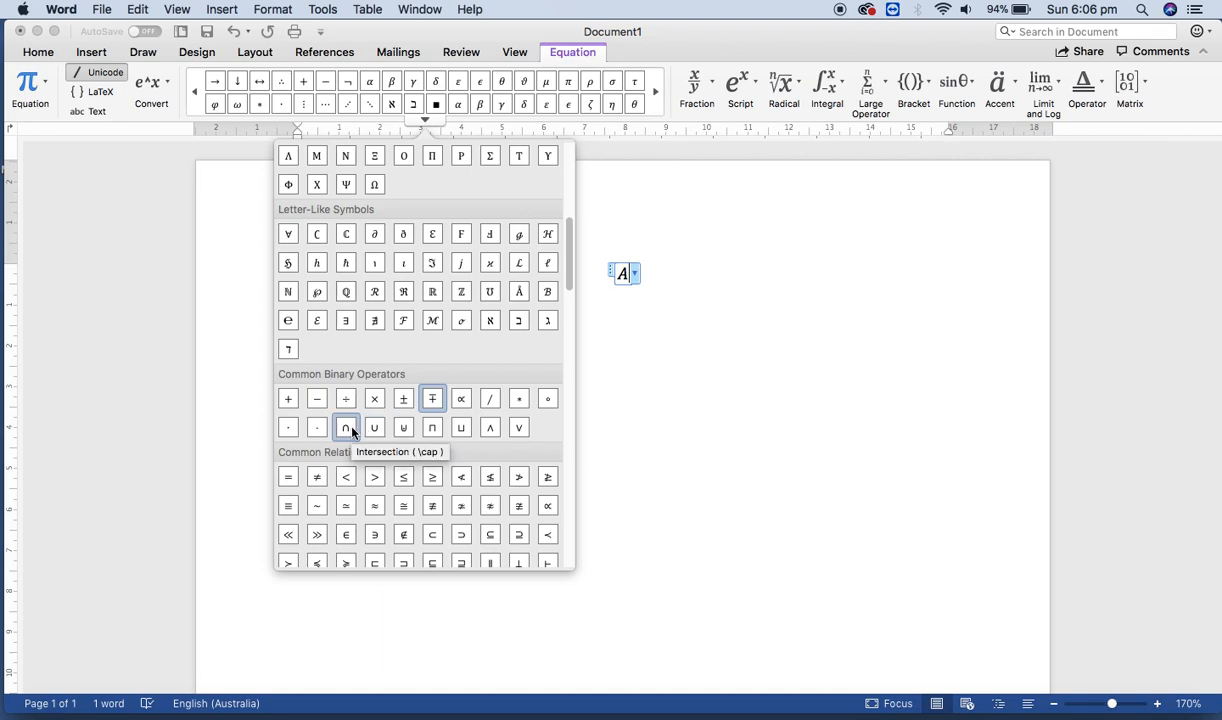
mouse_move(374, 427)
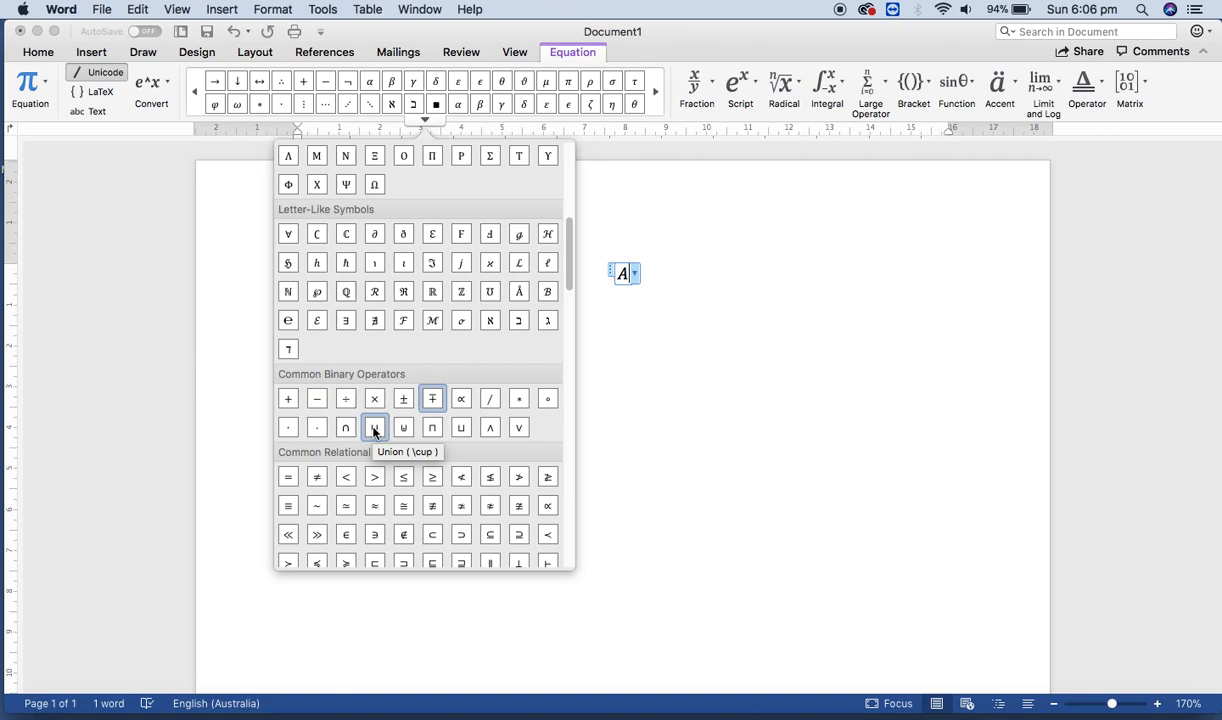
mouse_move(403, 427)
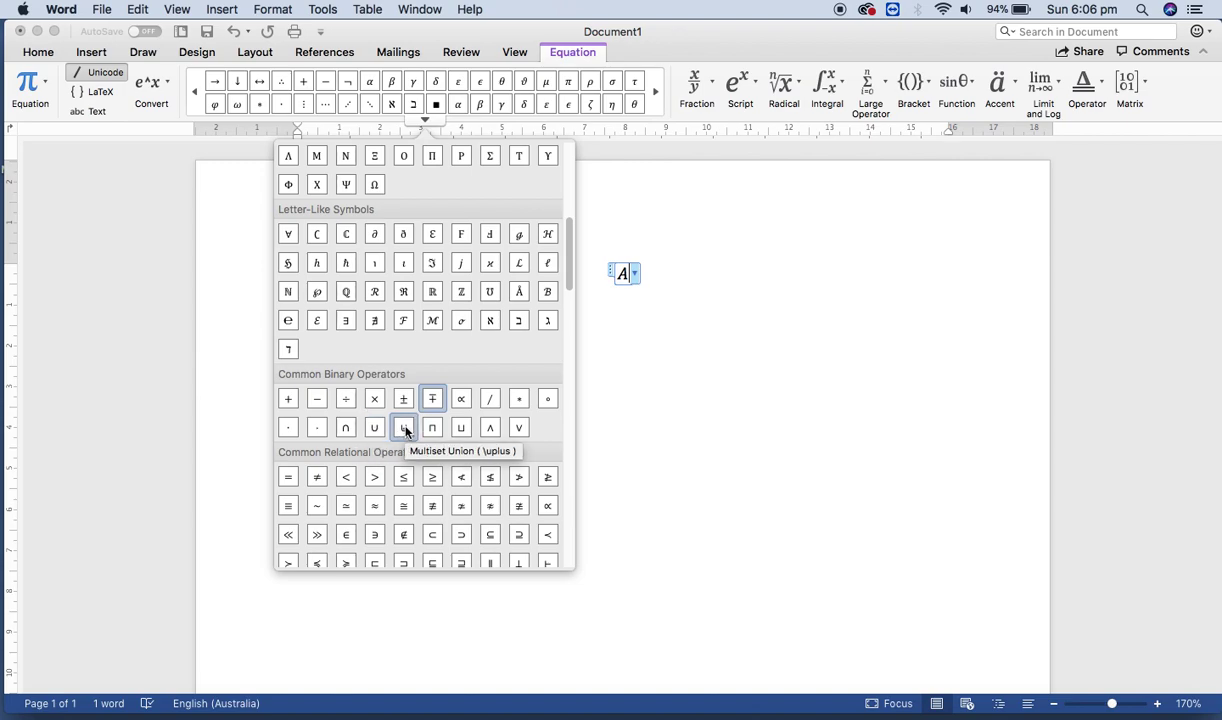
mouse_move(403, 427)
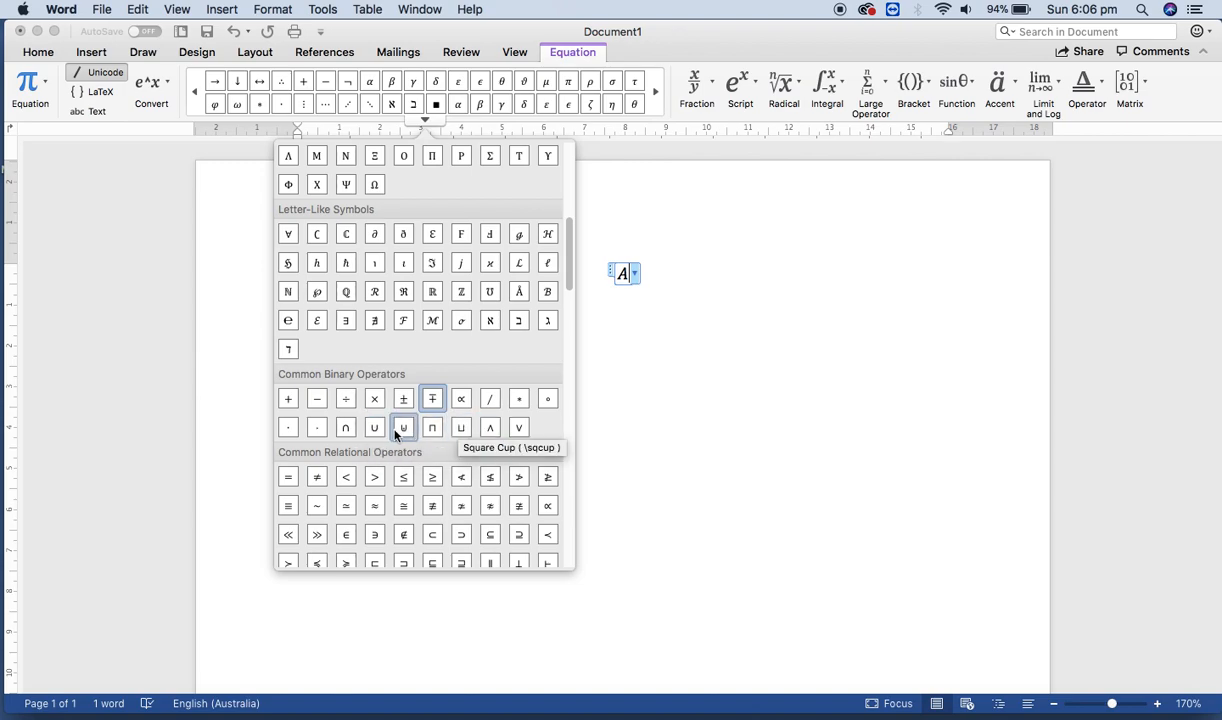
mouse_move(374, 427)
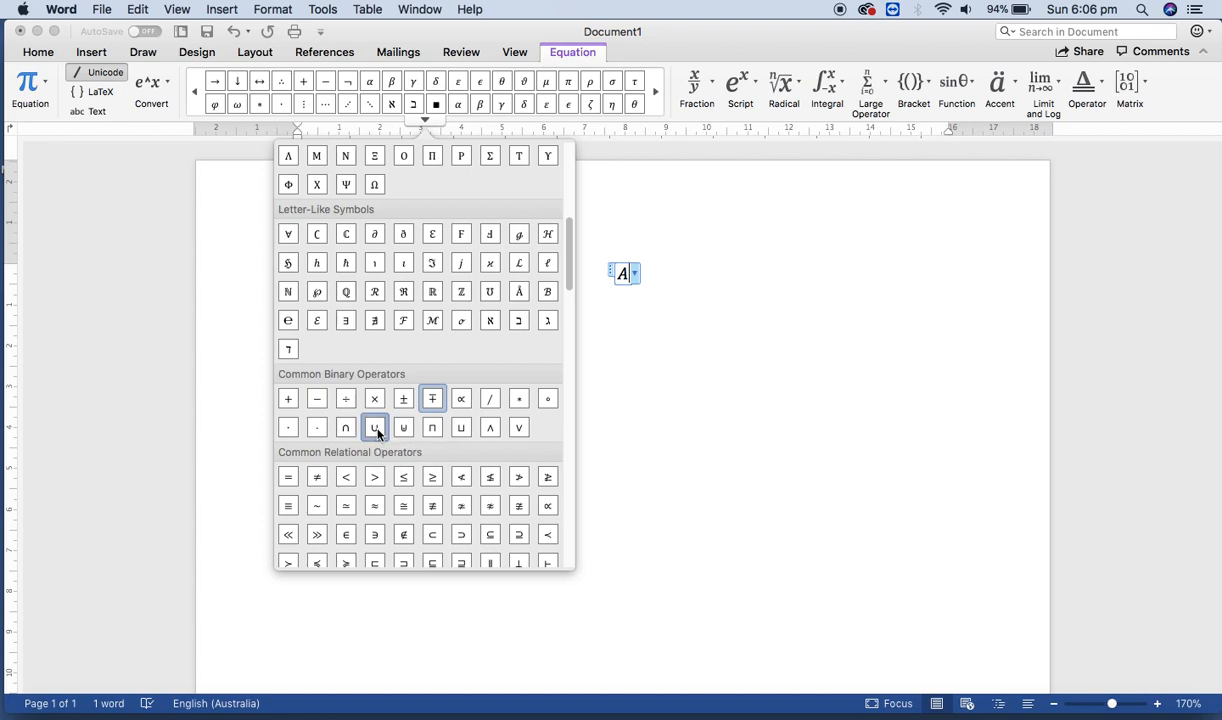
left_click(374, 427)
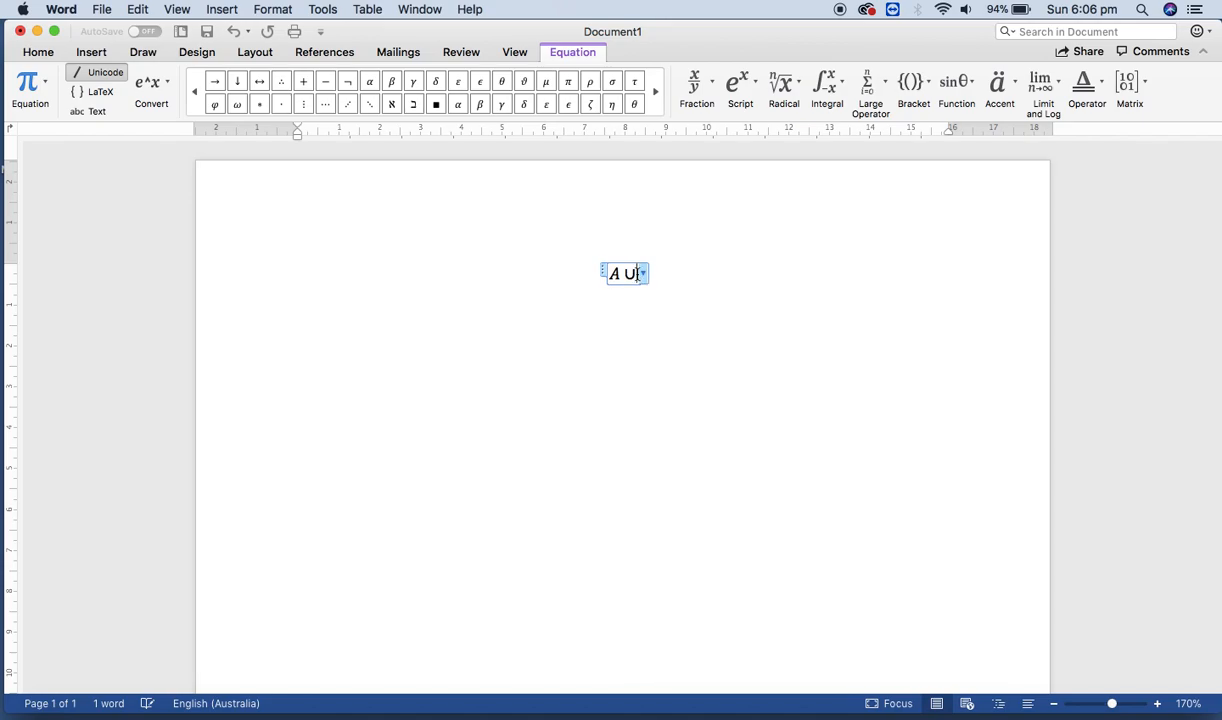
mouse_move(680, 332)
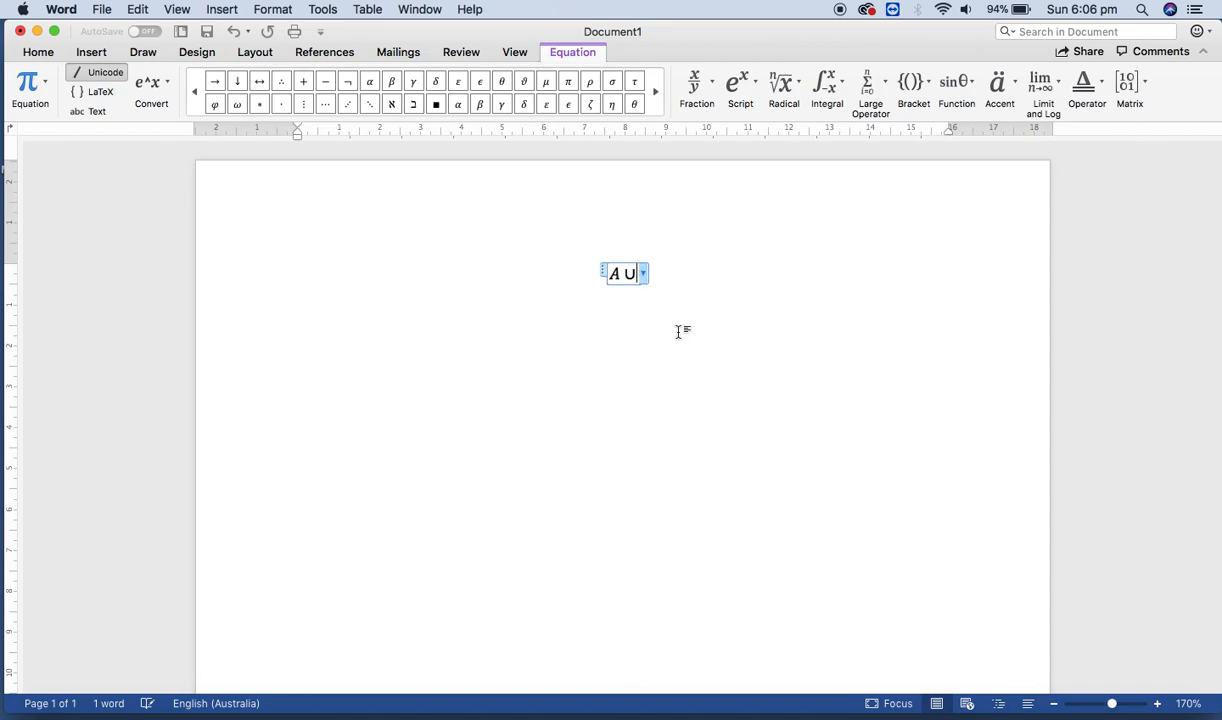
Type B, resize the A ∪ B equation to 22 point, and exit the equation
type("B")
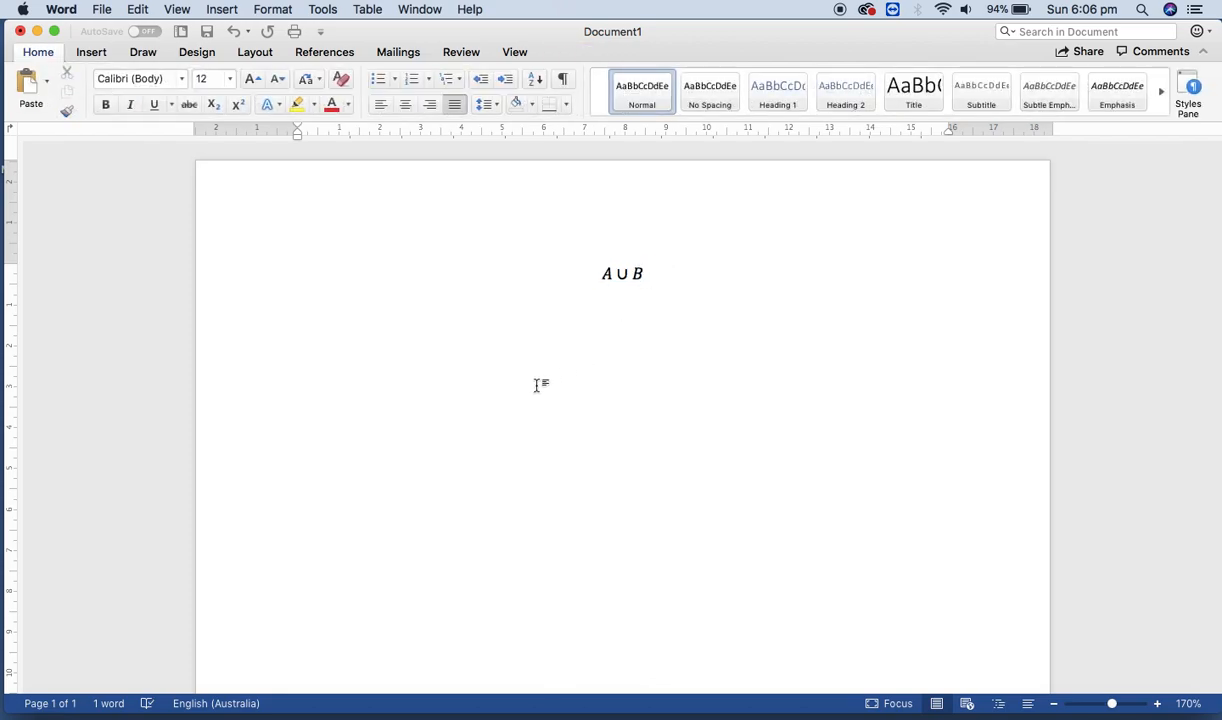
mouse_move(635, 304)
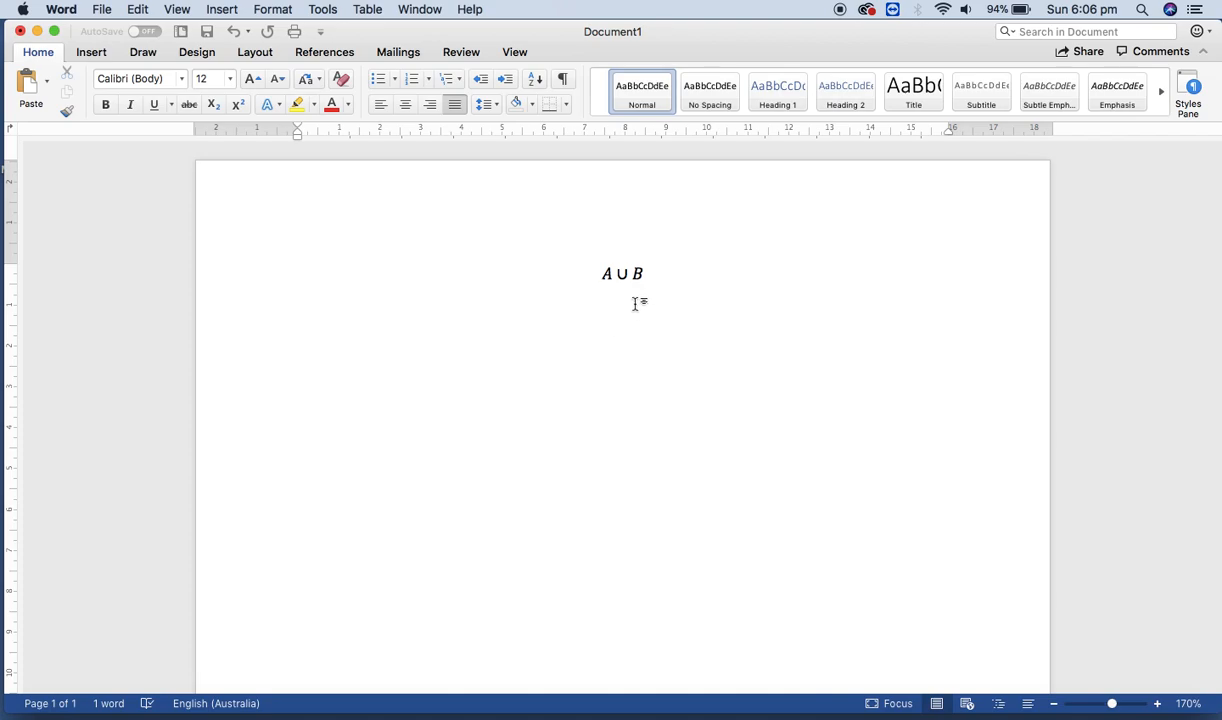
left_click(646, 272)
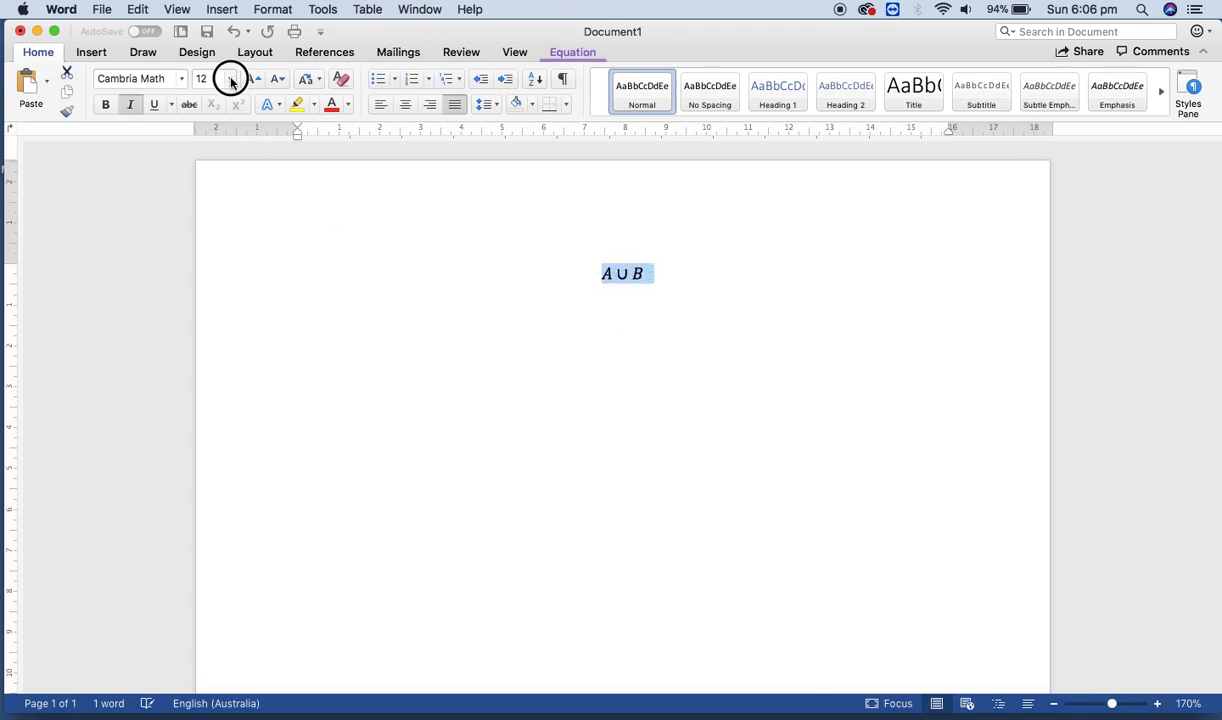
left_click(228, 78)
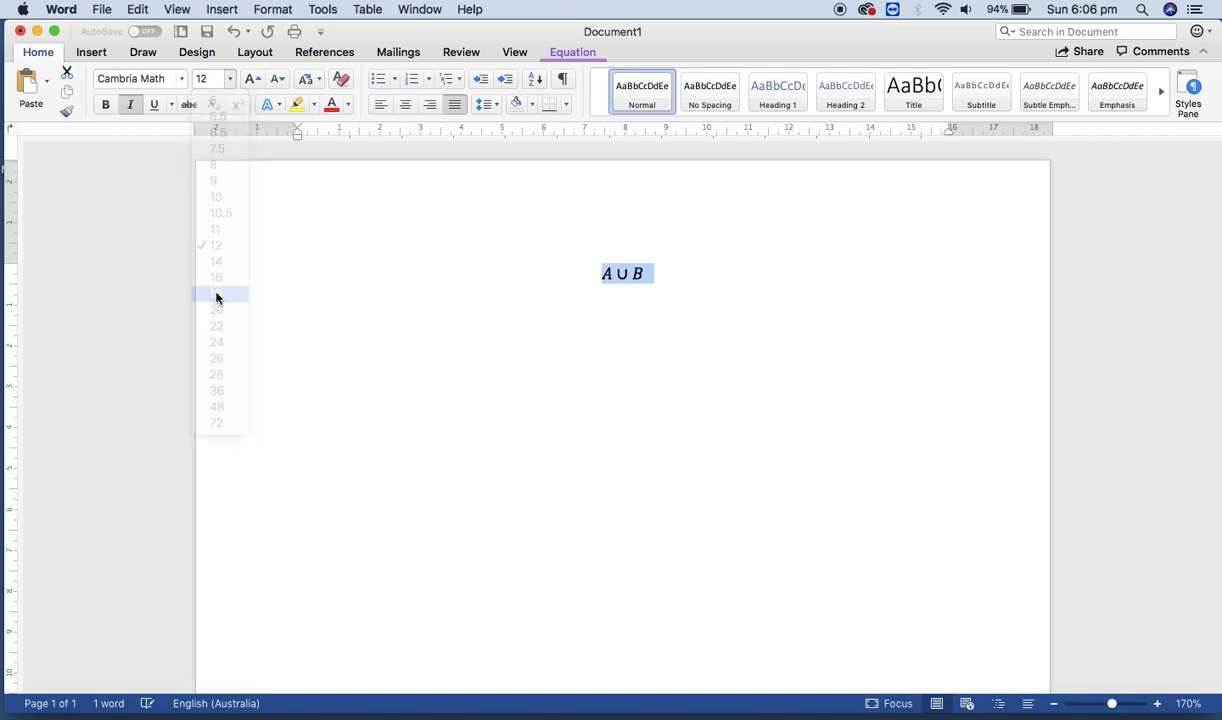
left_click(216, 293)
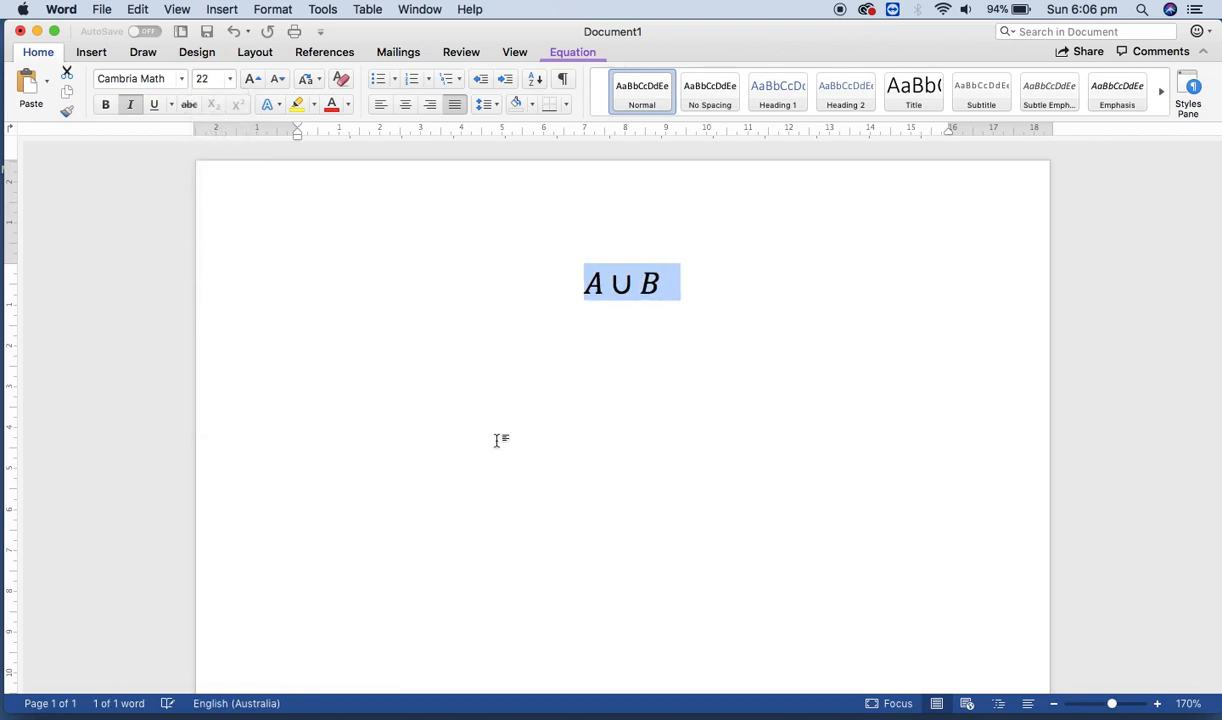
mouse_move(378, 262)
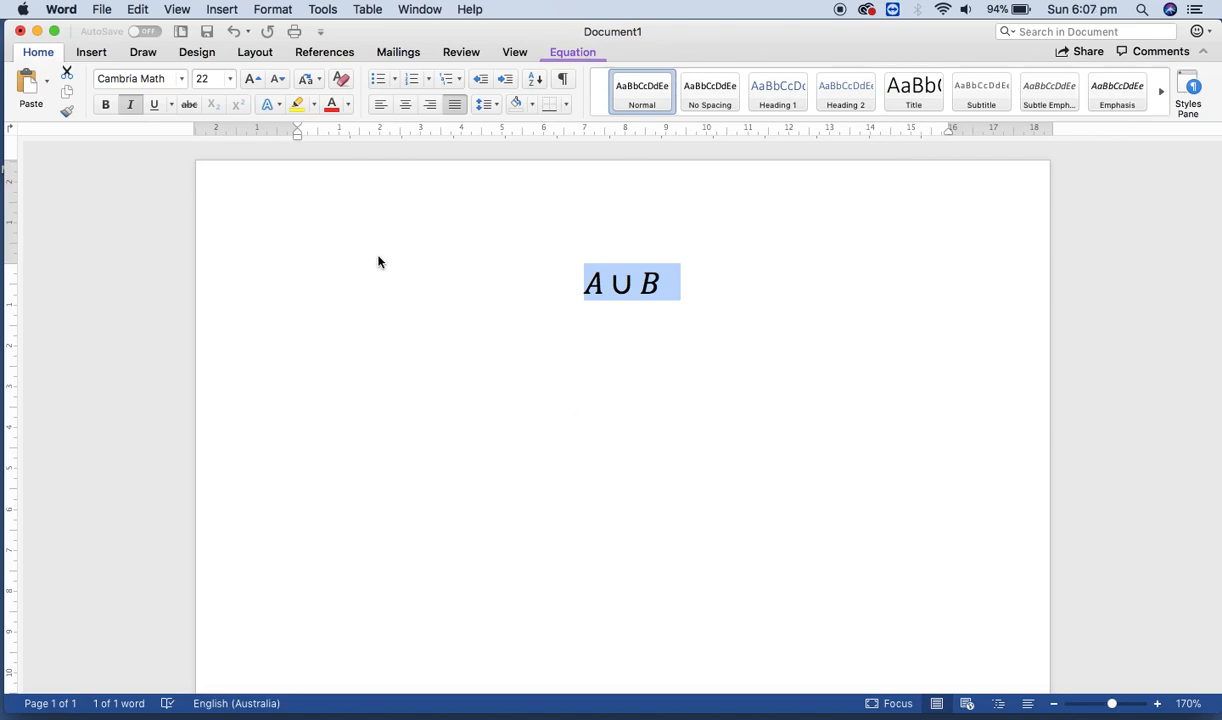
mouse_move(320, 95)
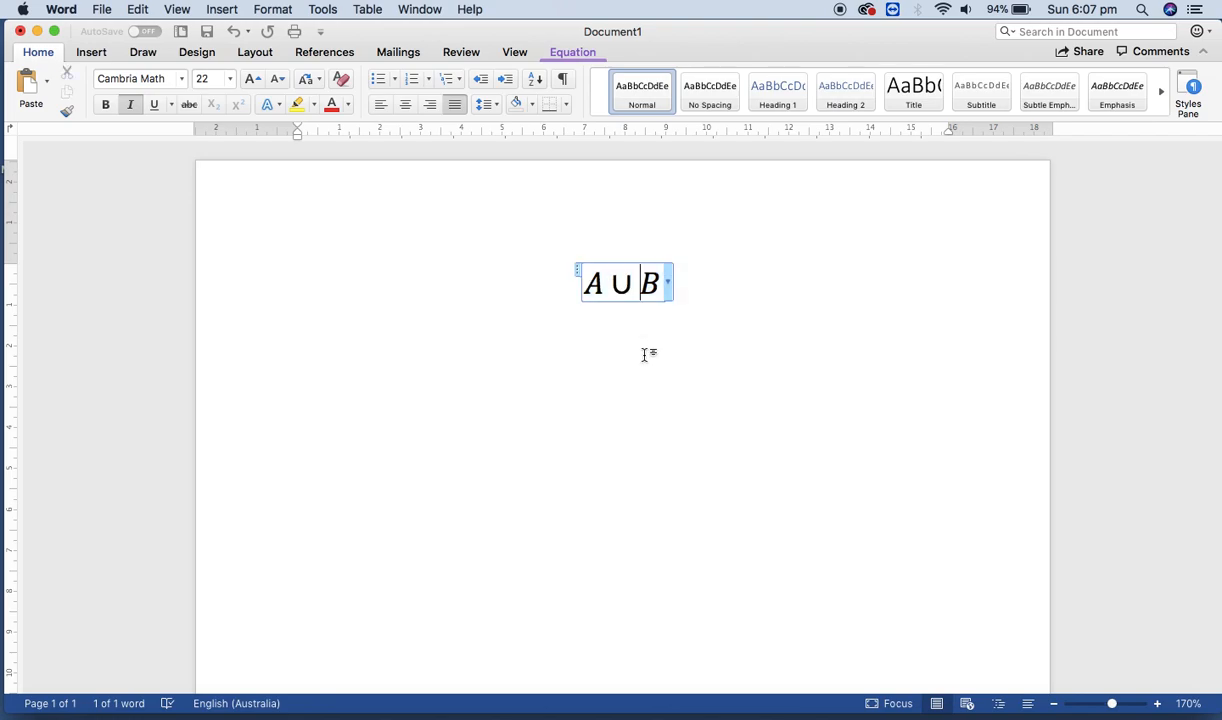
left_click(647, 355)
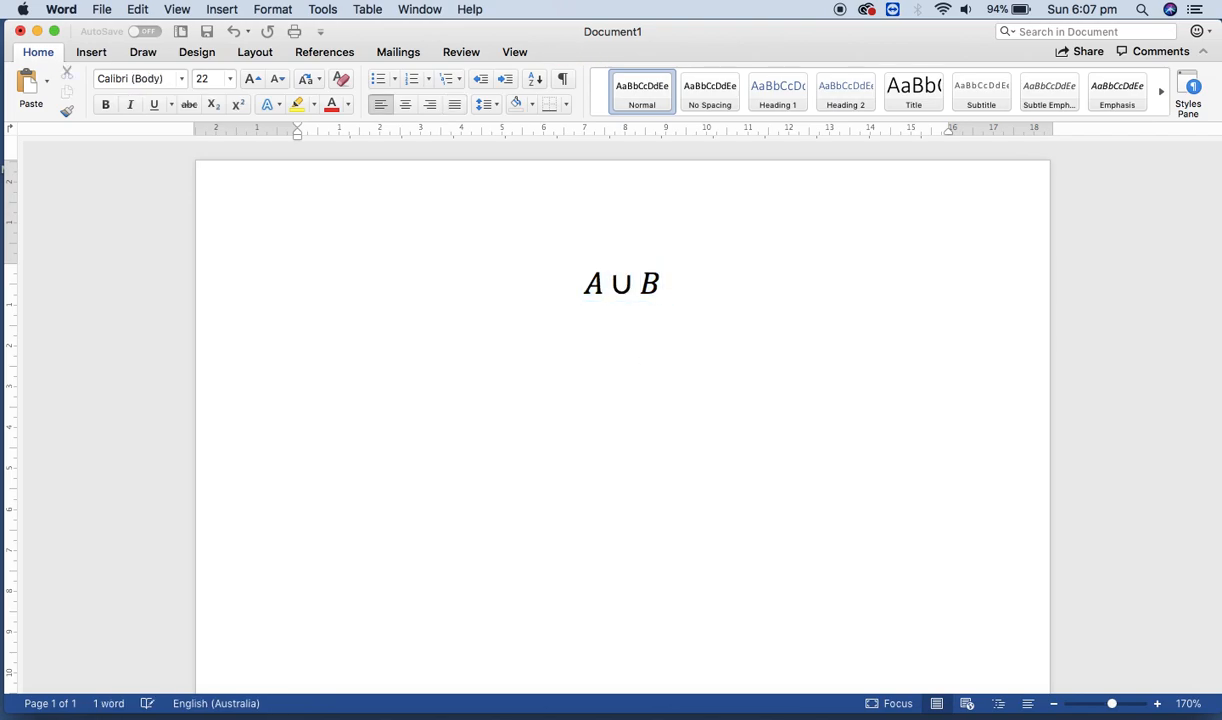
Insert the built-in Area of Circle equation (A = πr²) on the line below
left_click(298, 320)
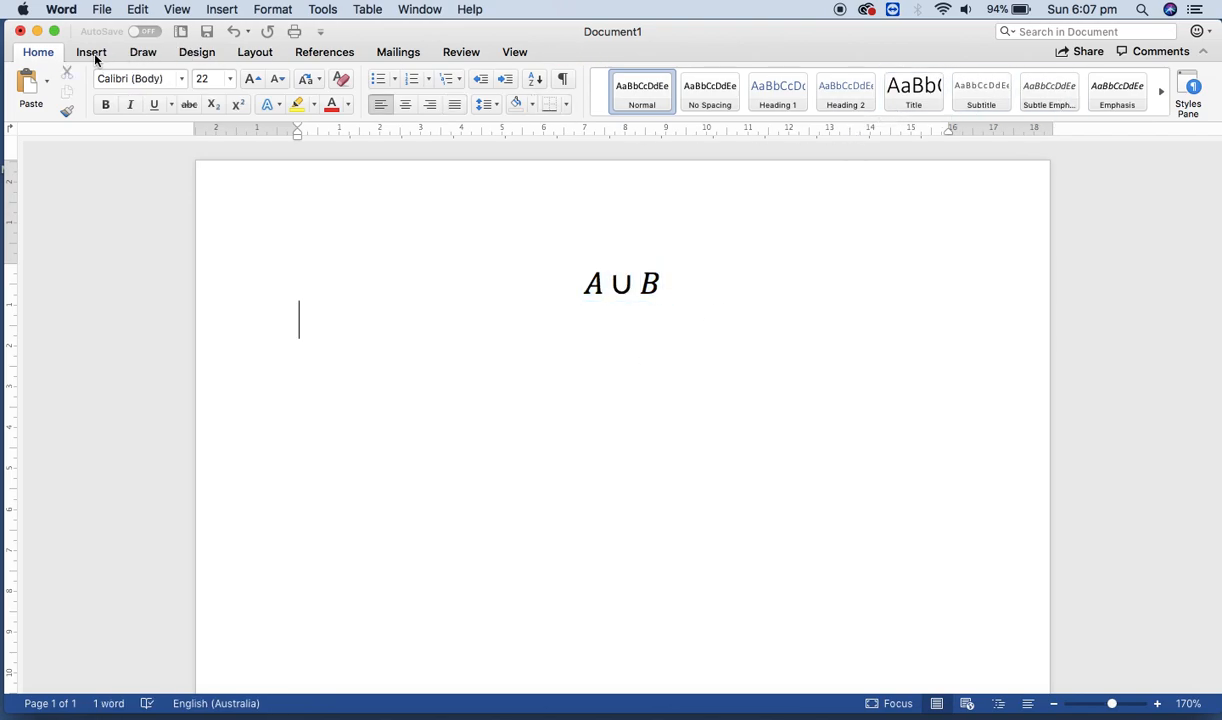
left_click(91, 52)
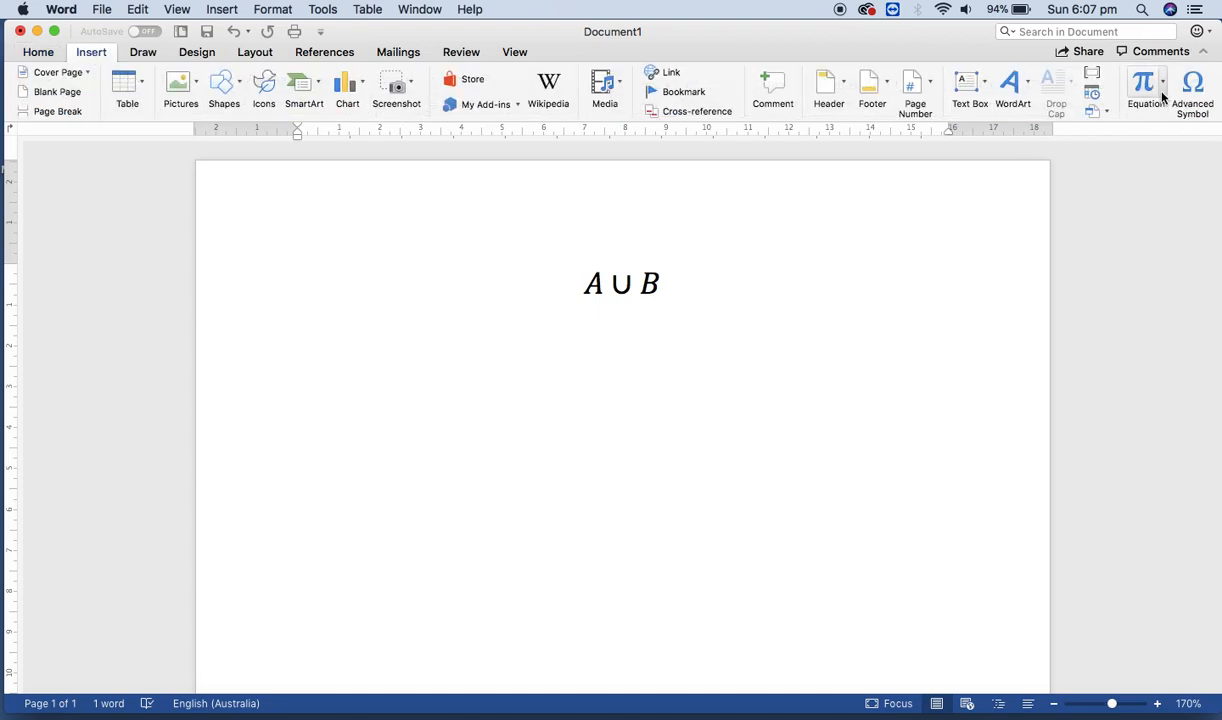
left_click(1143, 103)
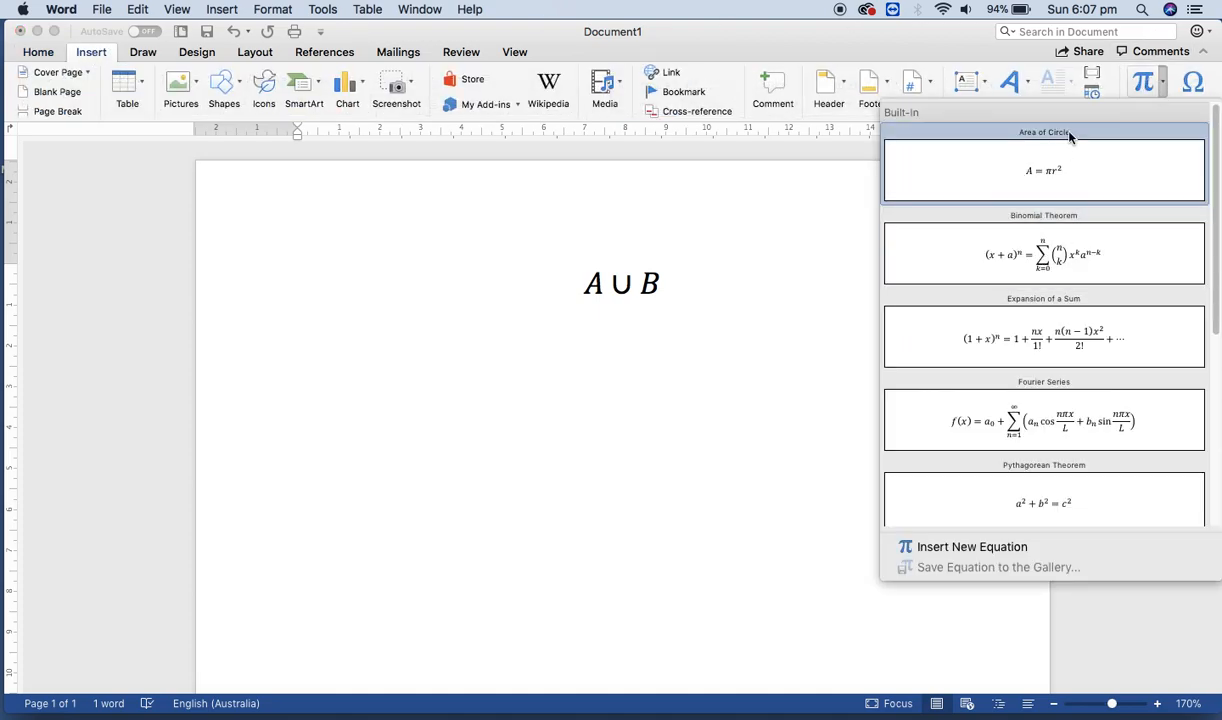
mouse_move(1043, 254)
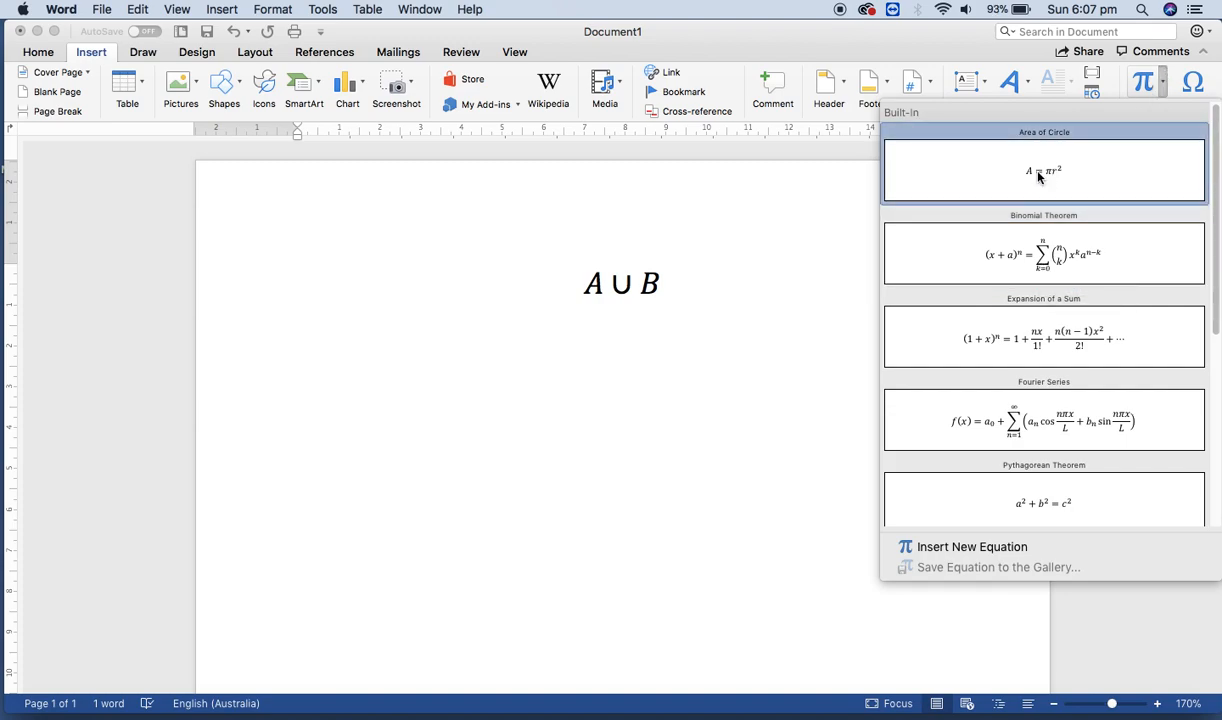
left_click(1044, 170)
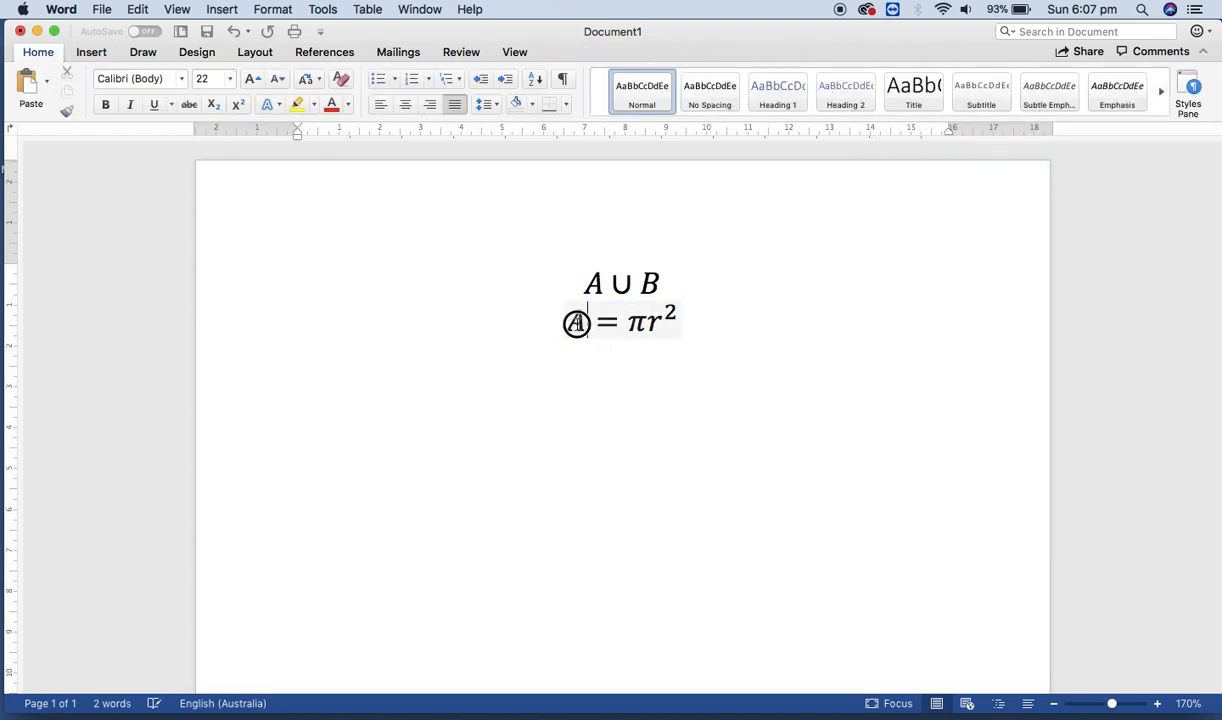
Turn the Area of Circle formula into a stacked fraction ab over cd, preceded by Y =
left_click(577, 321)
type("B =")
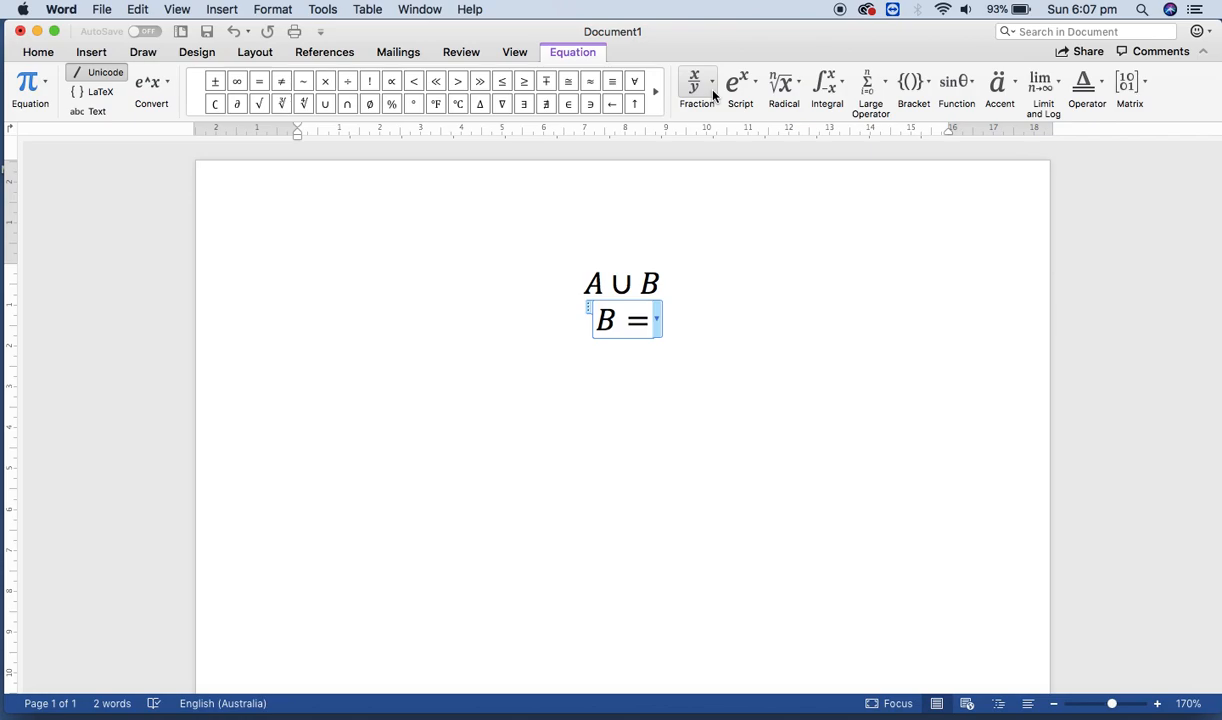
left_click(696, 82)
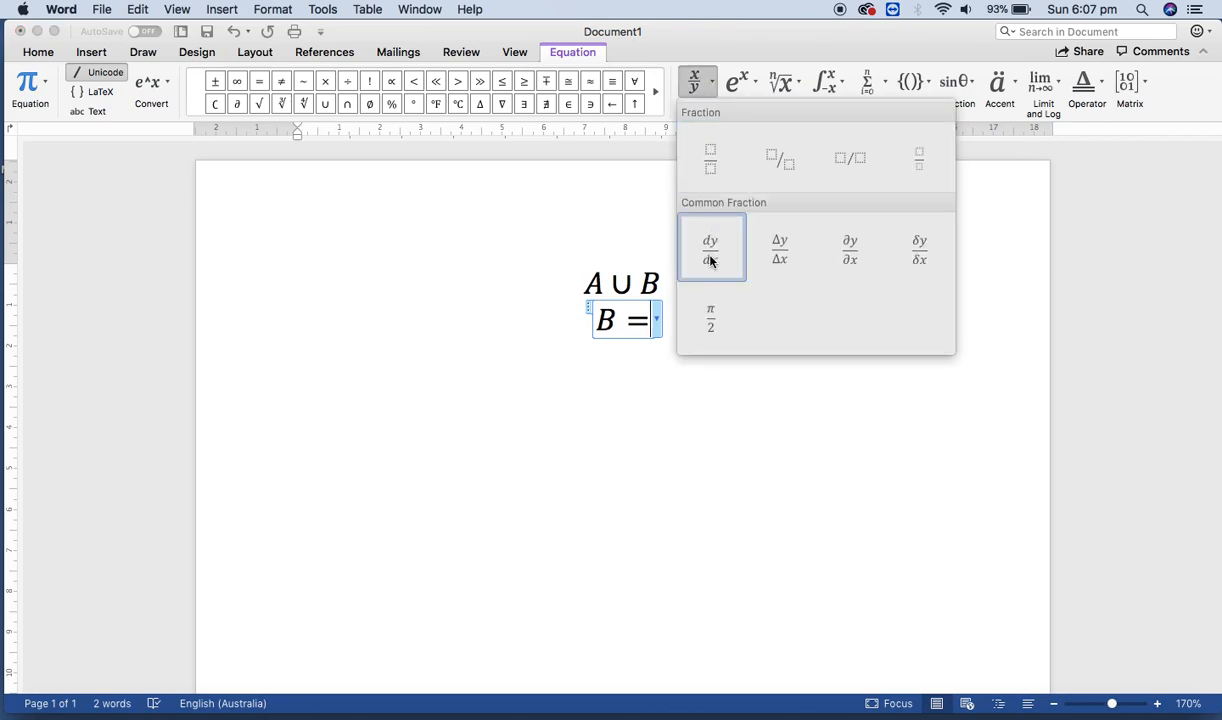
left_click(710, 248)
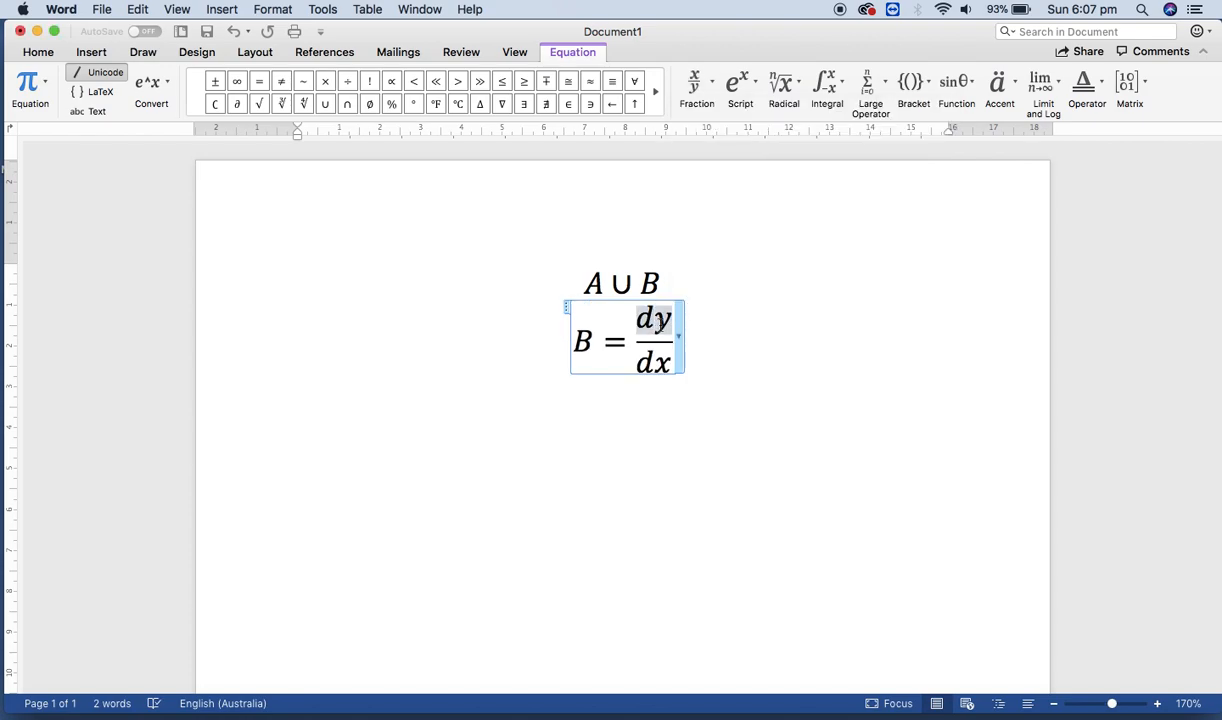
type("ab")
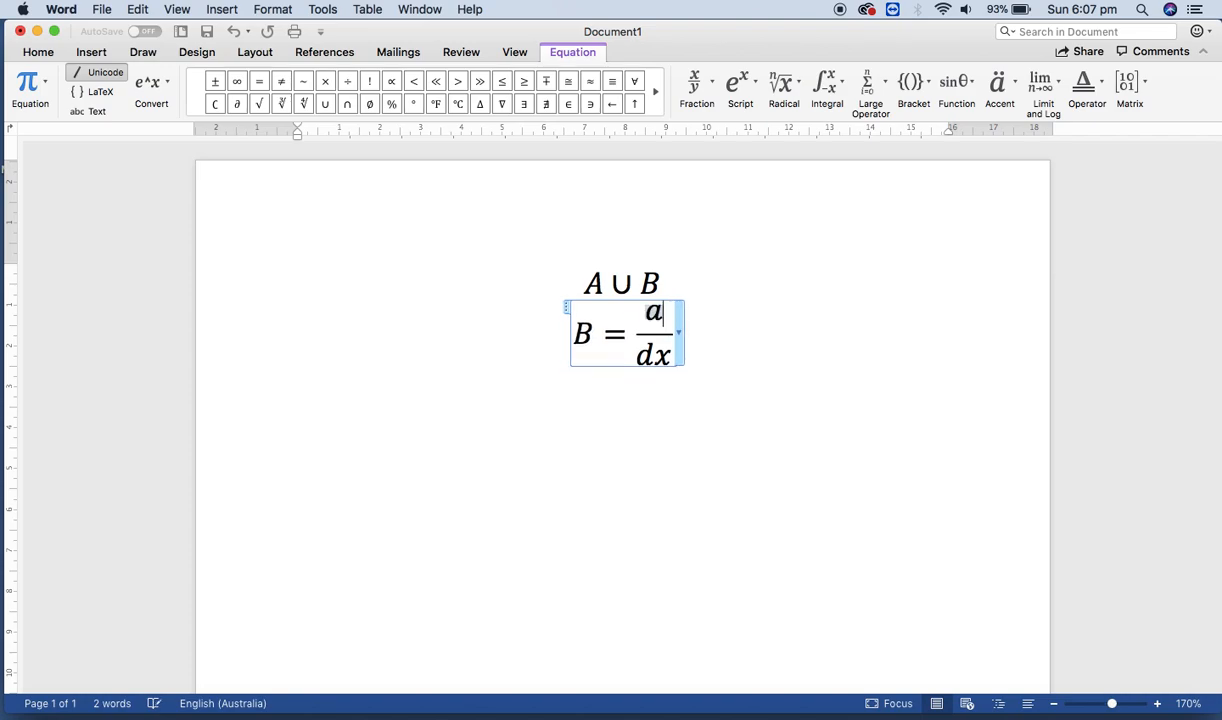
type("b")
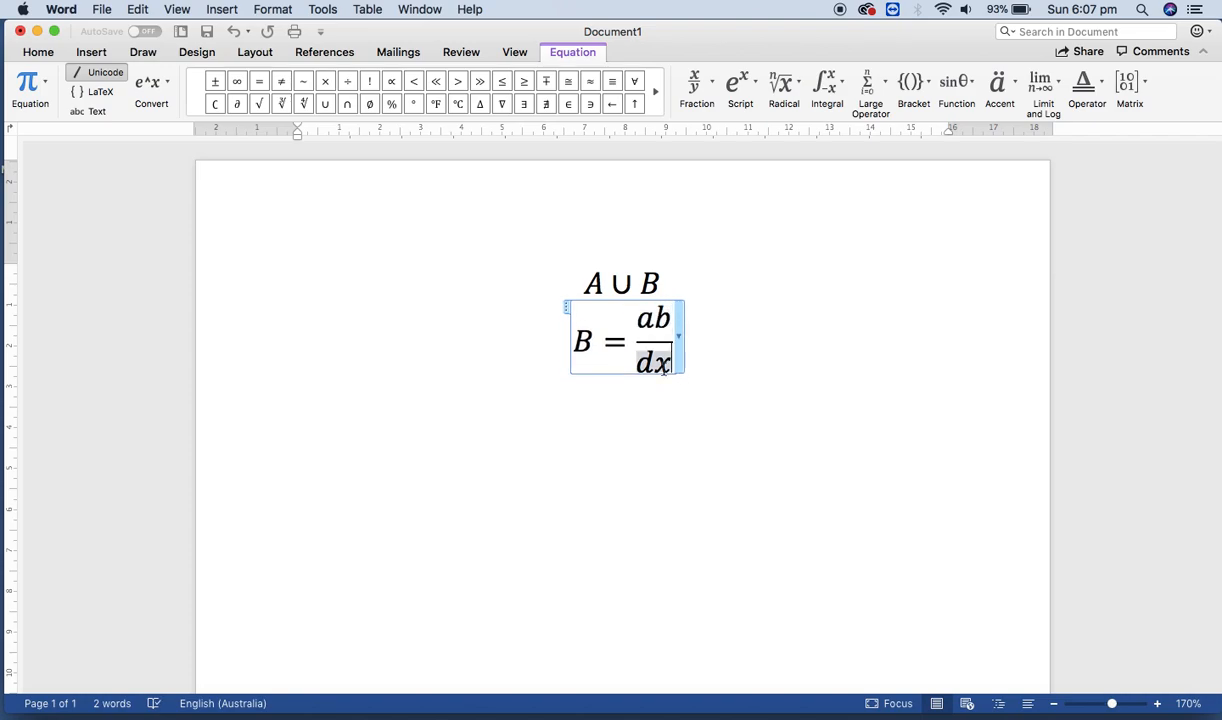
type("cd")
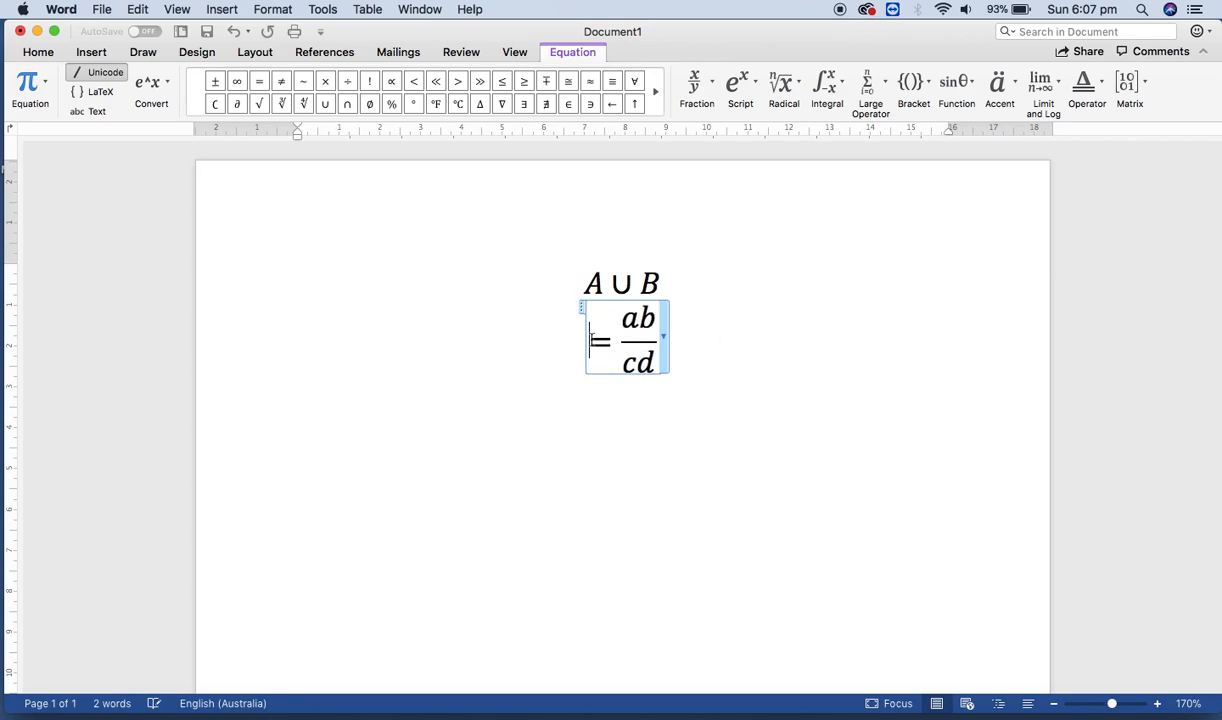
type("Y =")
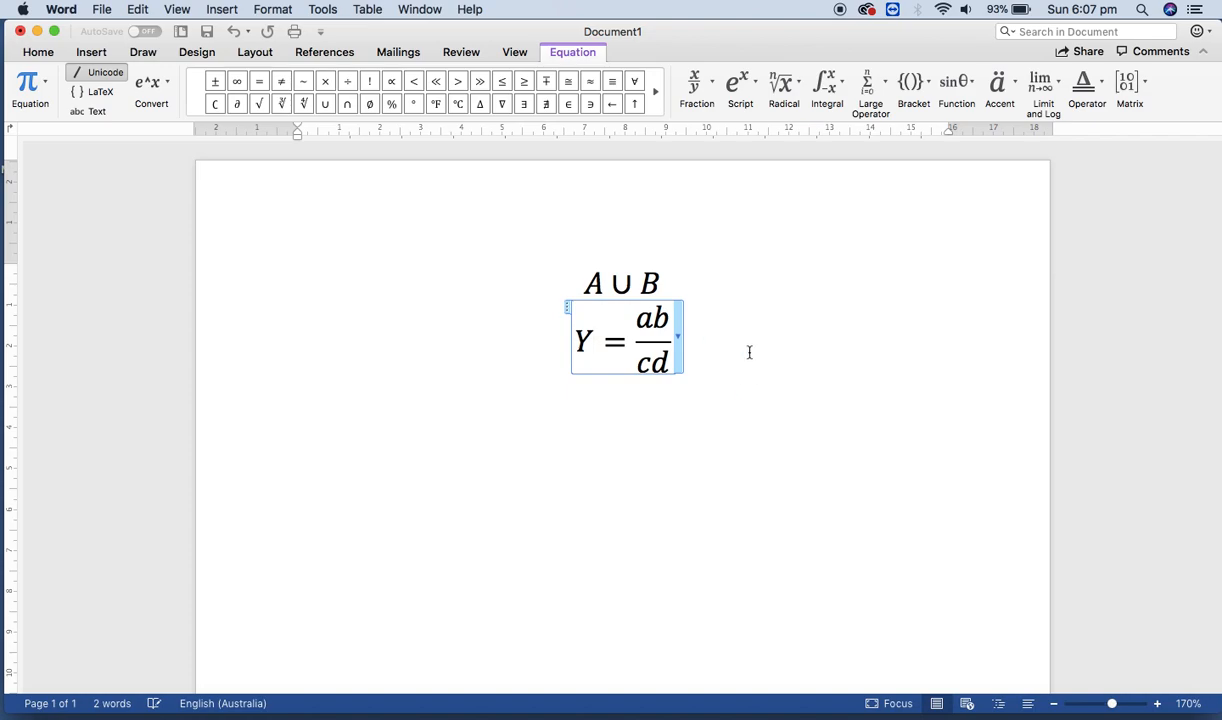
left_click(299, 430)
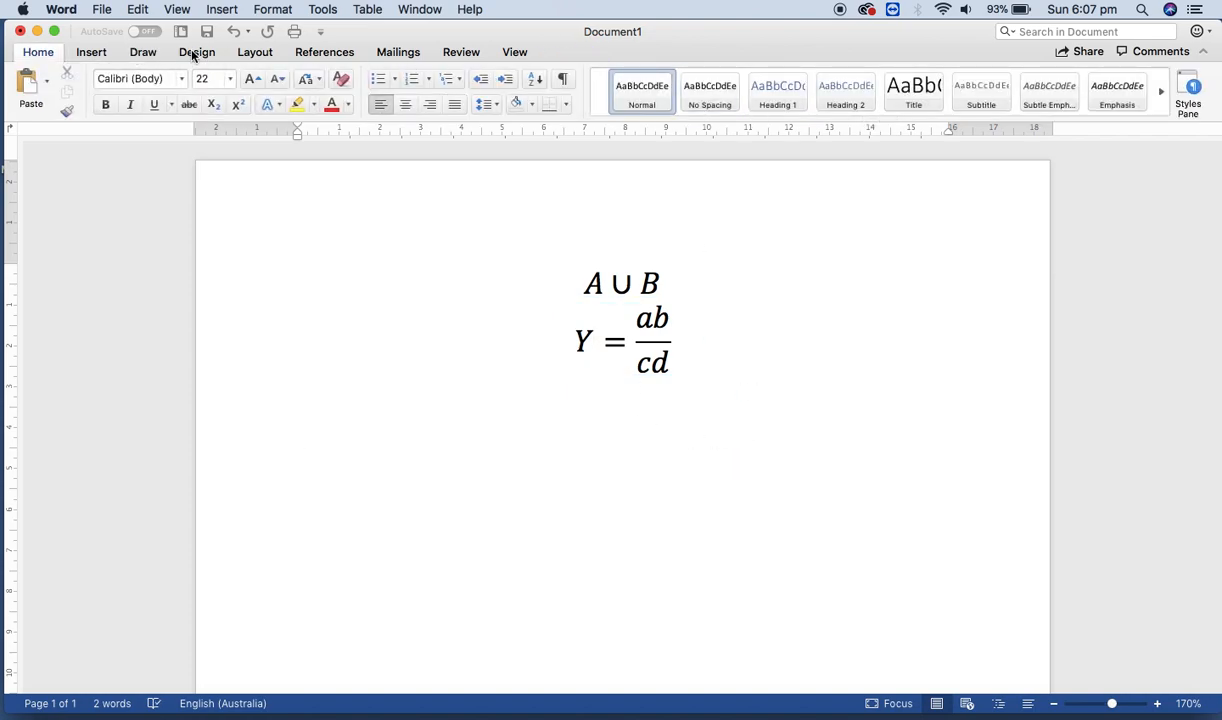
Add a third blank equation below Y = ab/cd and show the Radical templates
left_click(91, 52)
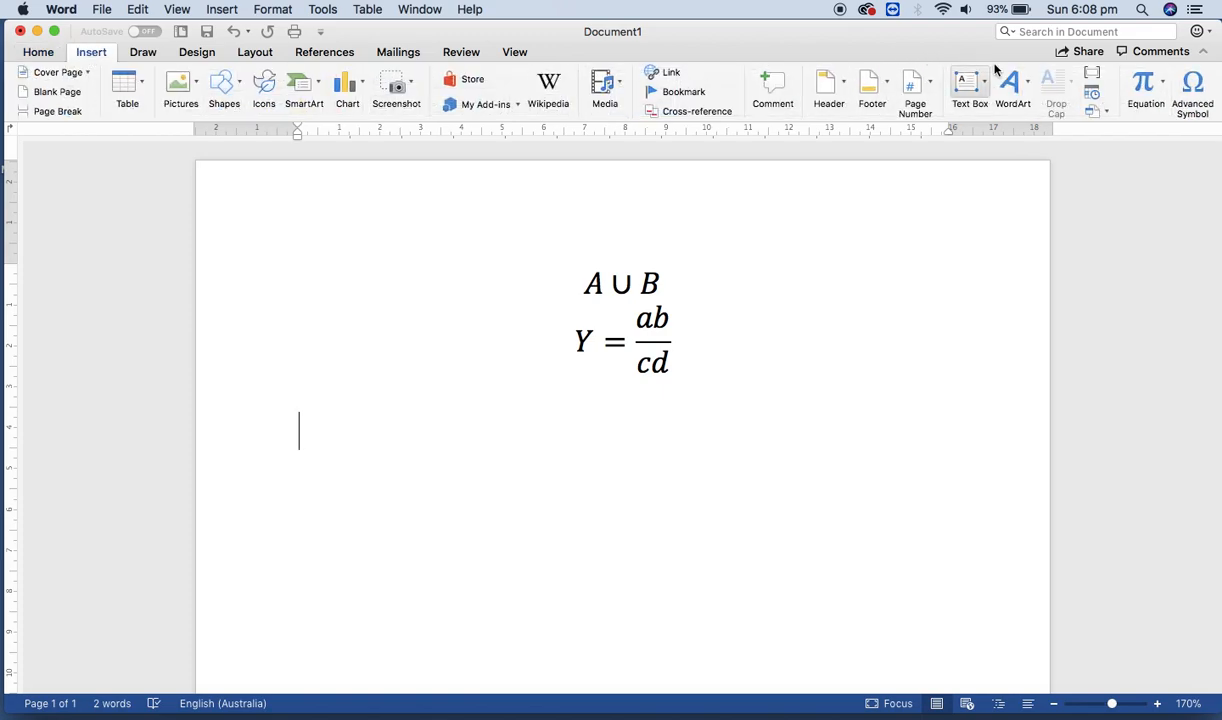
left_click(1145, 82)
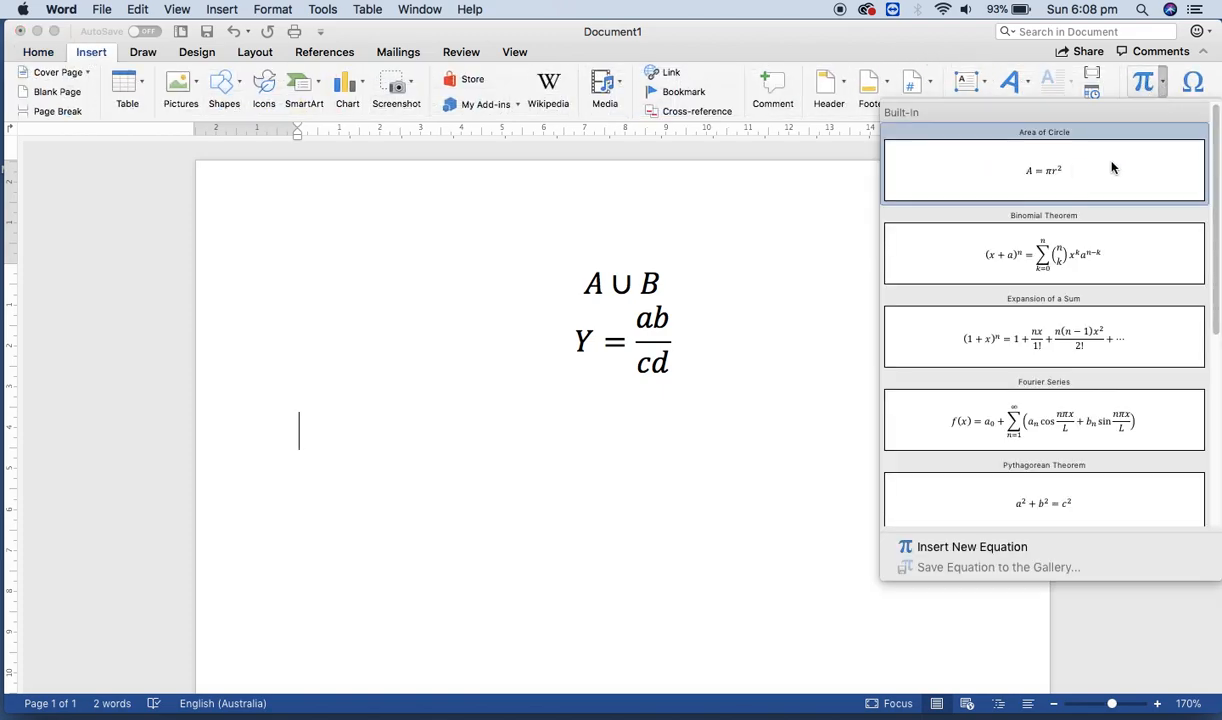
mouse_move(970, 546)
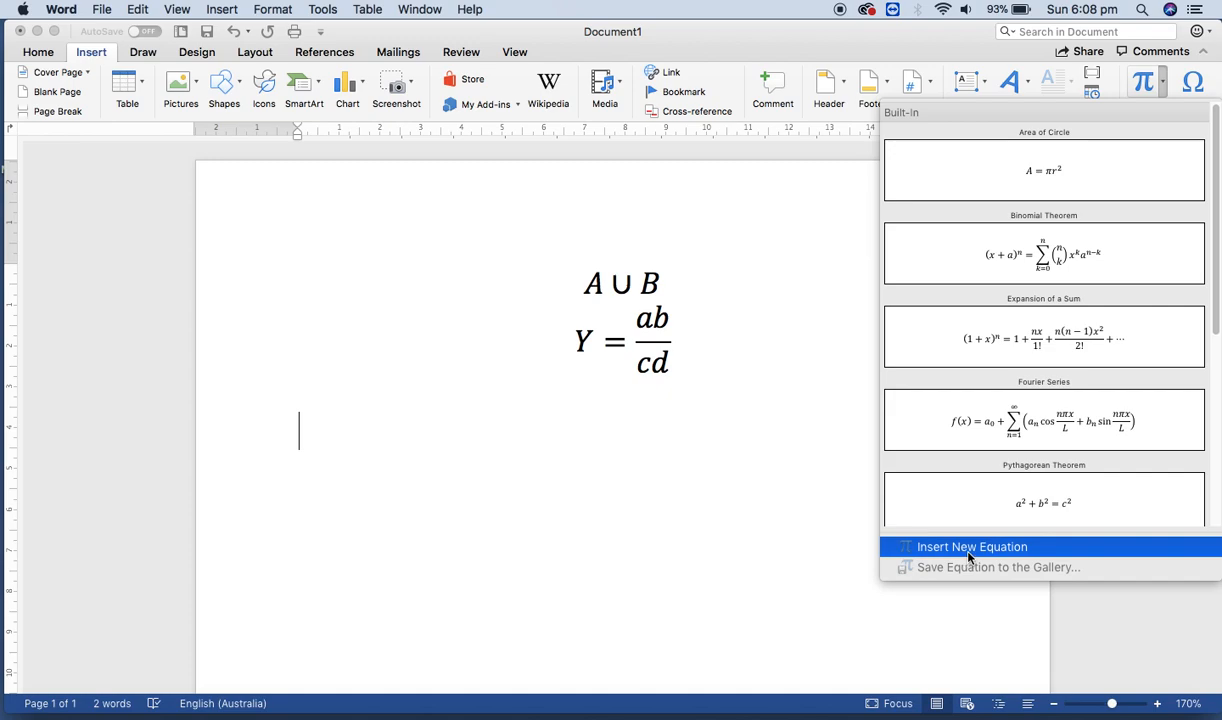
left_click(971, 546)
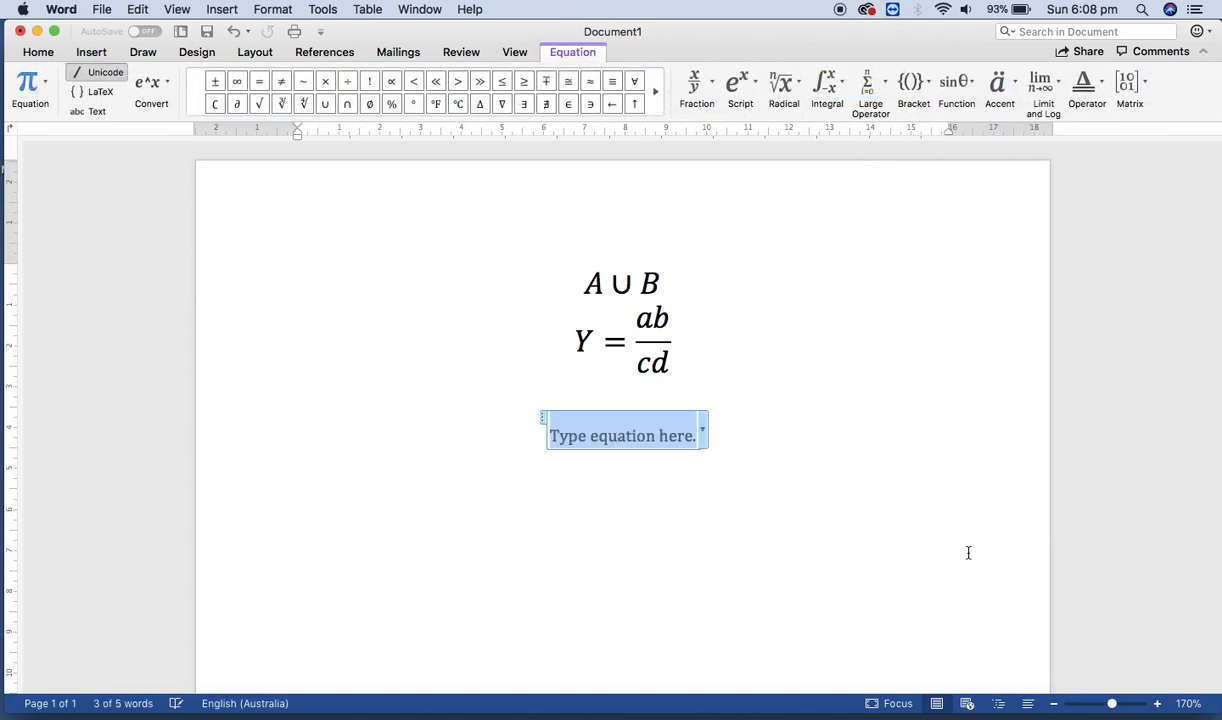
mouse_move(923, 540)
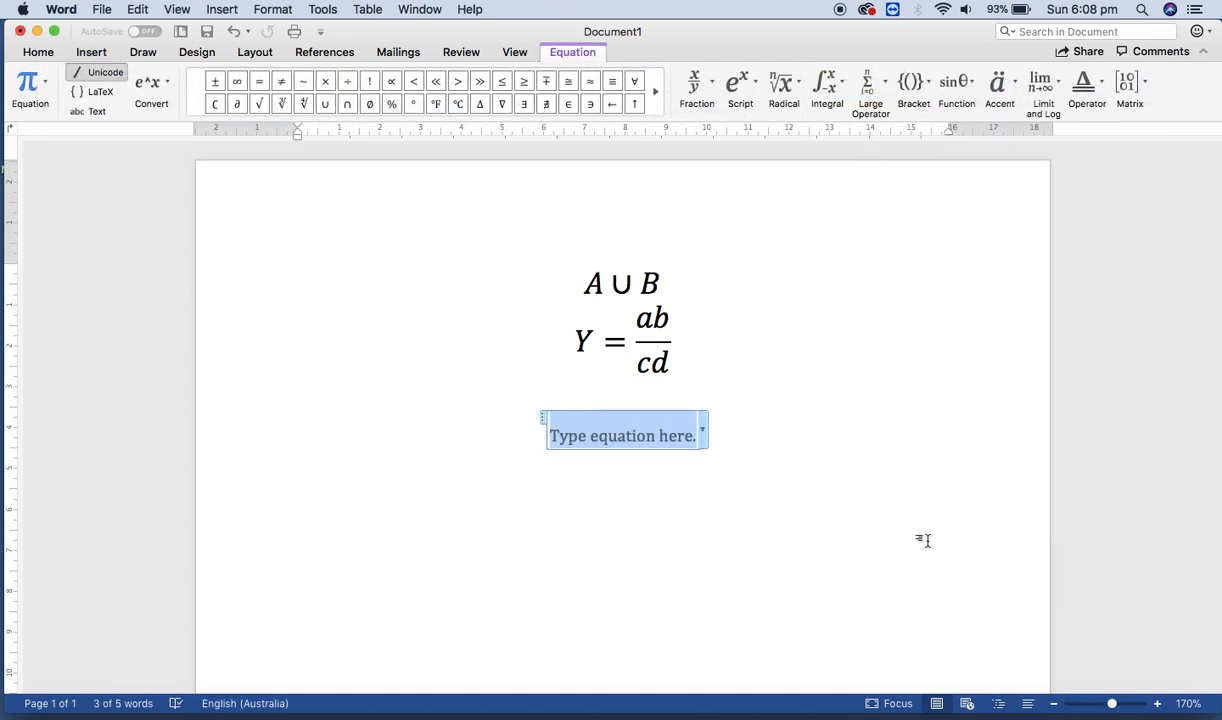
mouse_move(784, 88)
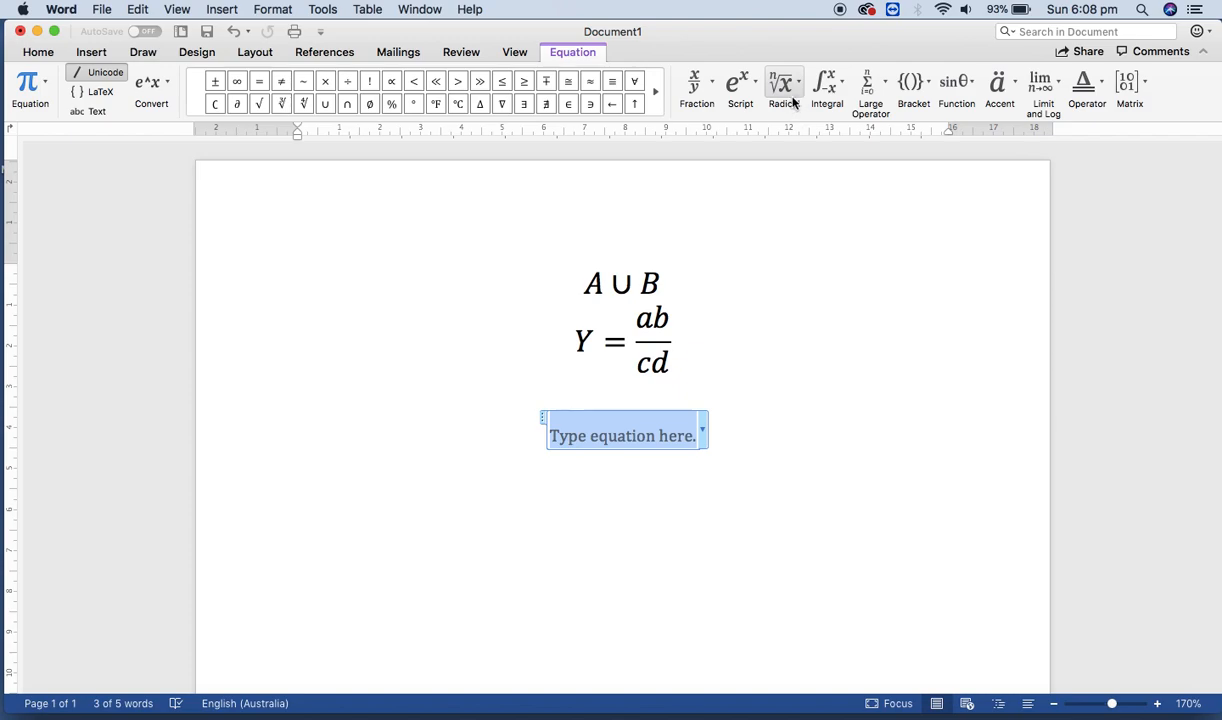
mouse_move(785, 86)
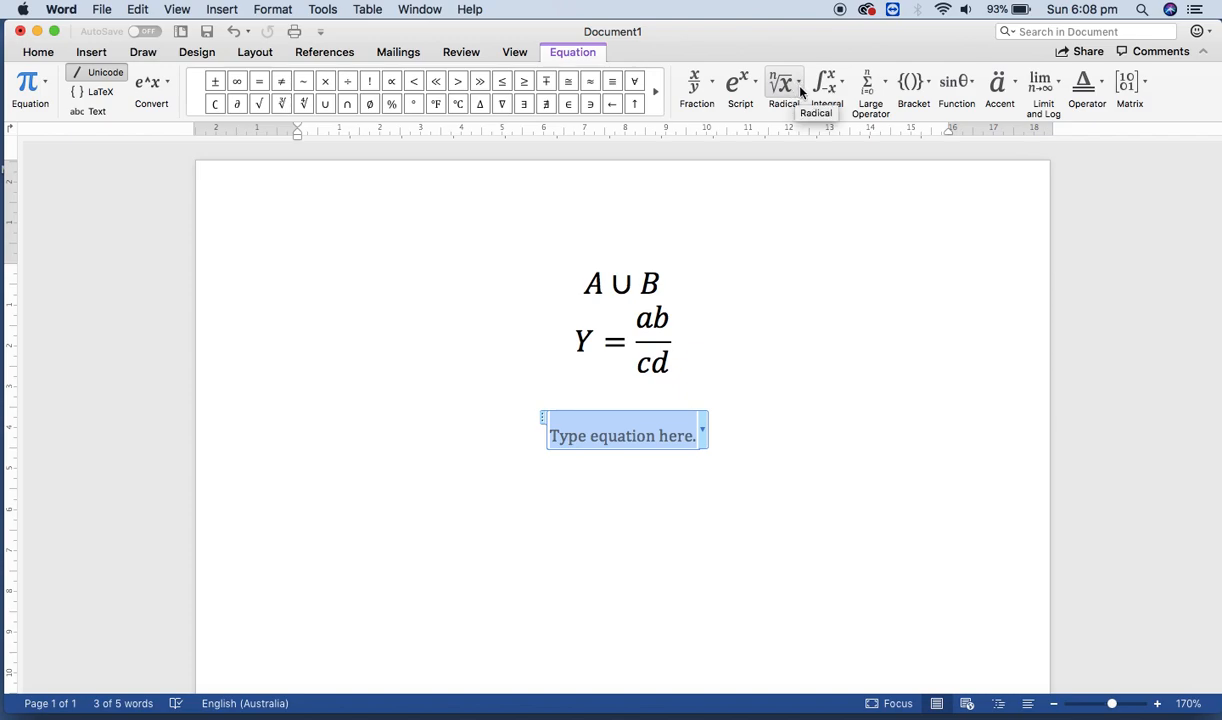
left_click(798, 82)
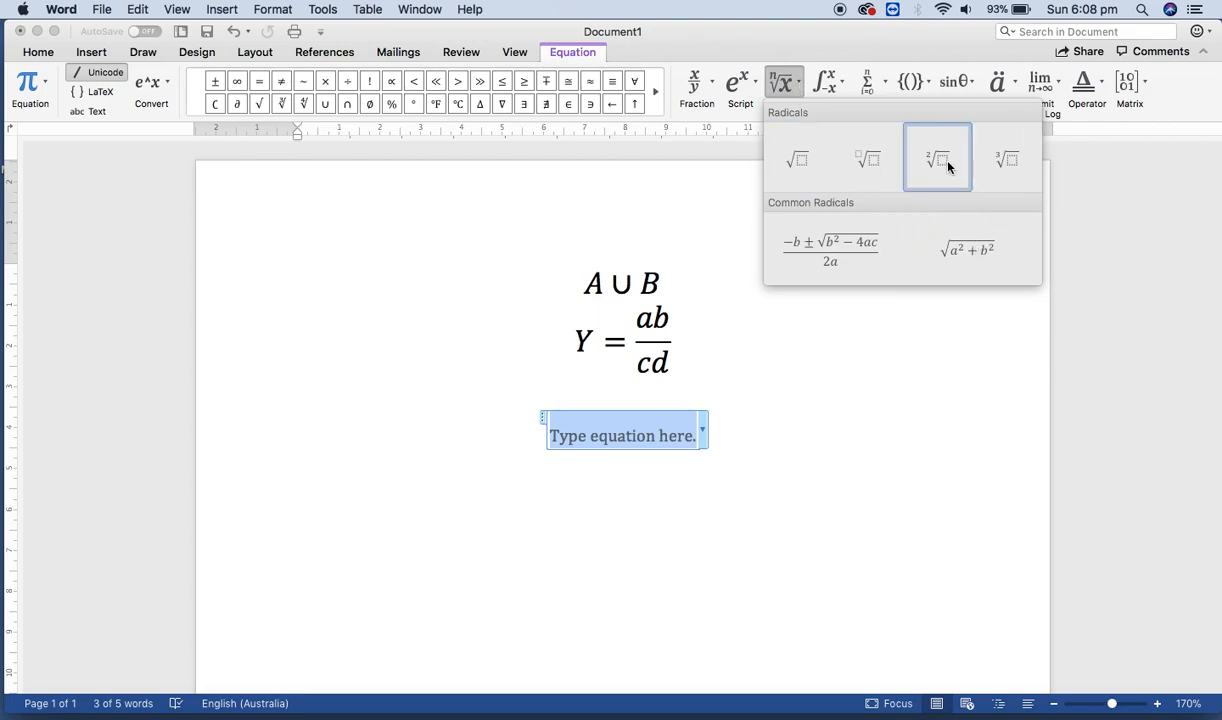
Insert a root with index 4 containing a stacked fraction
left_click(936, 159)
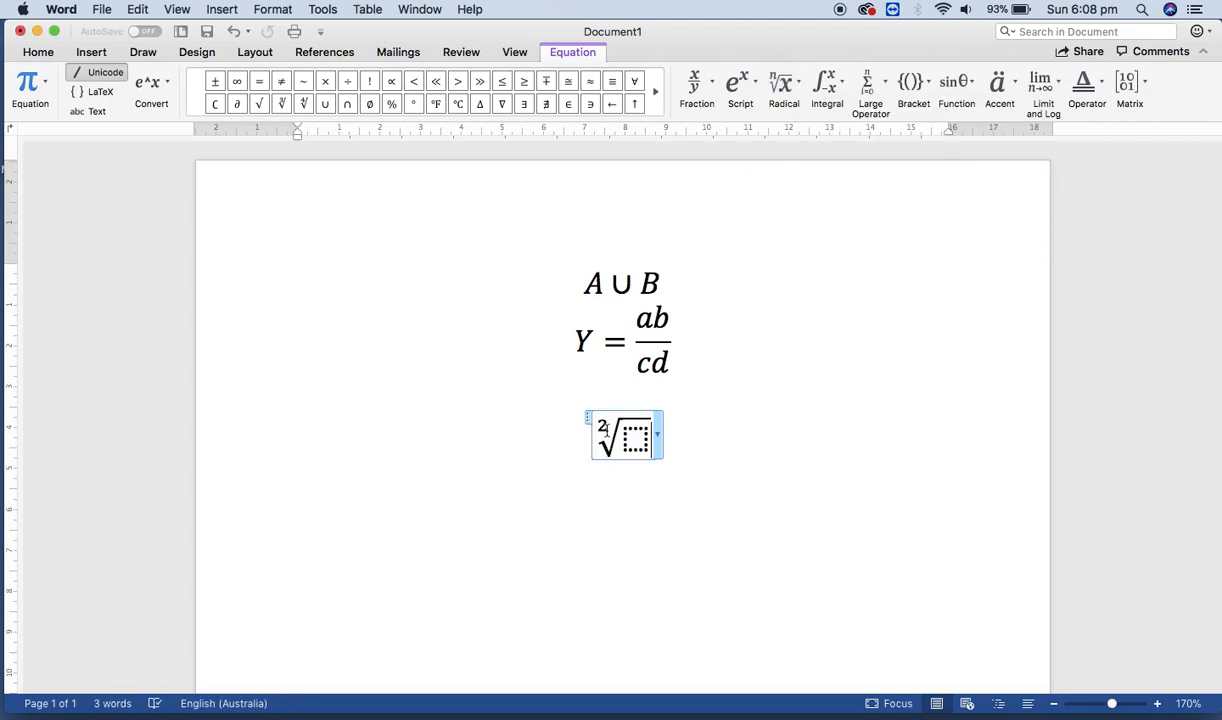
type("4")
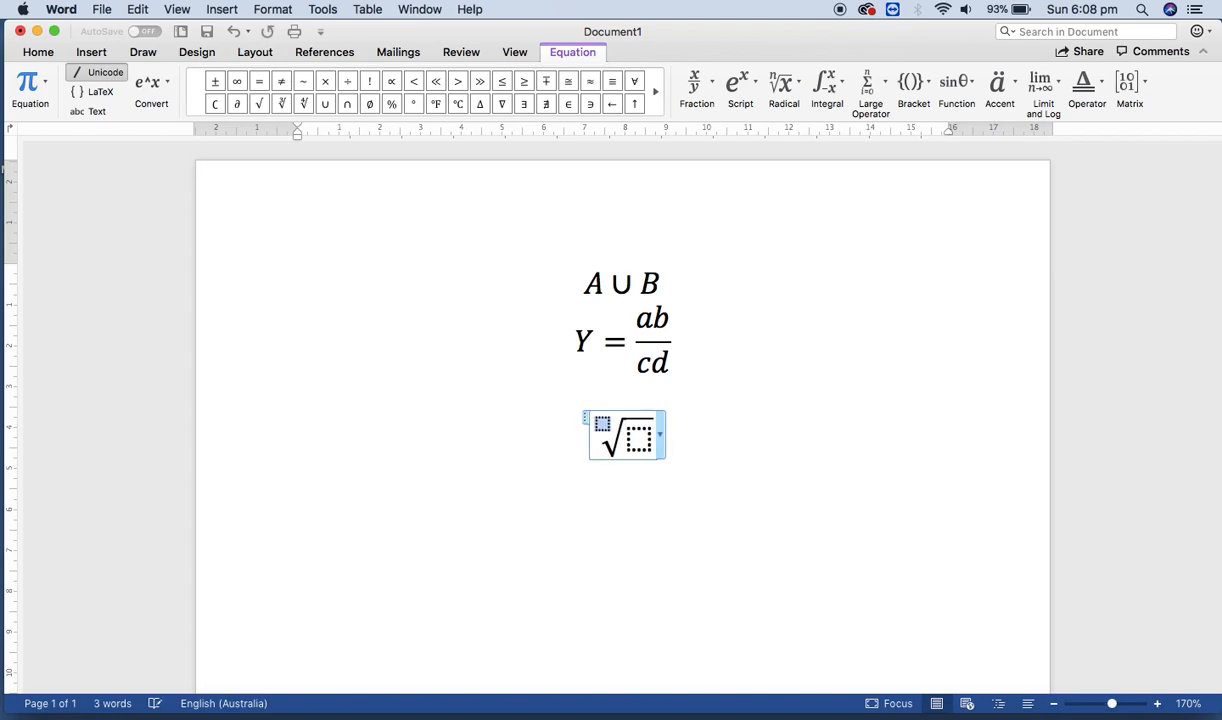
type("4")
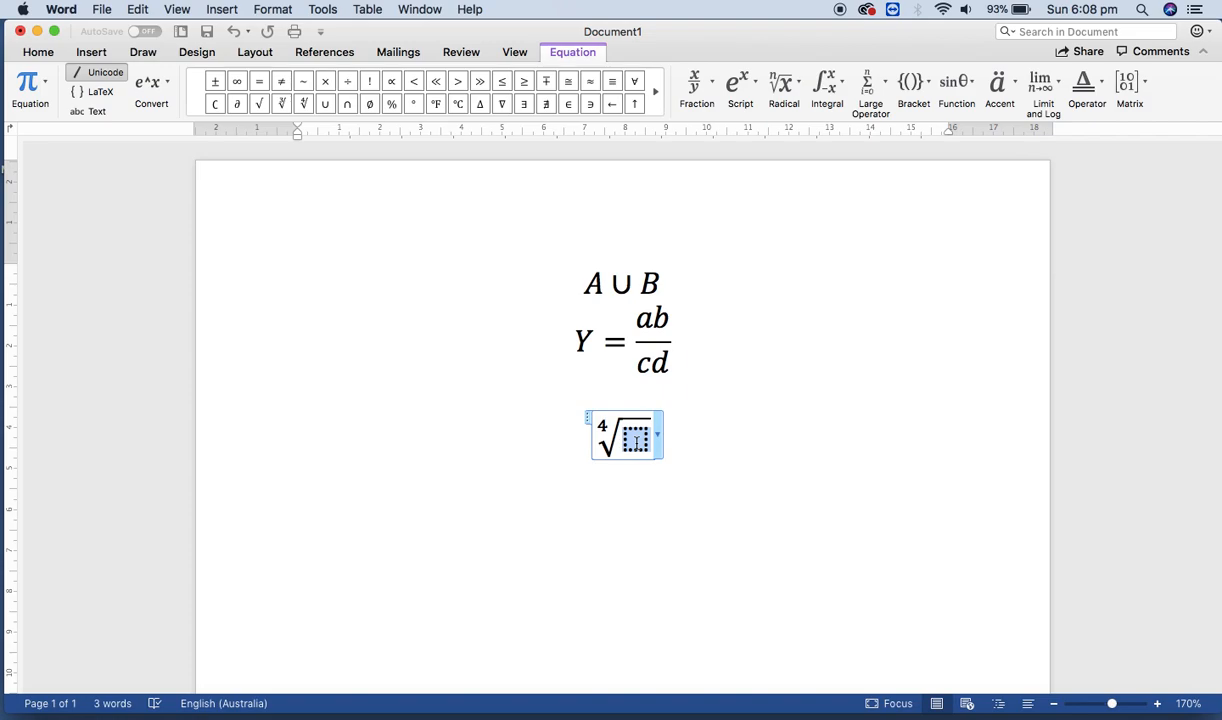
mouse_move(697, 88)
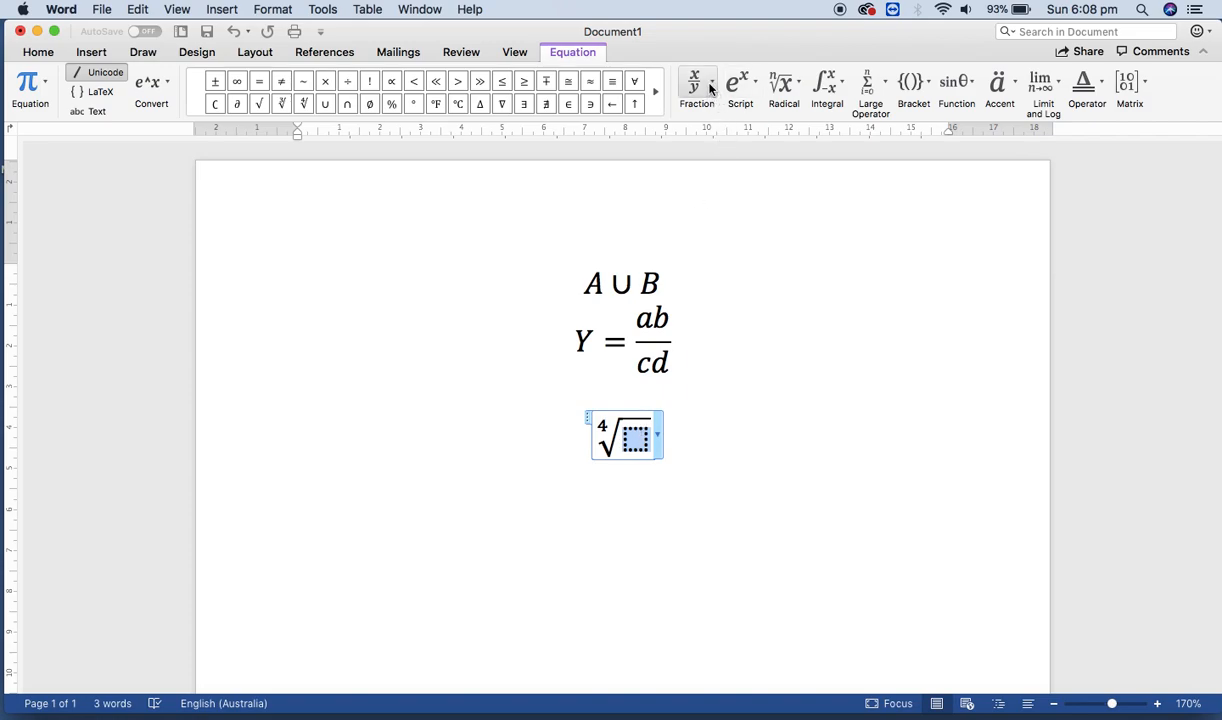
left_click(696, 85)
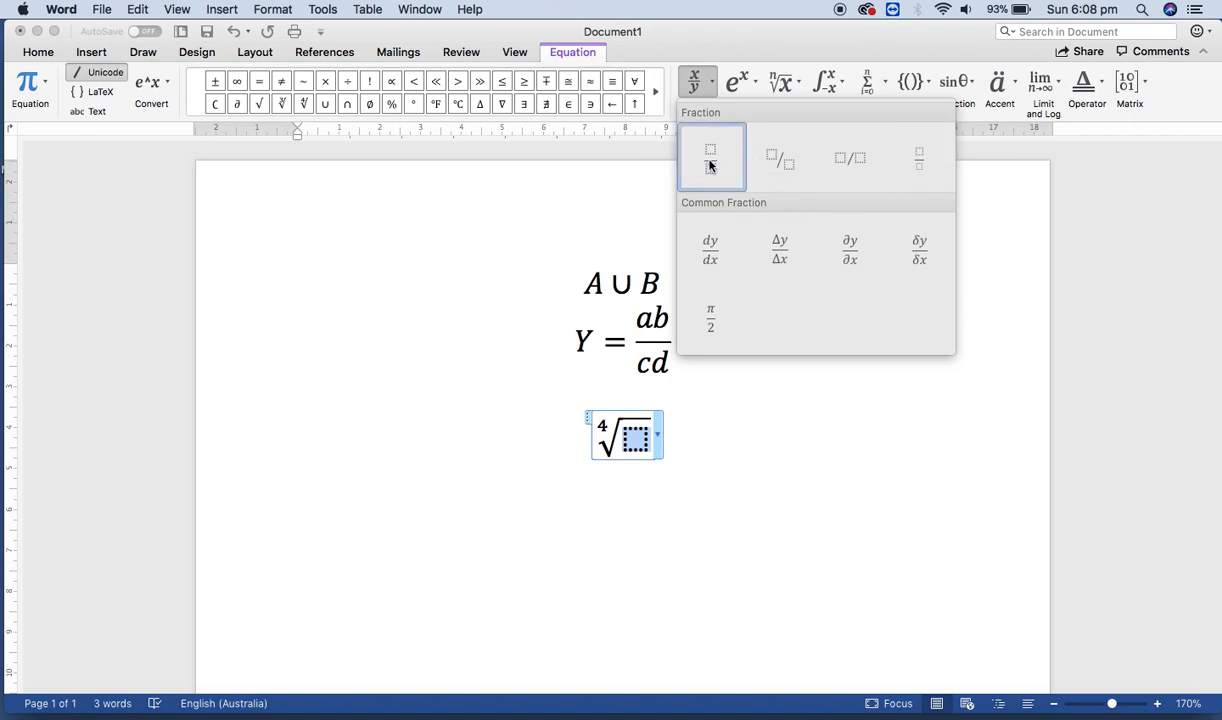
mouse_move(710, 248)
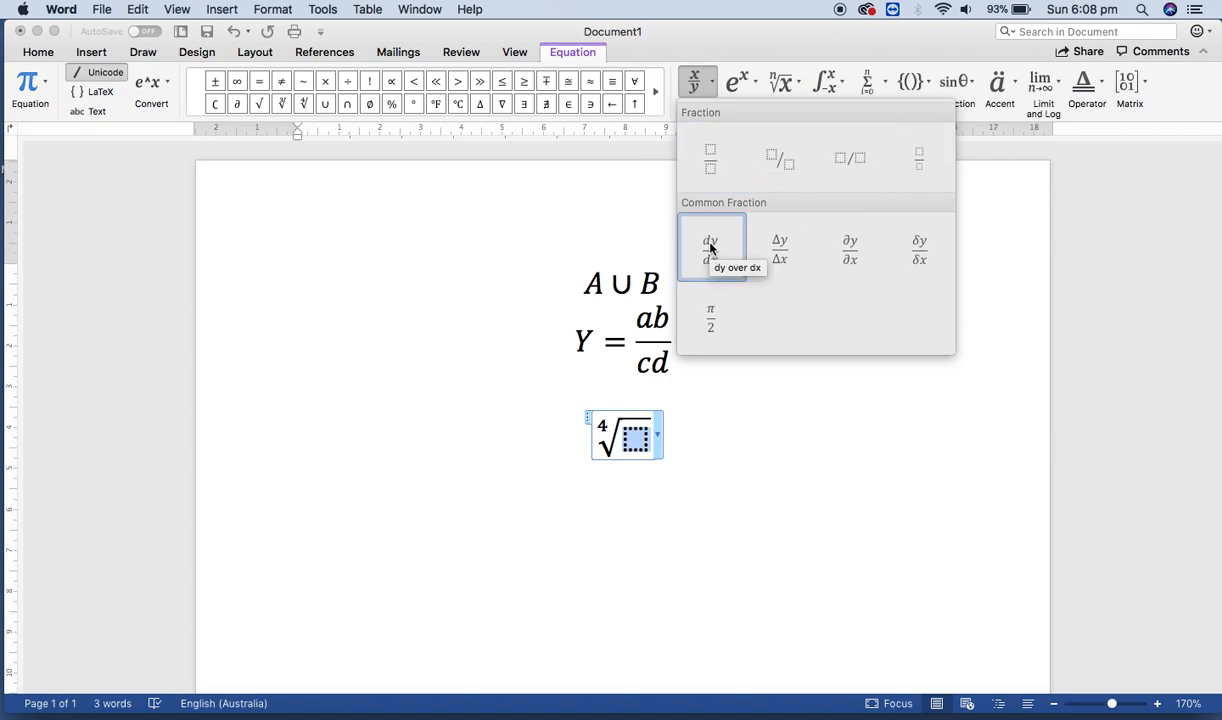
left_click(710, 248)
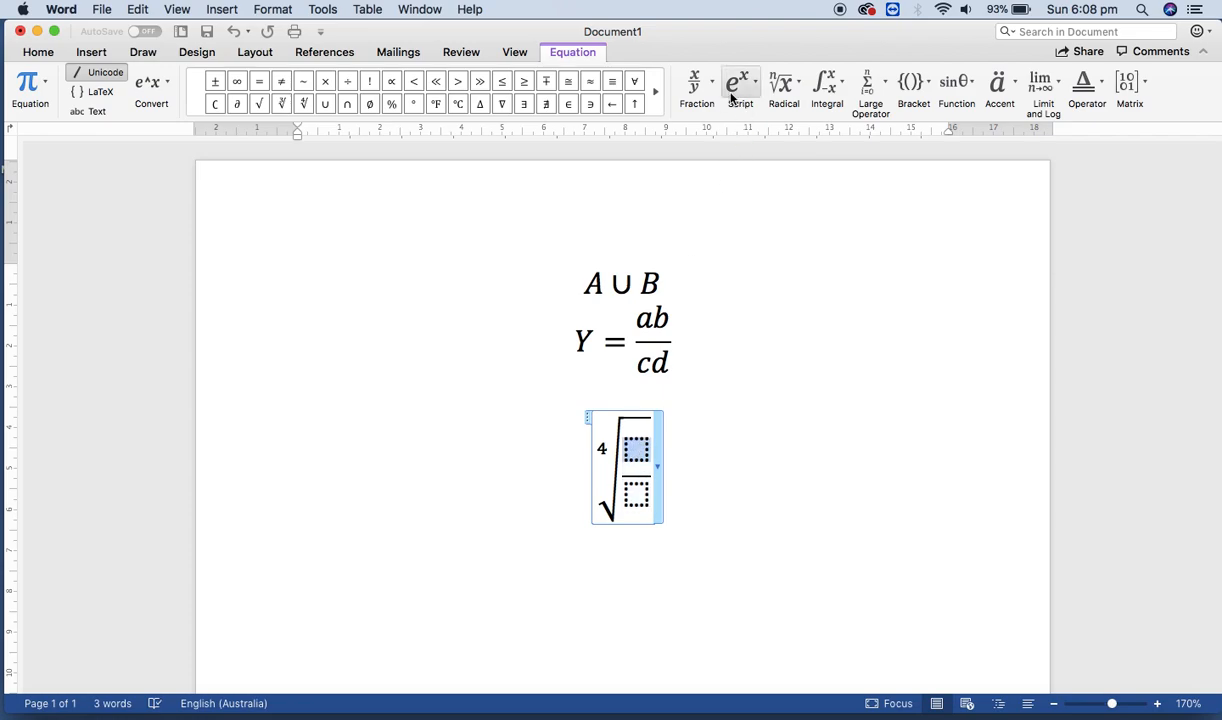
Fill the radicand with a nested 2/4 fraction on top and 5² below
left_click(697, 85)
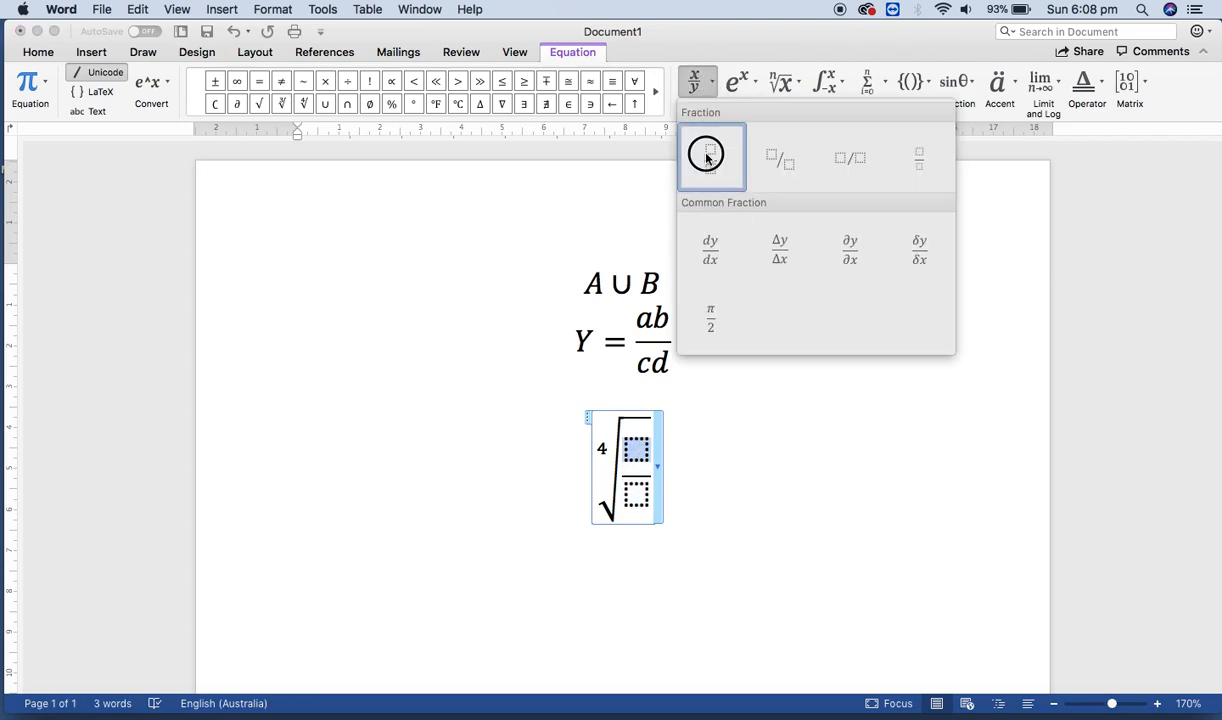
left_click(710, 155)
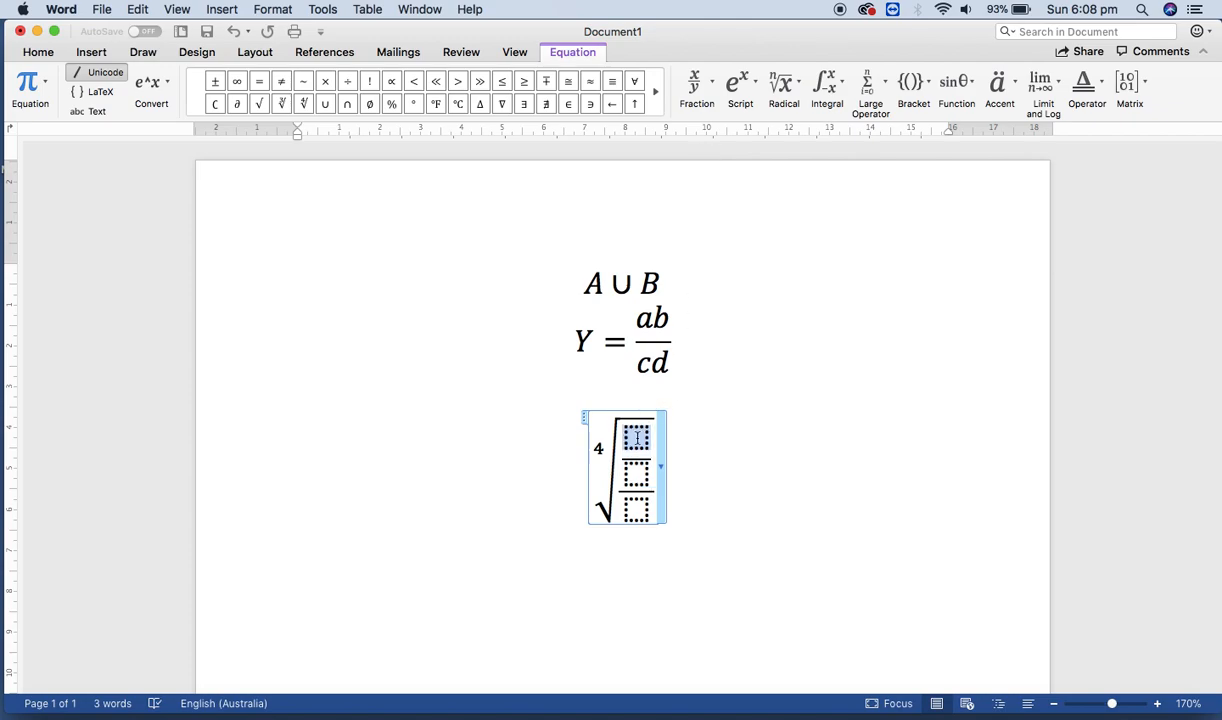
type("2")
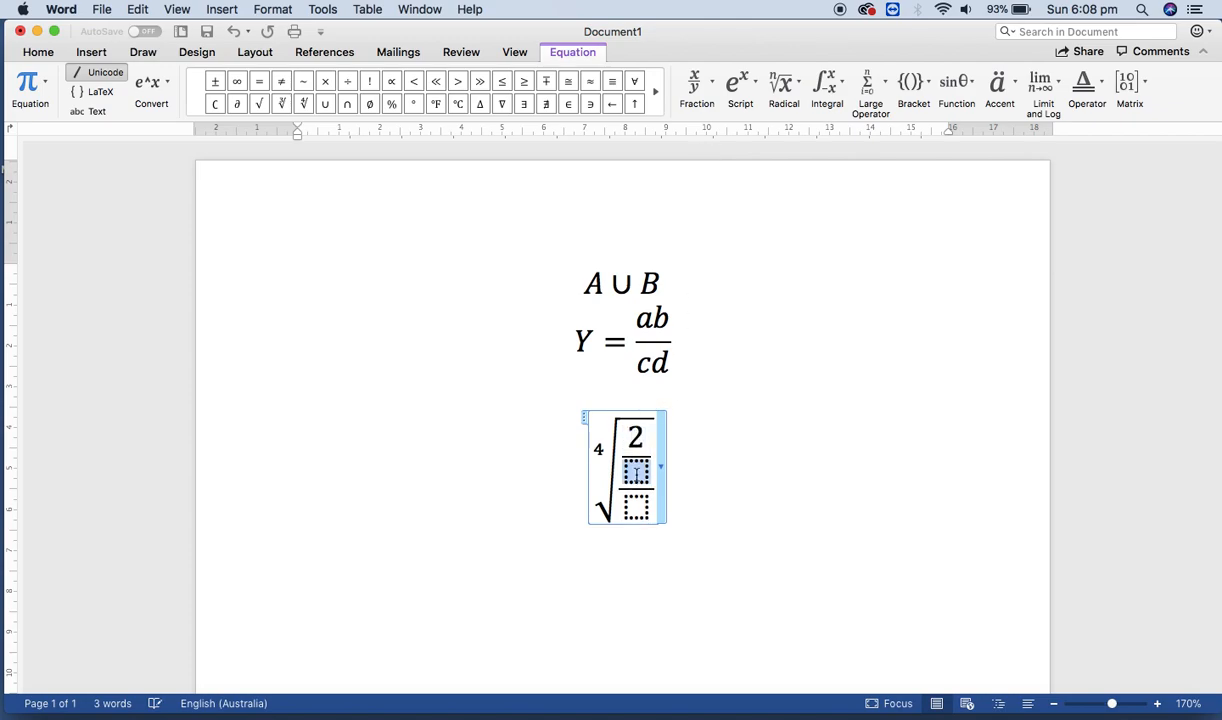
type("4")
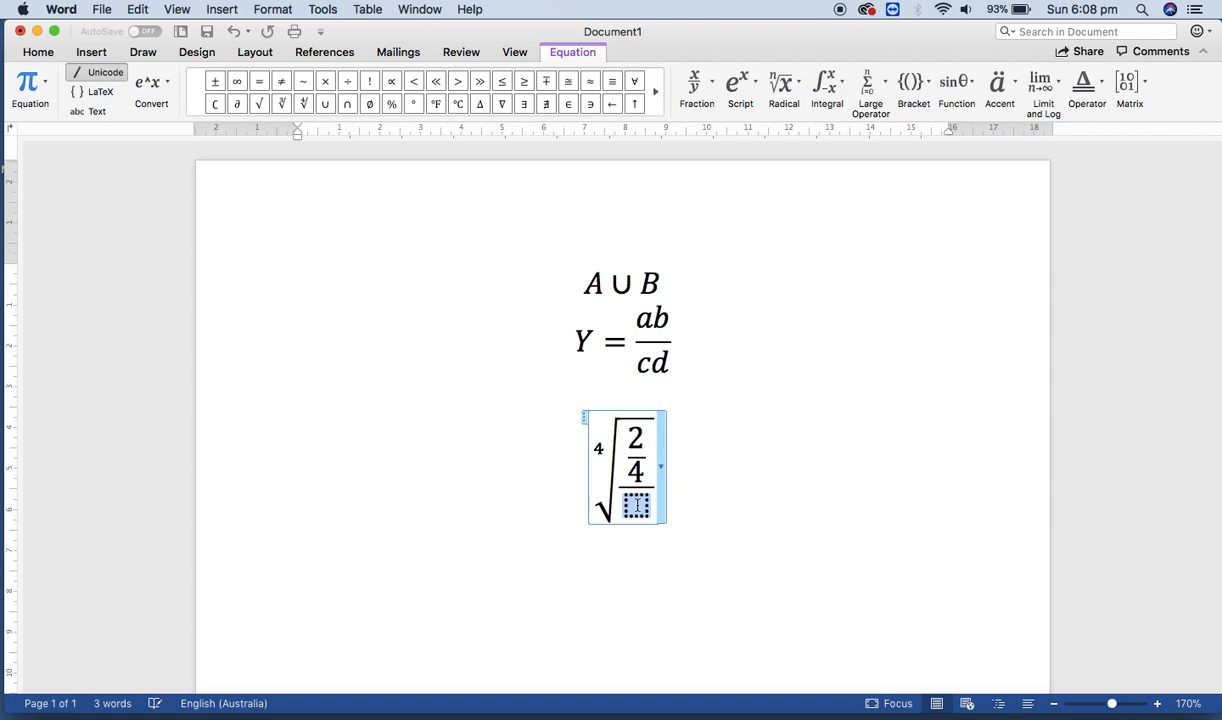
mouse_move(708, 187)
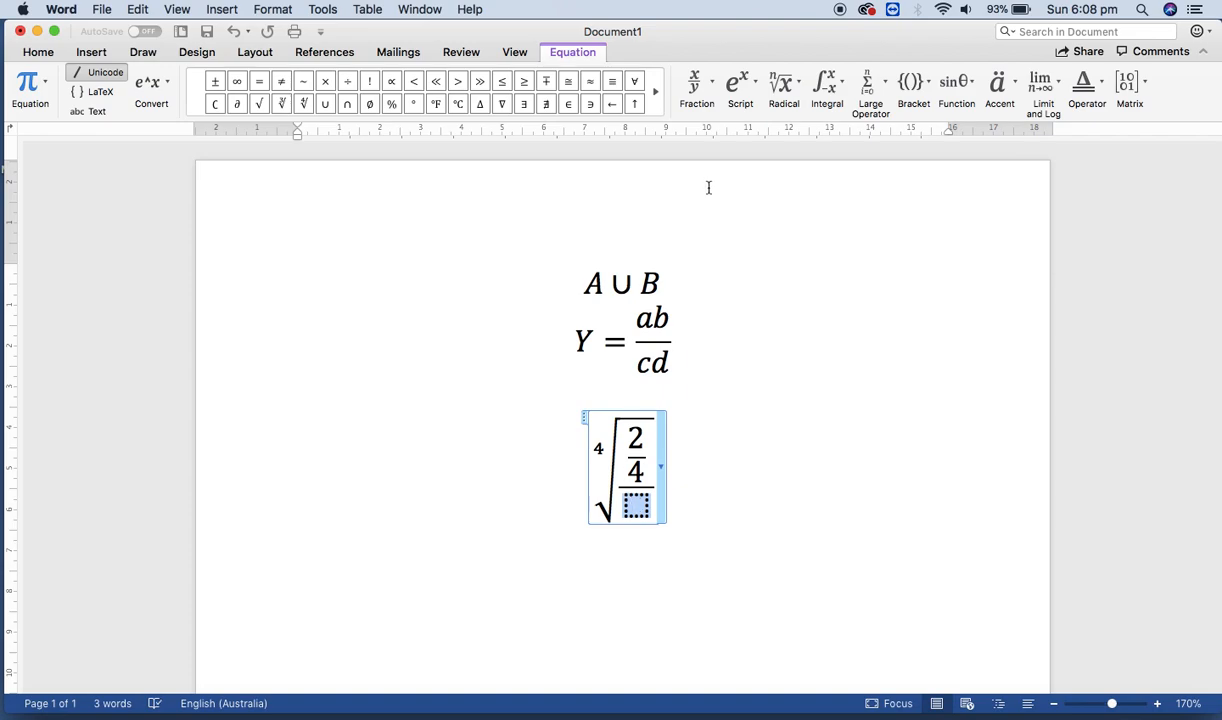
left_click(740, 83)
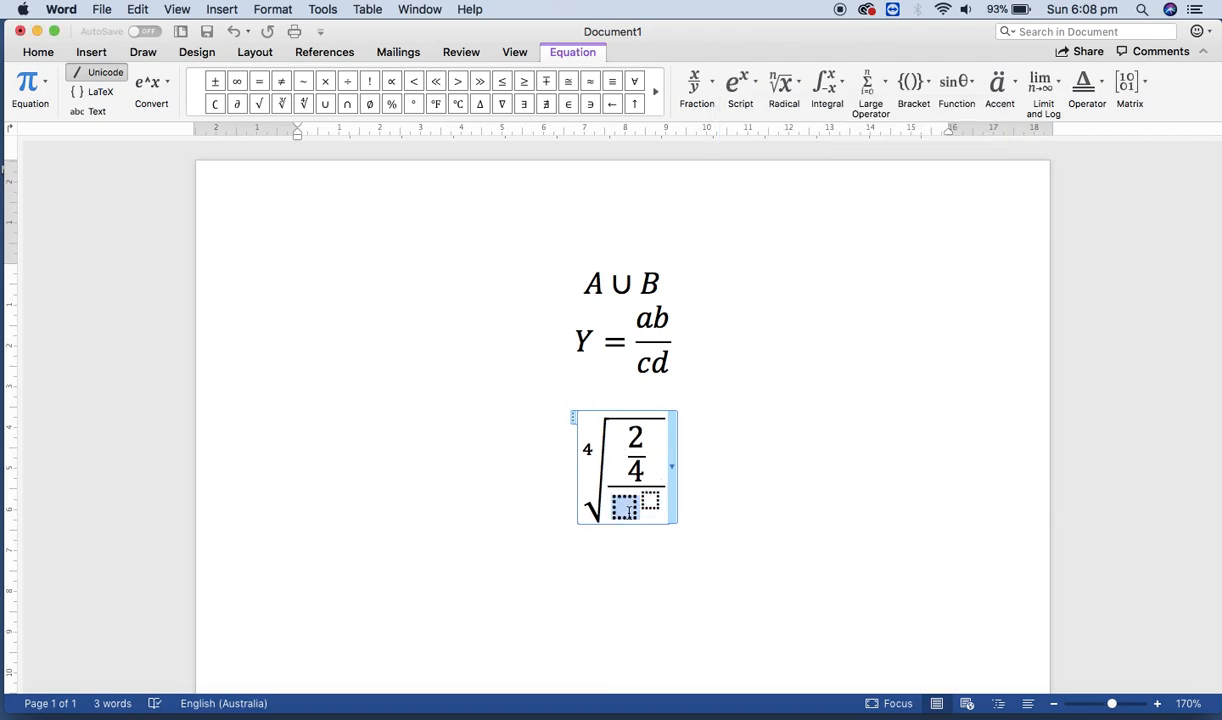
type("5")
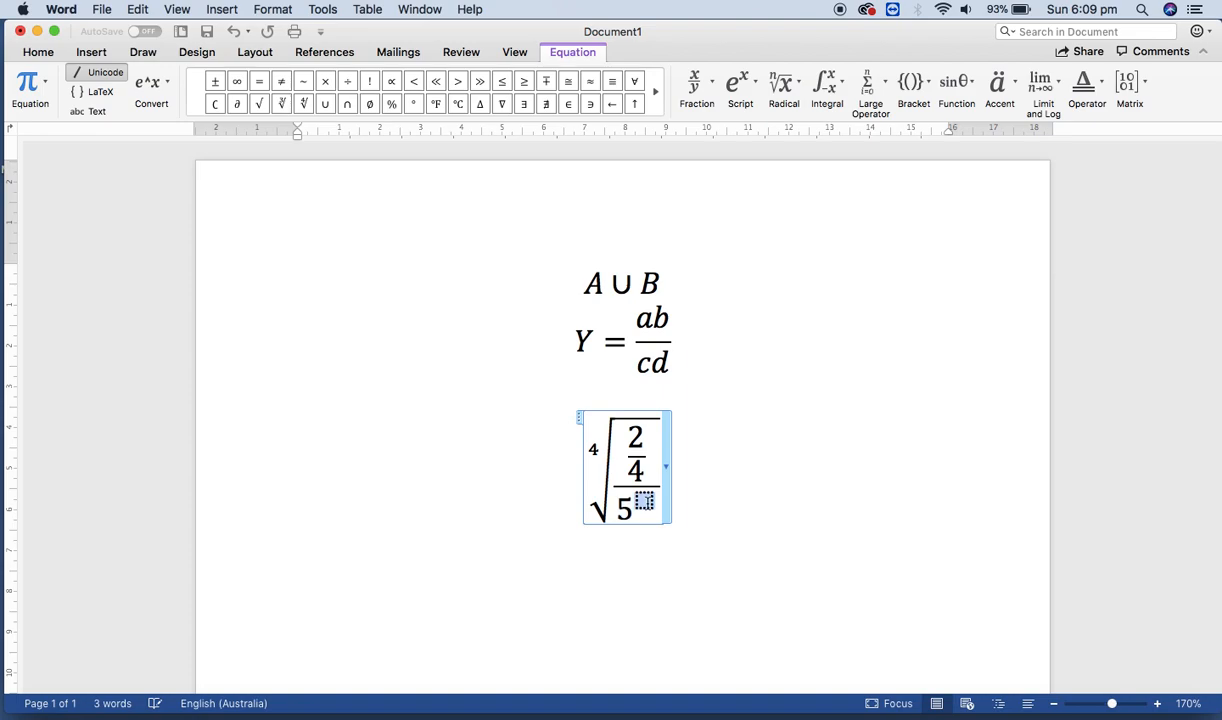
type("2")
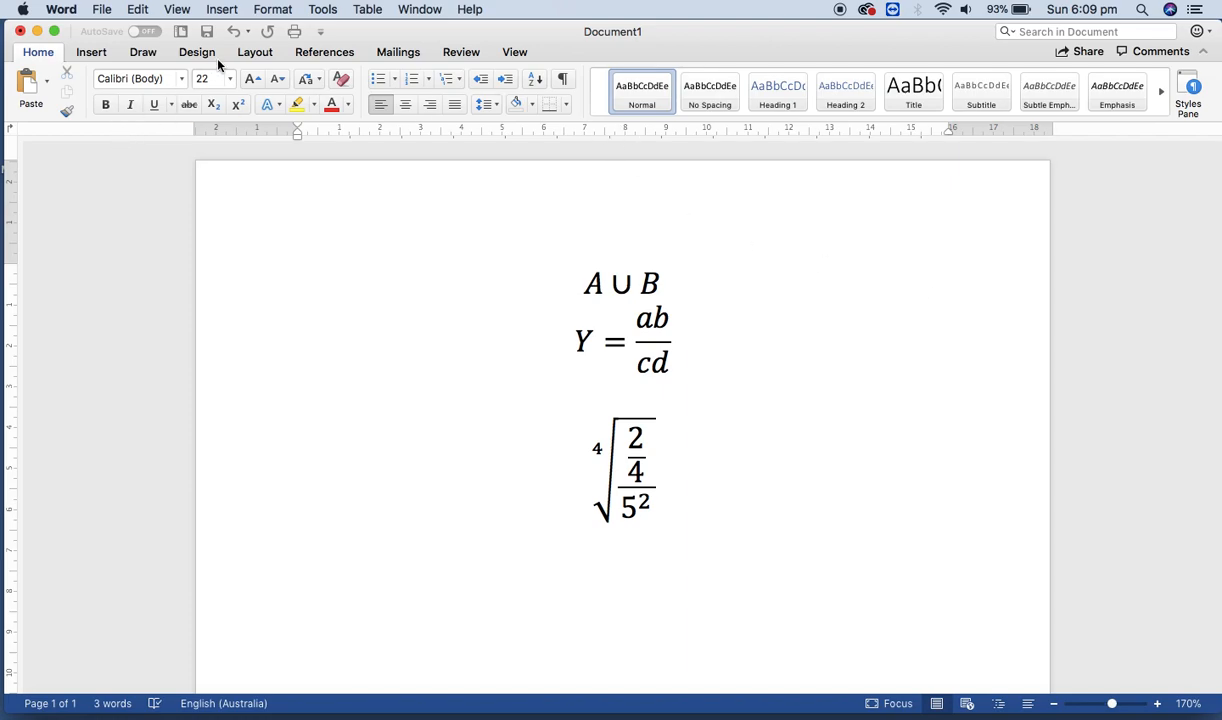
Exit the root equation and insert a fourth blank equation below it
left_click(298, 543)
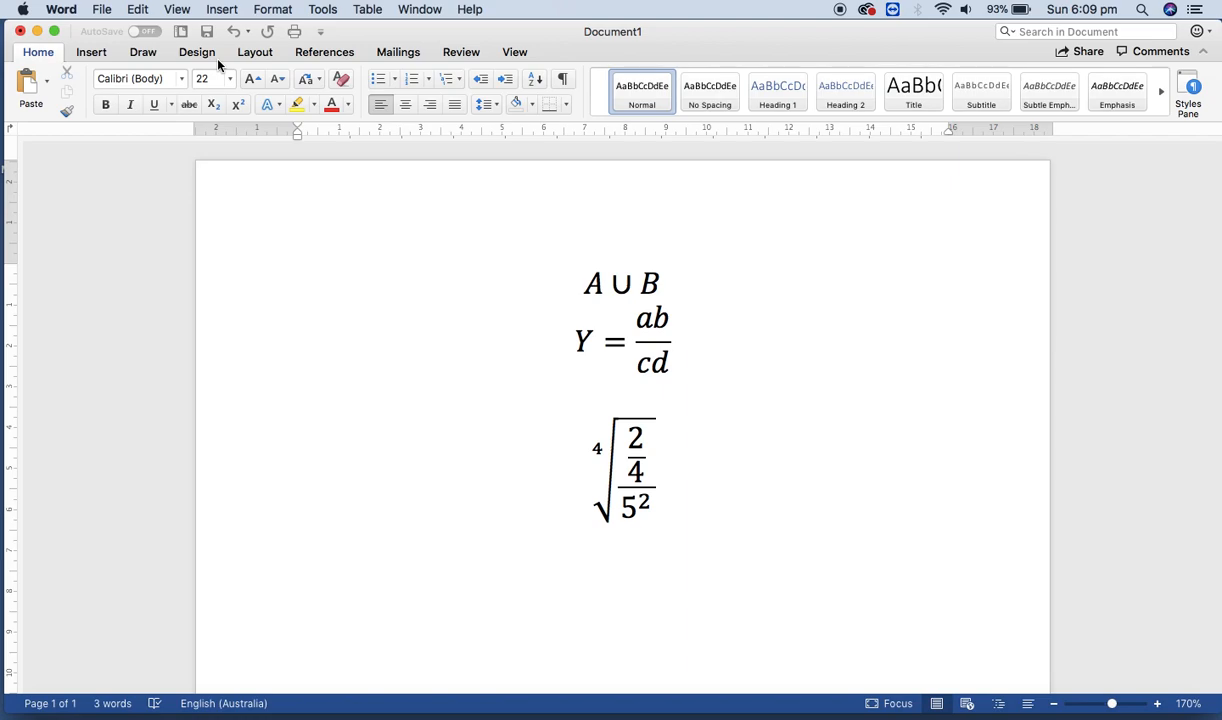
left_click(299, 543)
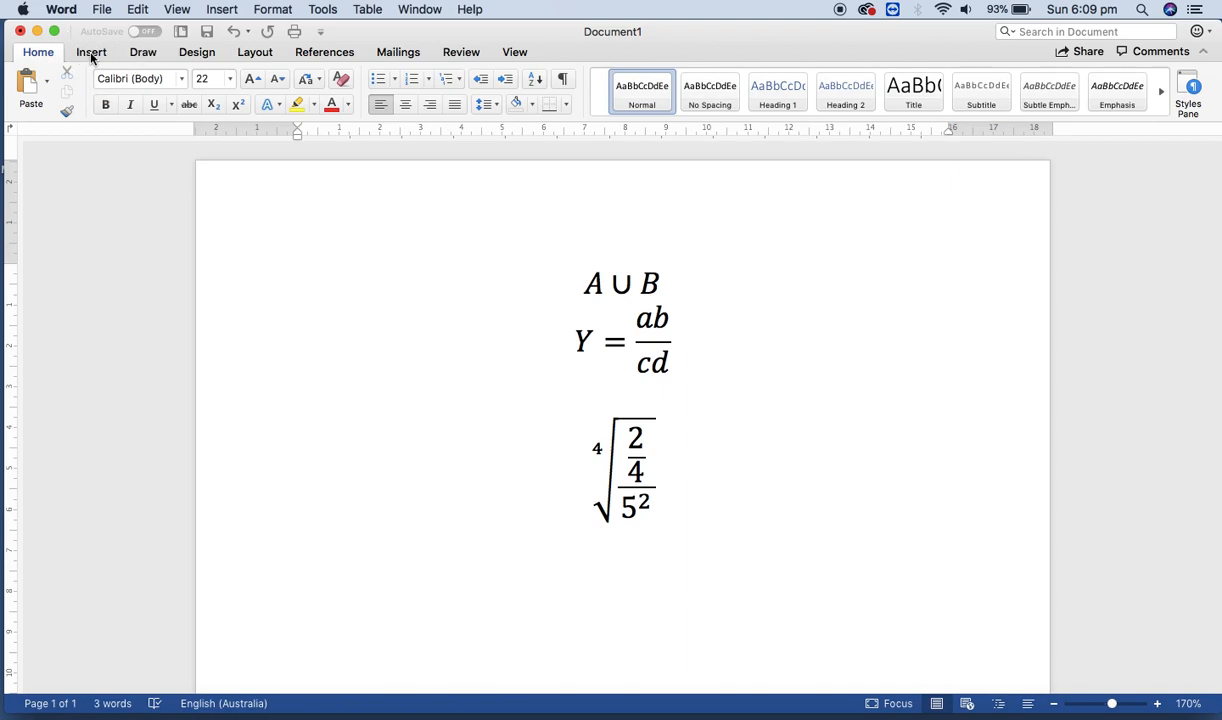
left_click(91, 52)
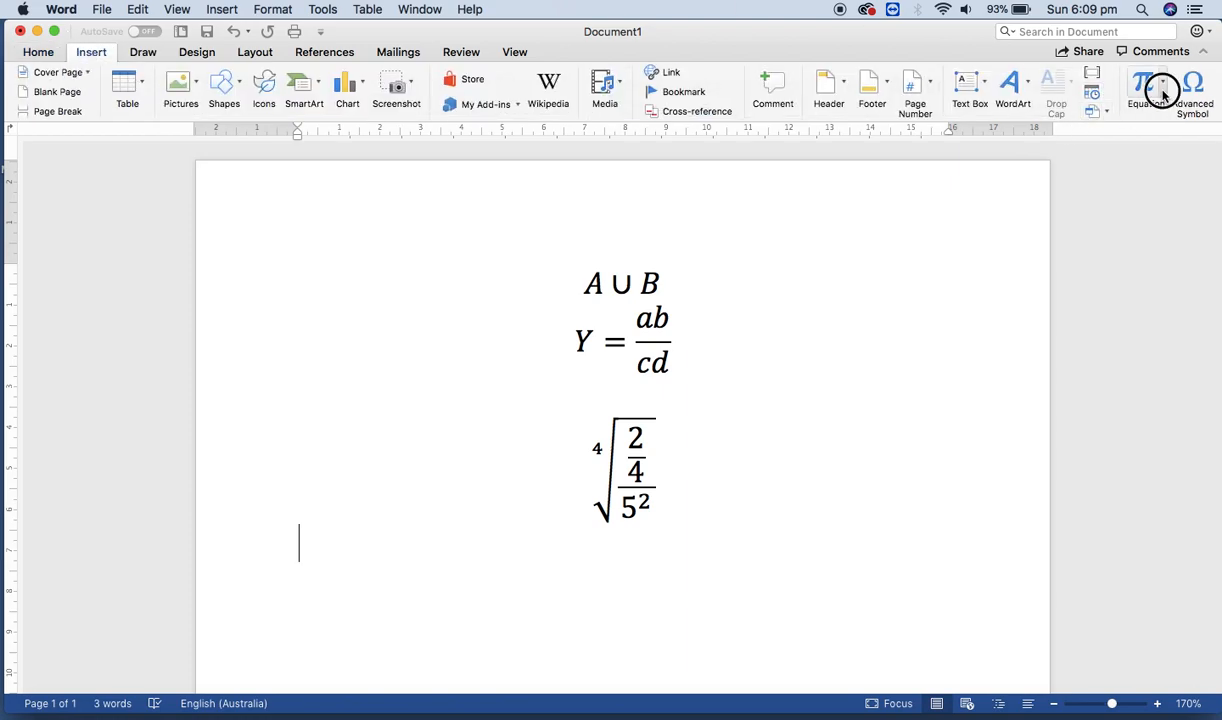
left_click(1143, 85)
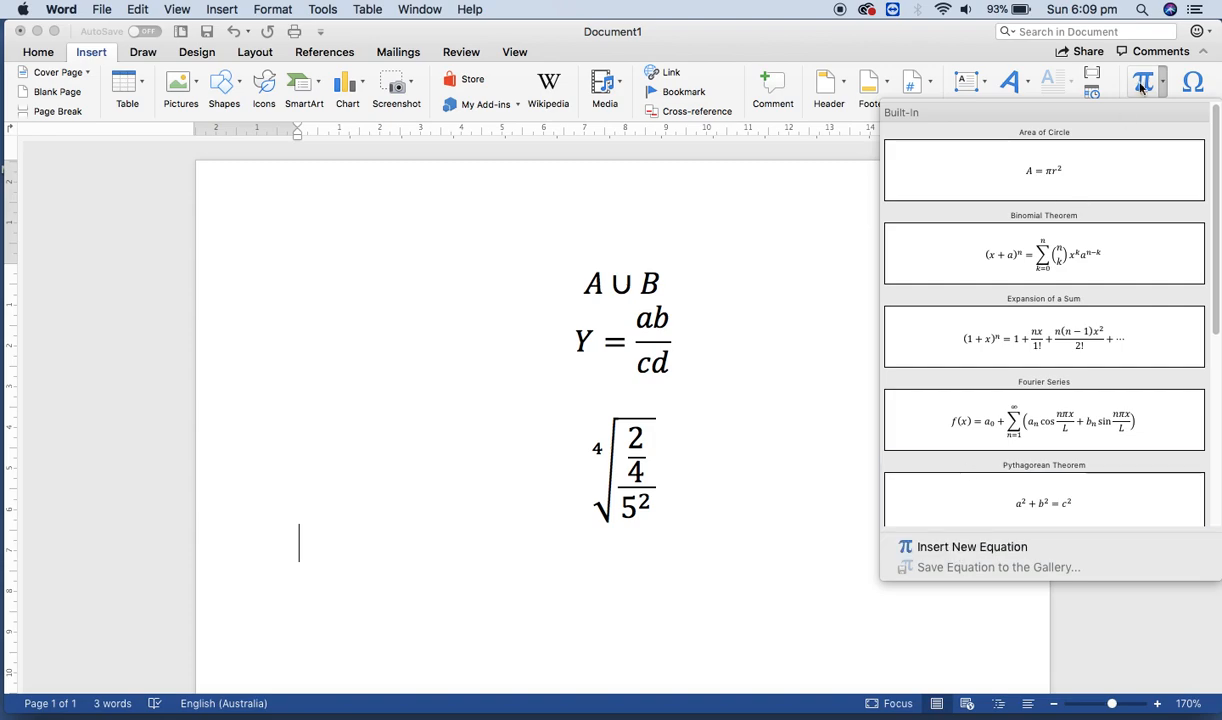
left_click(972, 546)
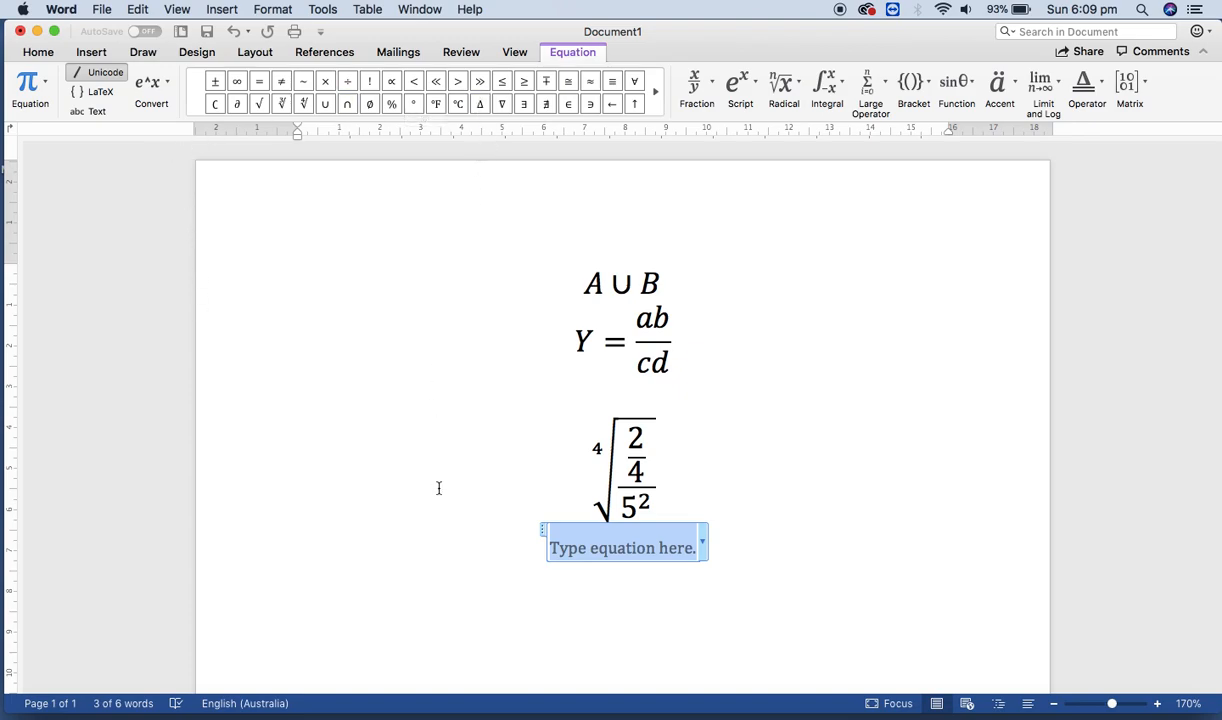
mouse_move(1098, 195)
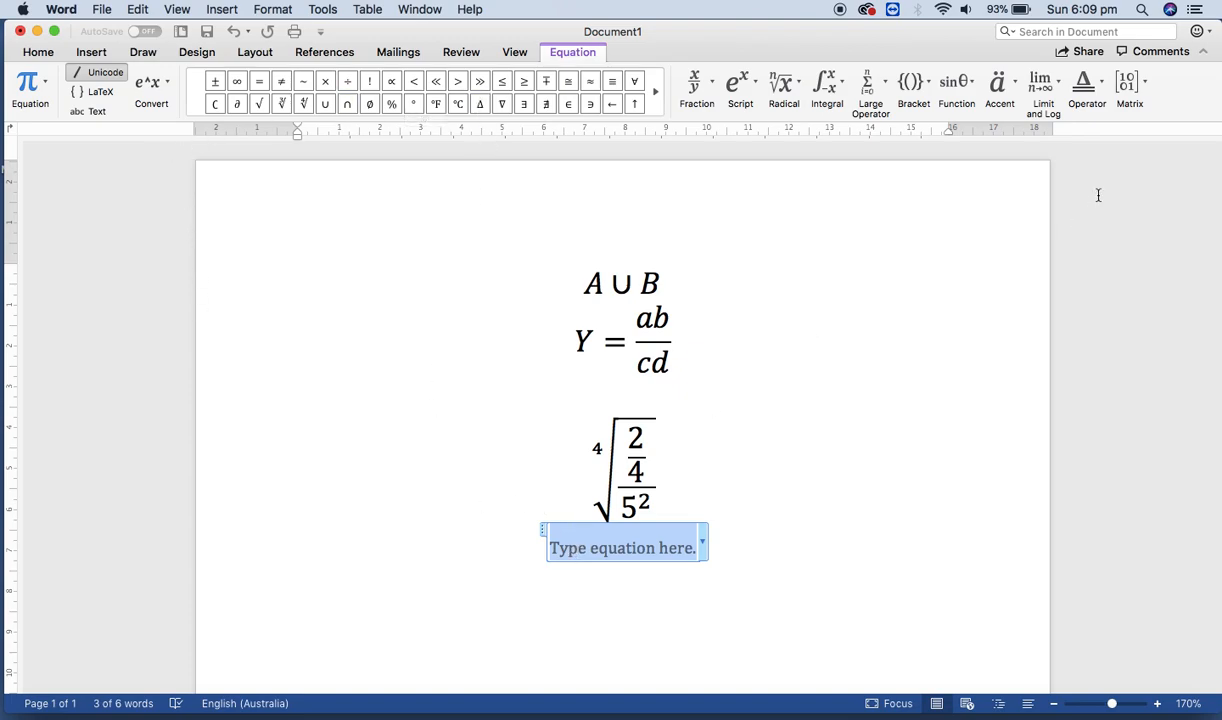
Insert a 3×3 identity matrix and fill its rows with 5 6 8, 5 4 6, 0 7 8
left_click(1129, 88)
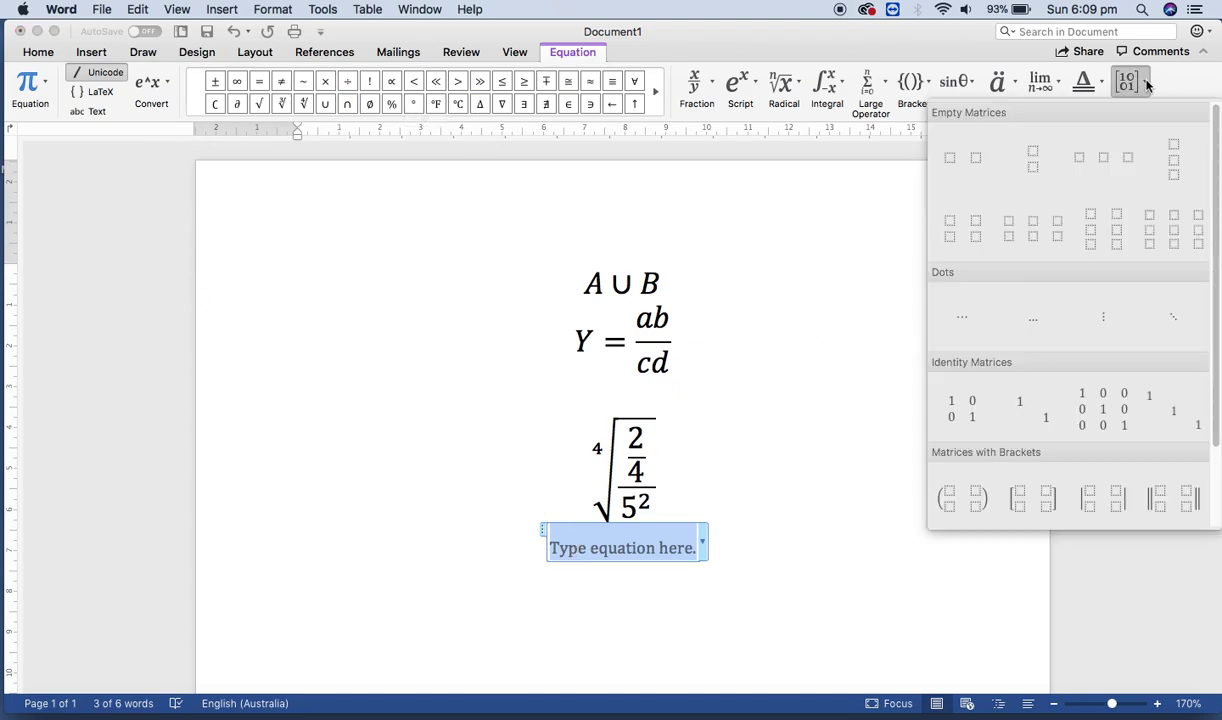
mouse_move(1103, 408)
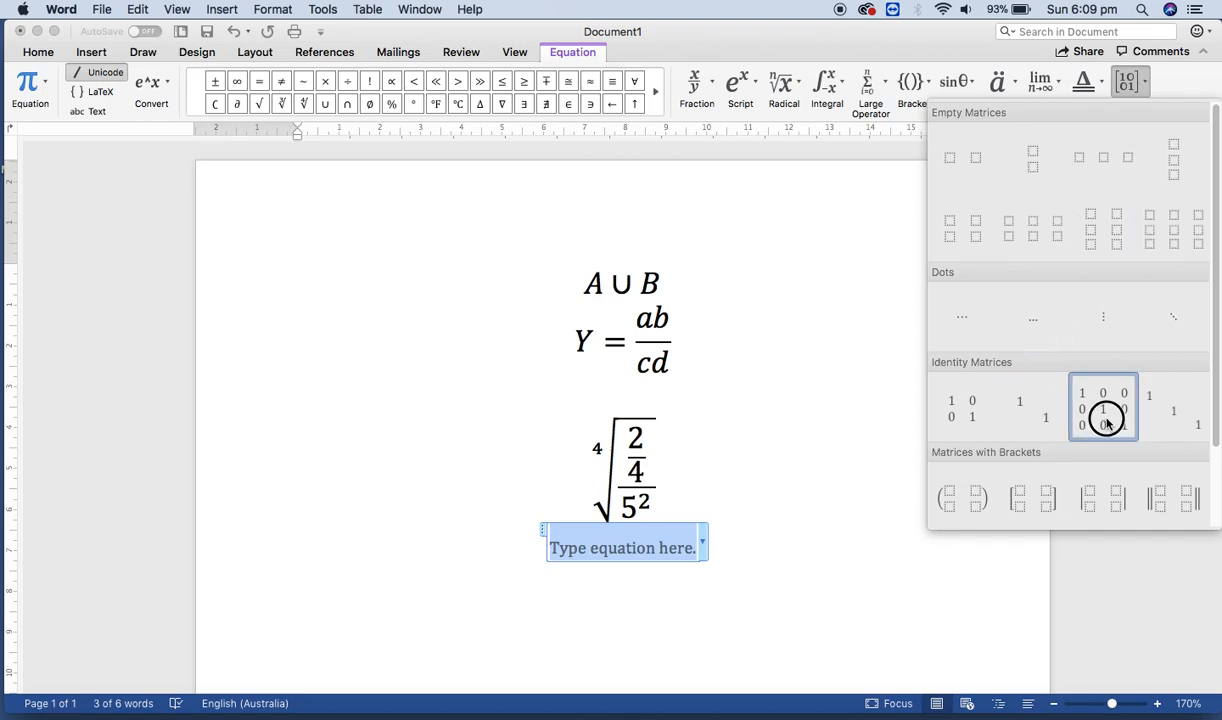
left_click(1103, 407)
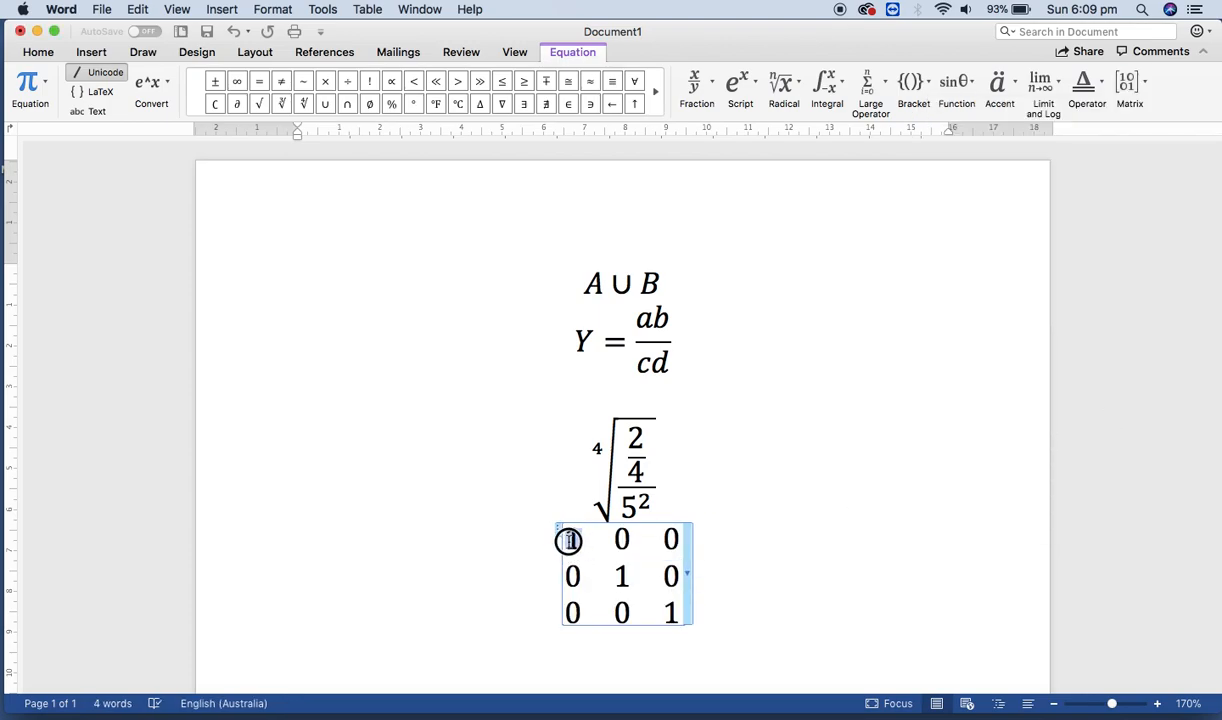
type("5")
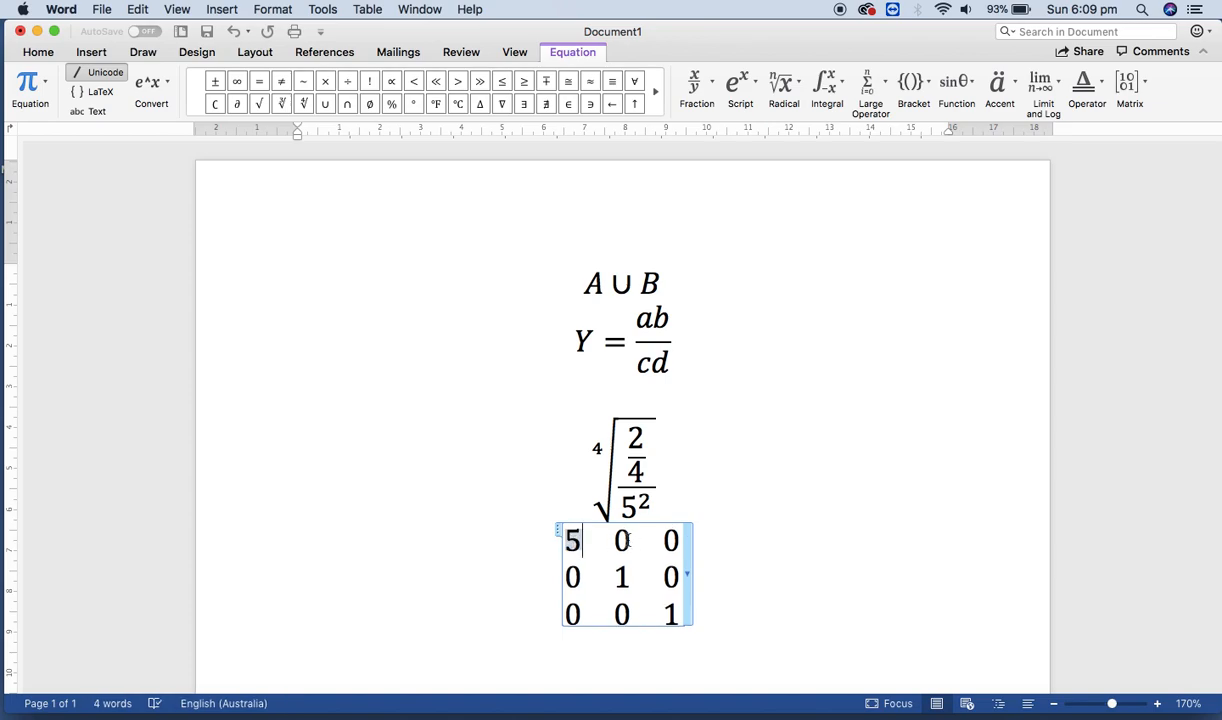
type("6")
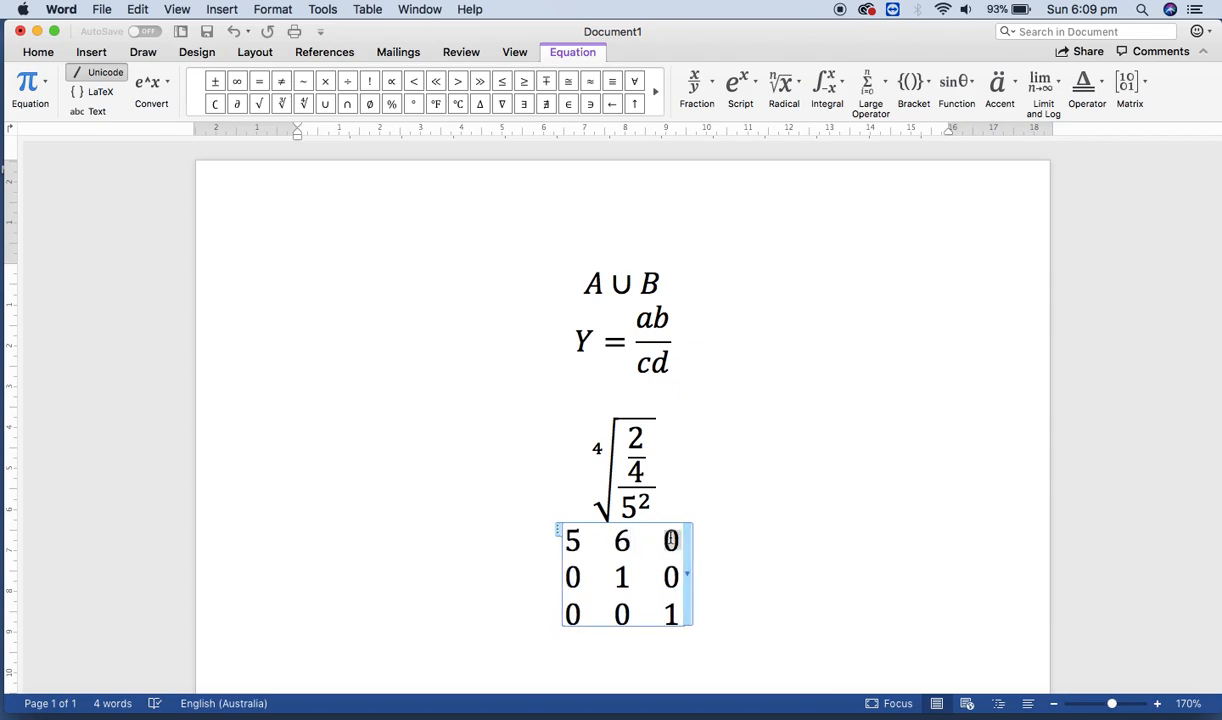
type("8")
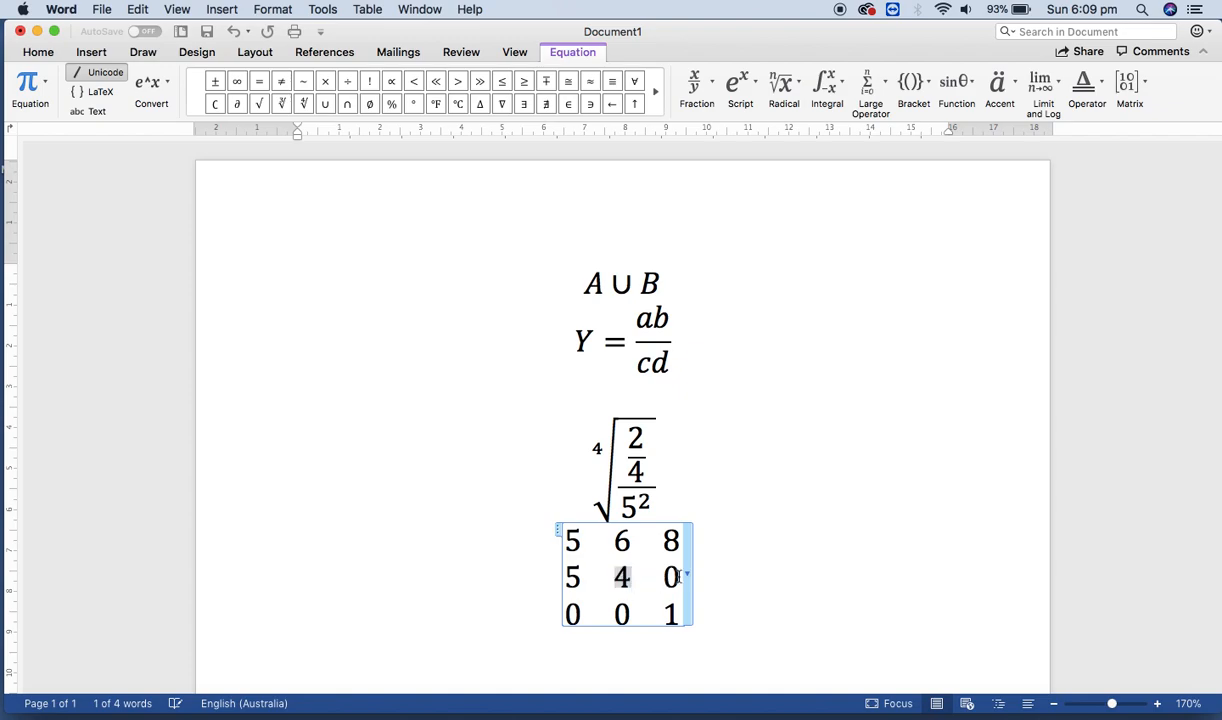
type("6")
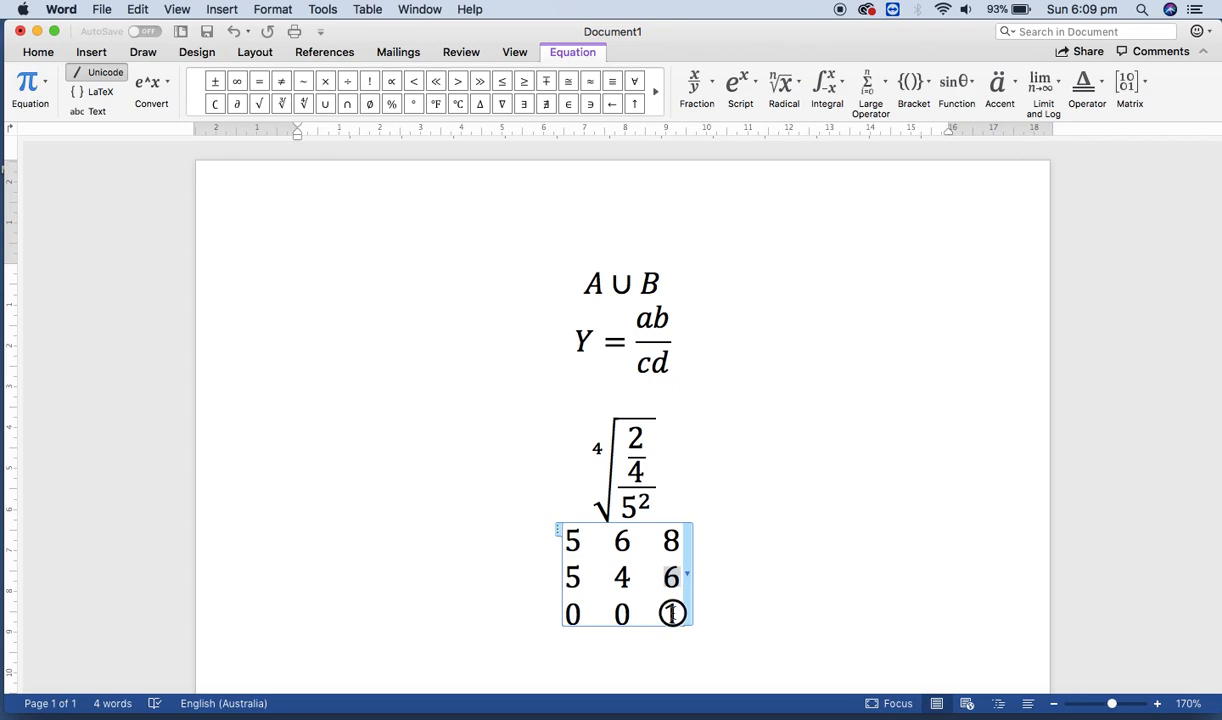
type("8")
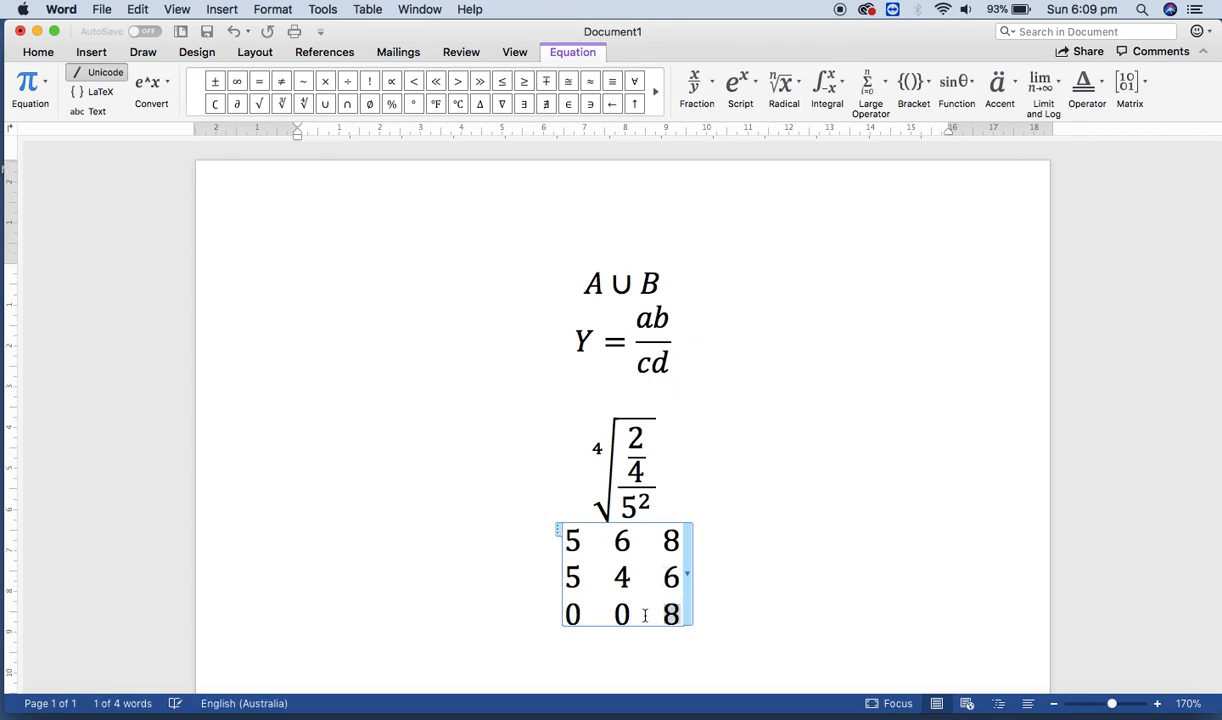
type("8")
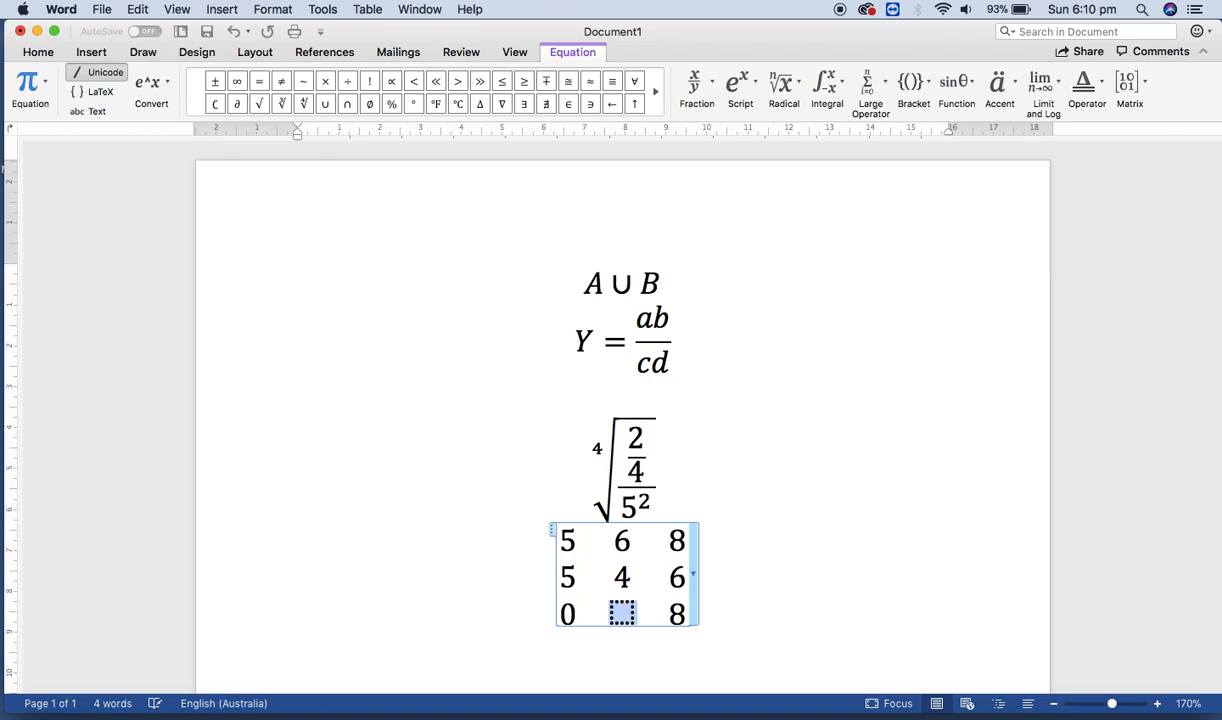
type("7")
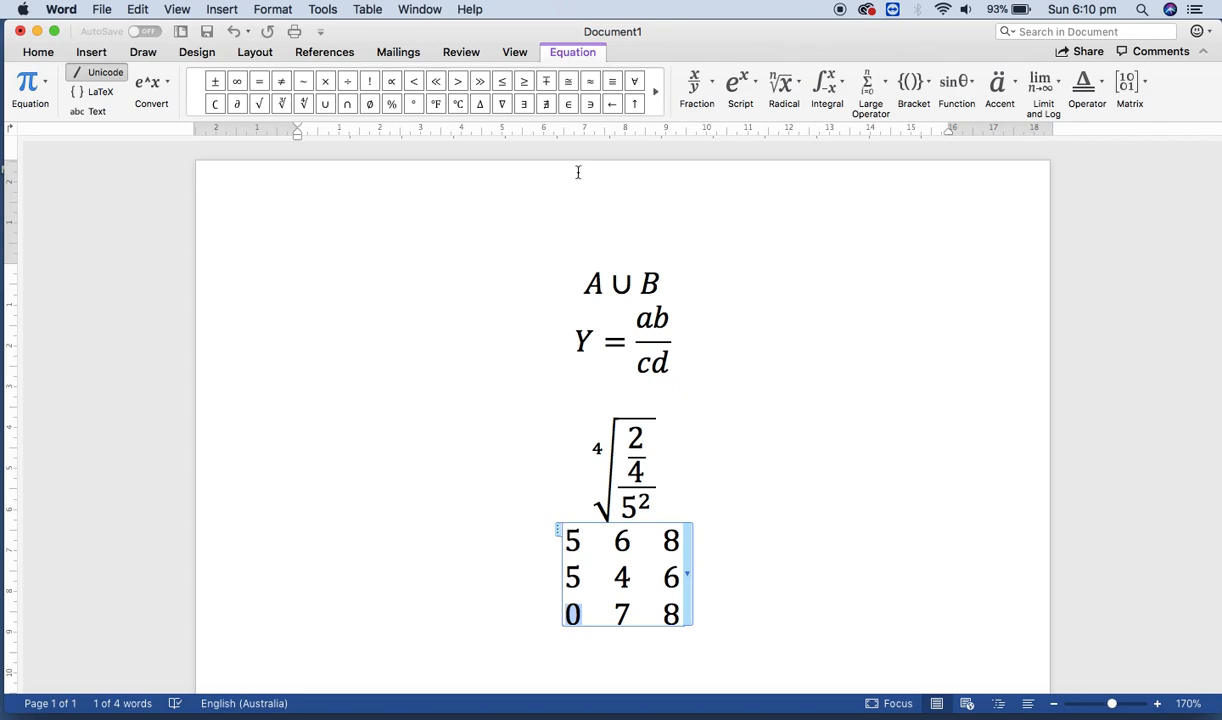
mouse_move(436, 124)
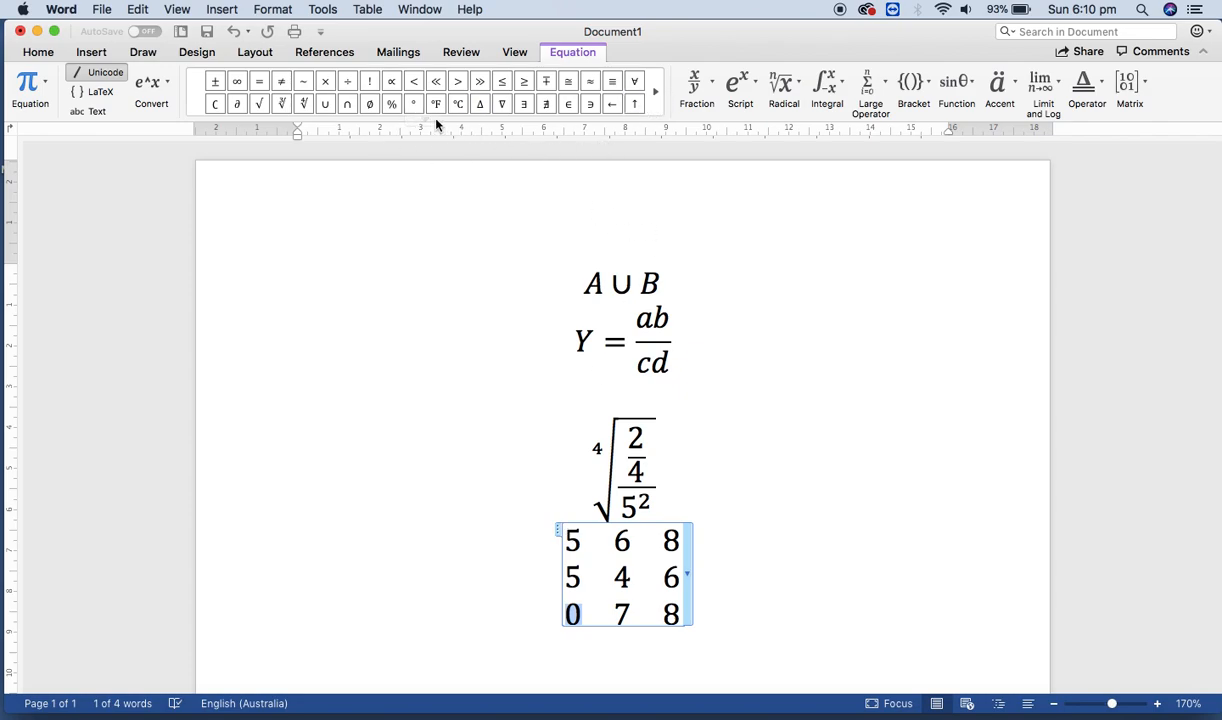
mouse_move(428, 124)
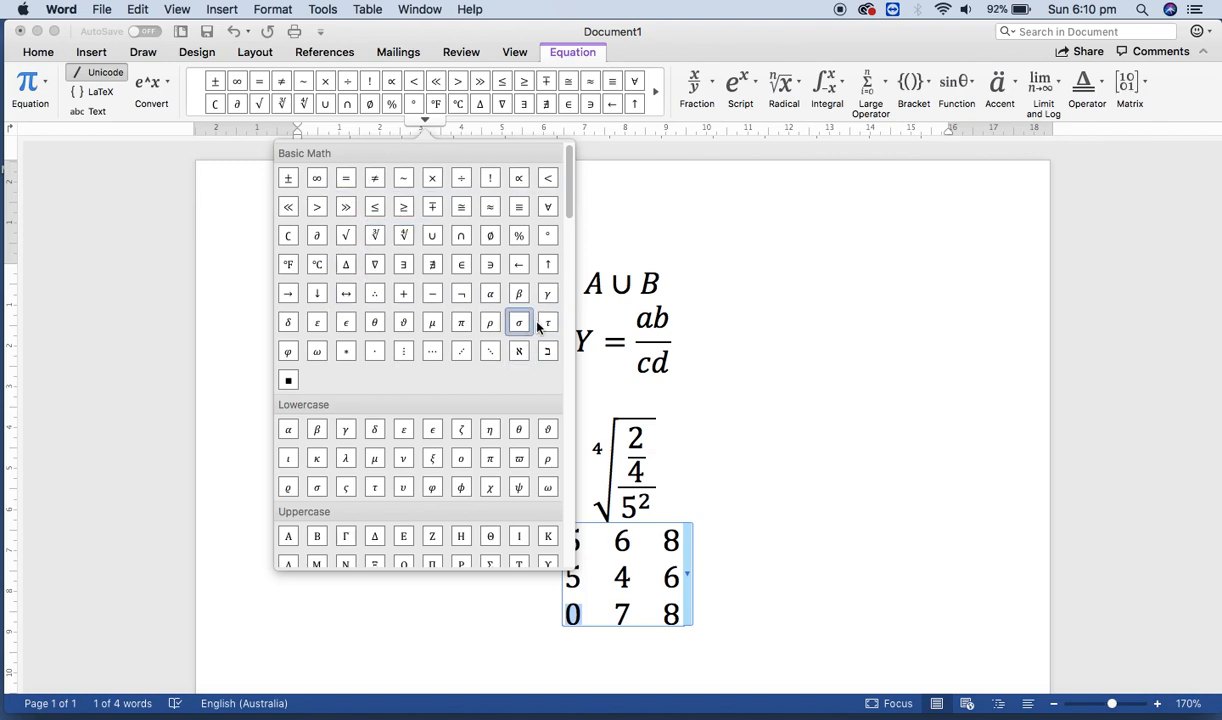
mouse_move(461, 458)
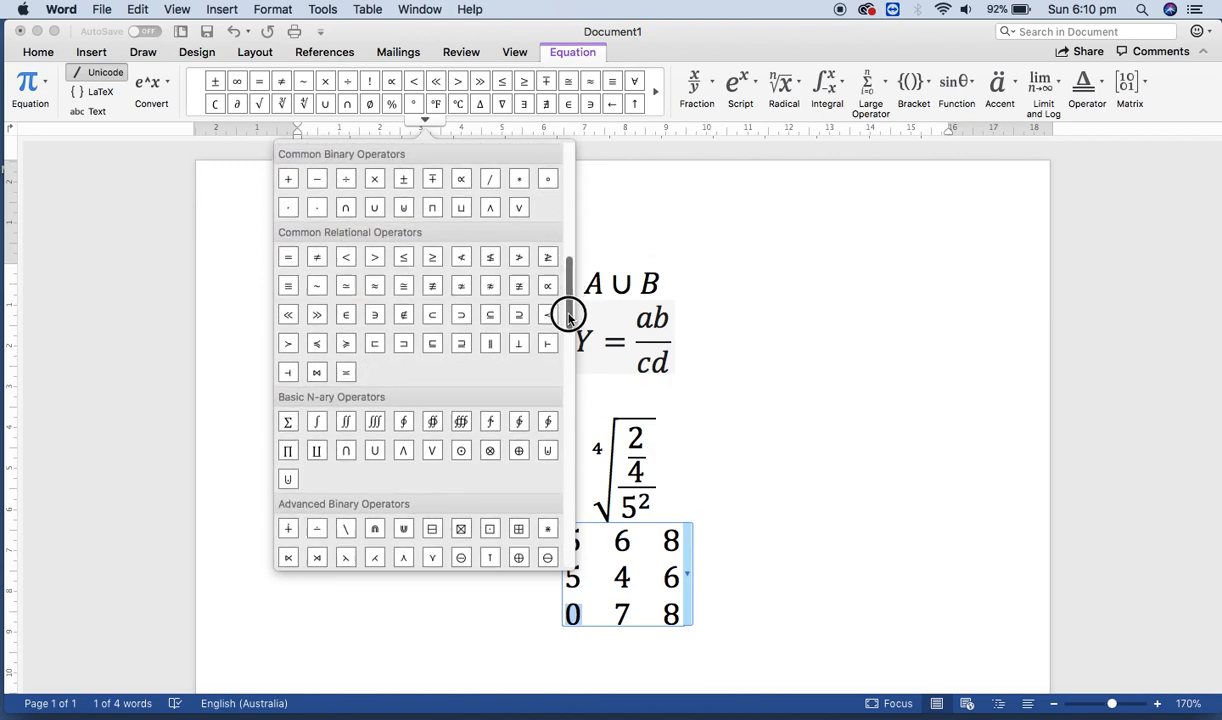
Scroll down and back up through the equation symbols gallery
scroll("down", 3)
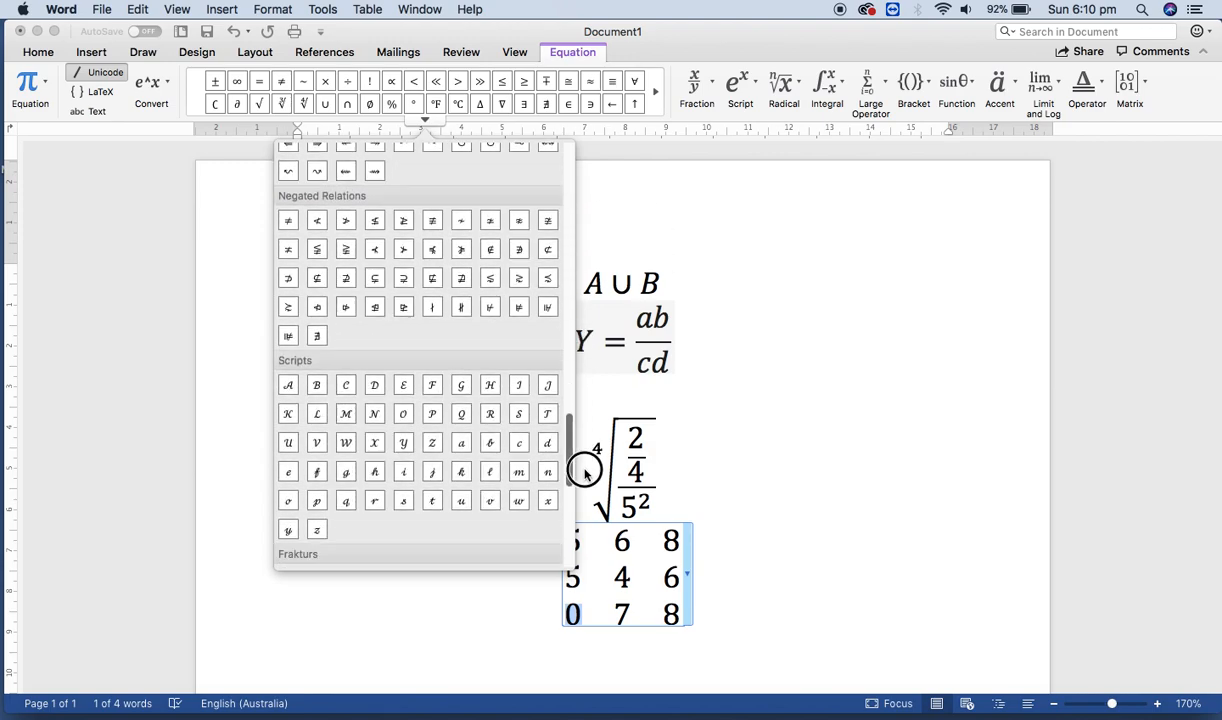
scroll("up", 3)
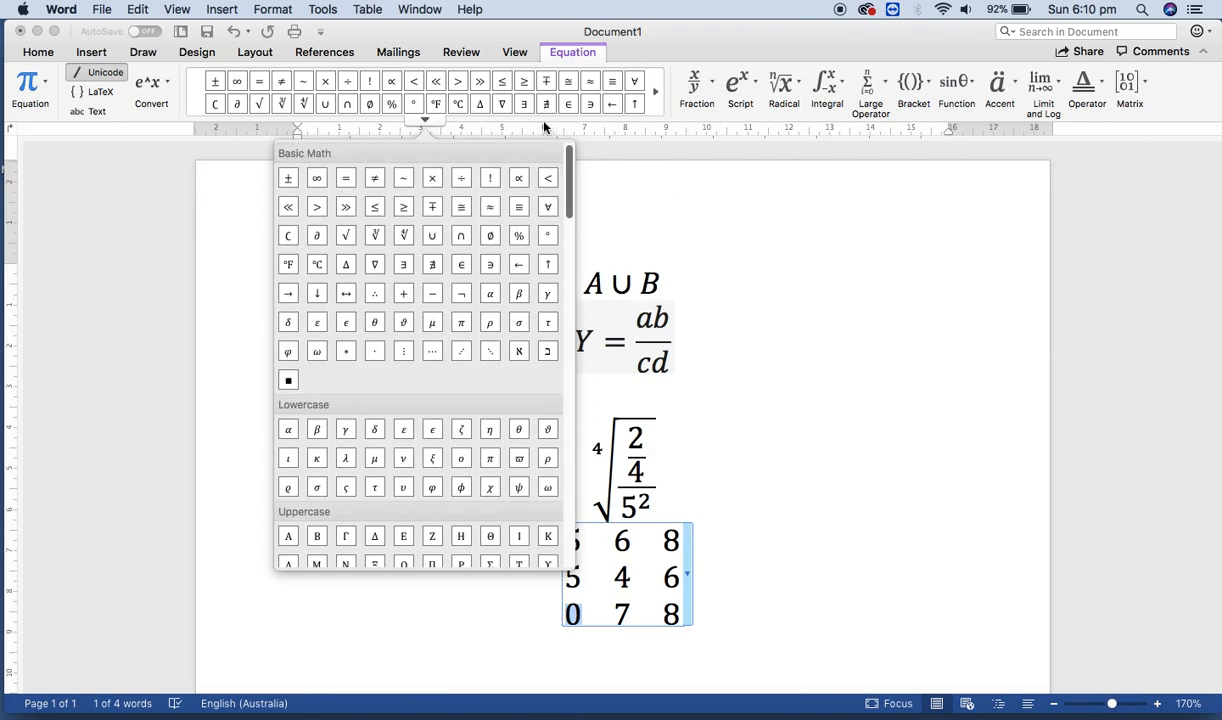
mouse_move(583, 616)
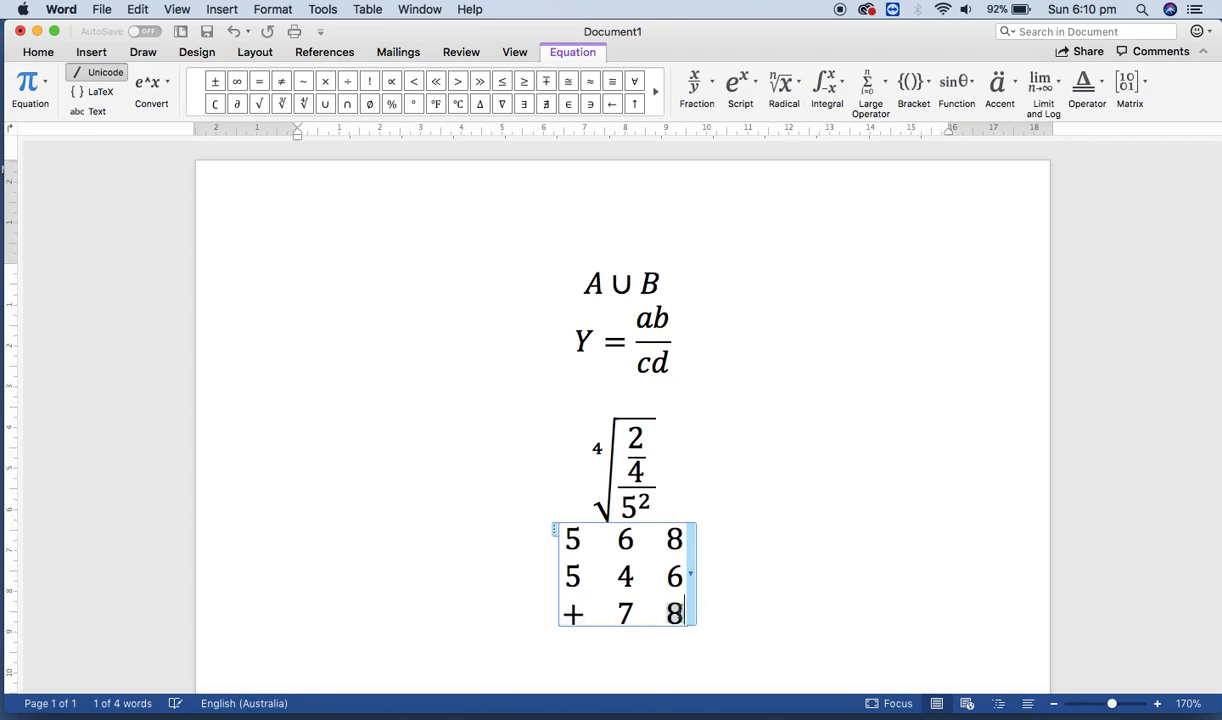
left_click(622, 615)
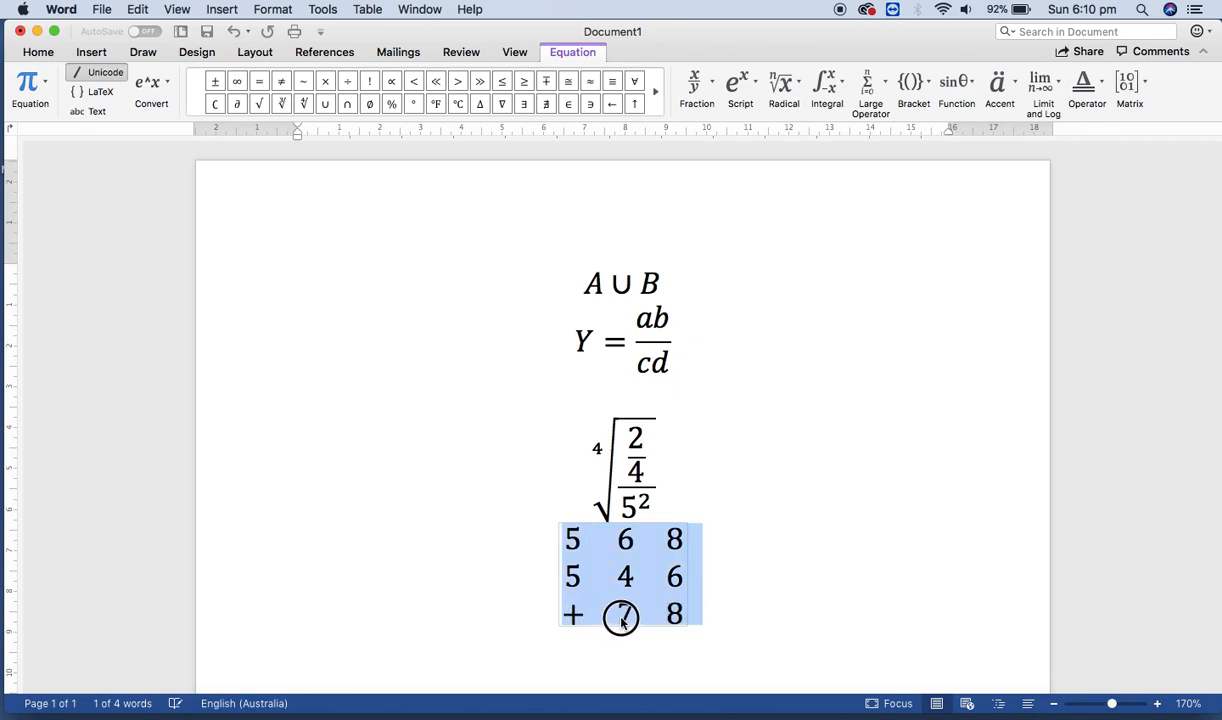
right_click(621, 616)
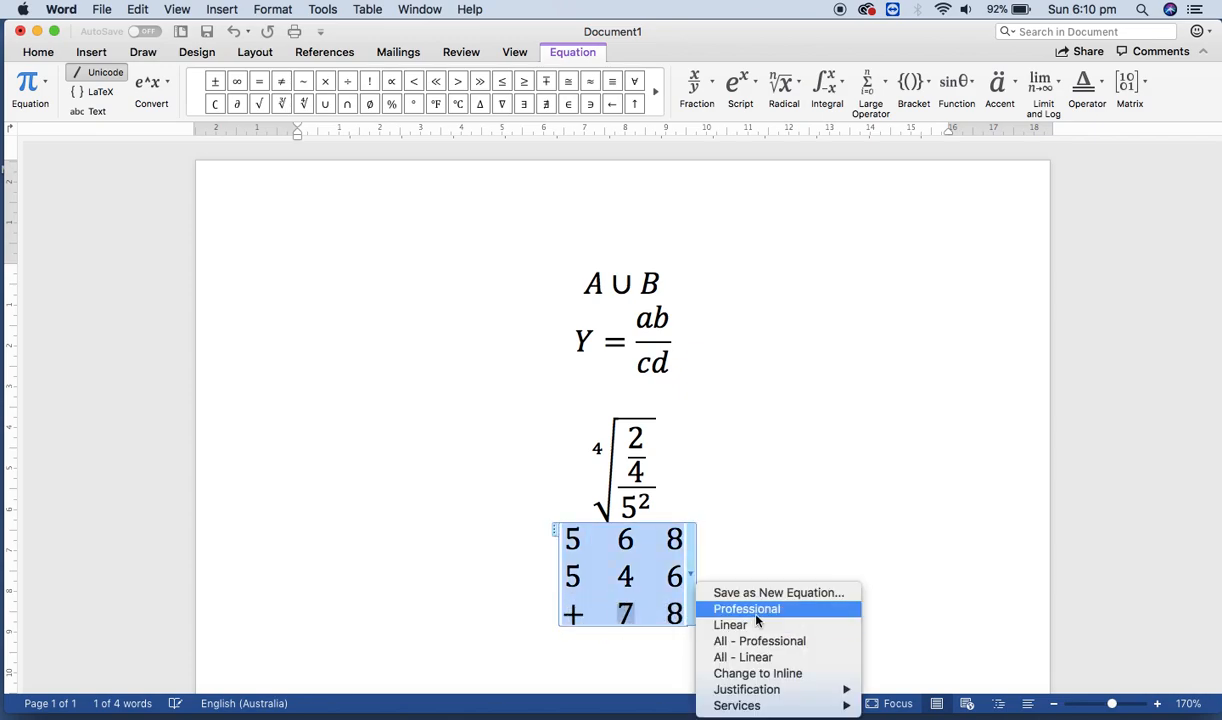
left_click(746, 609)
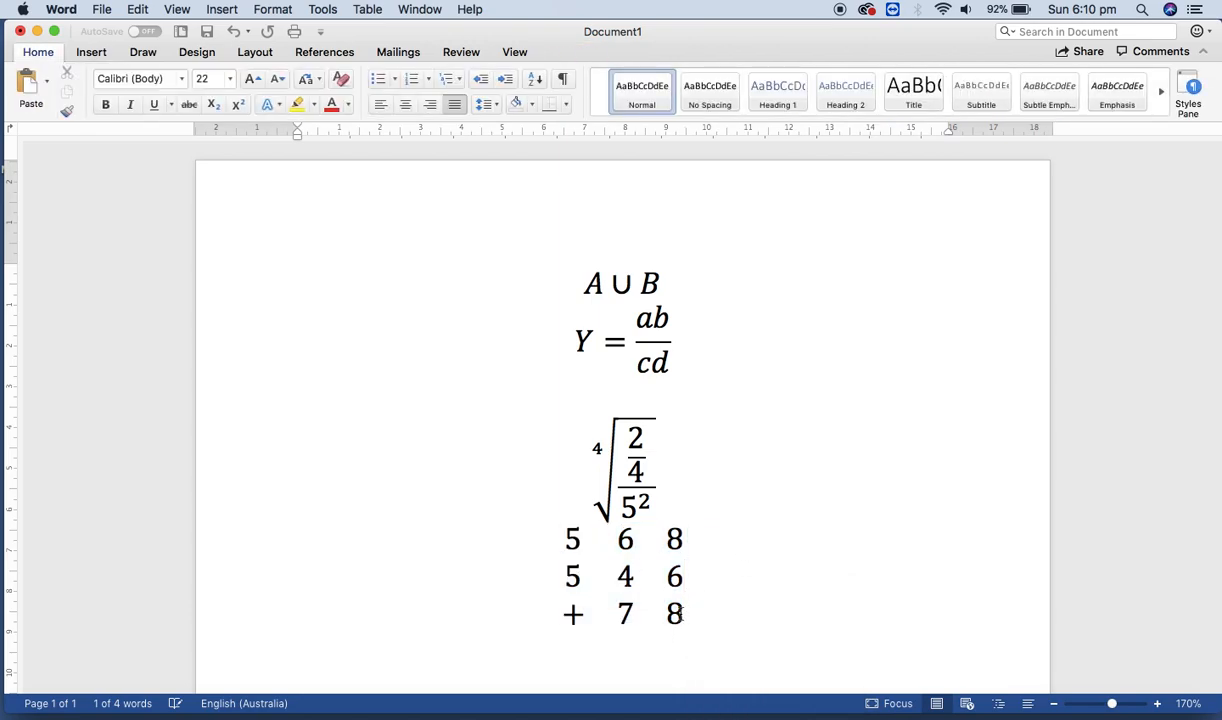
left_click_drag(570, 540, 685, 615)
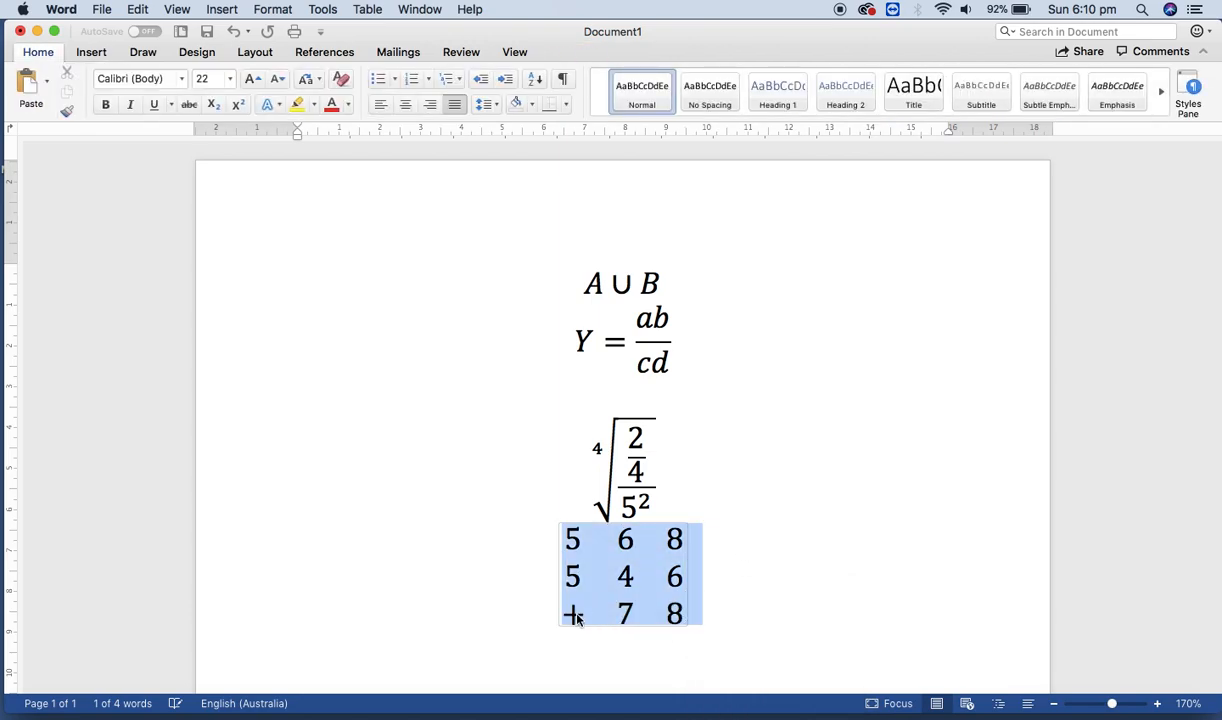
left_click(572, 614)
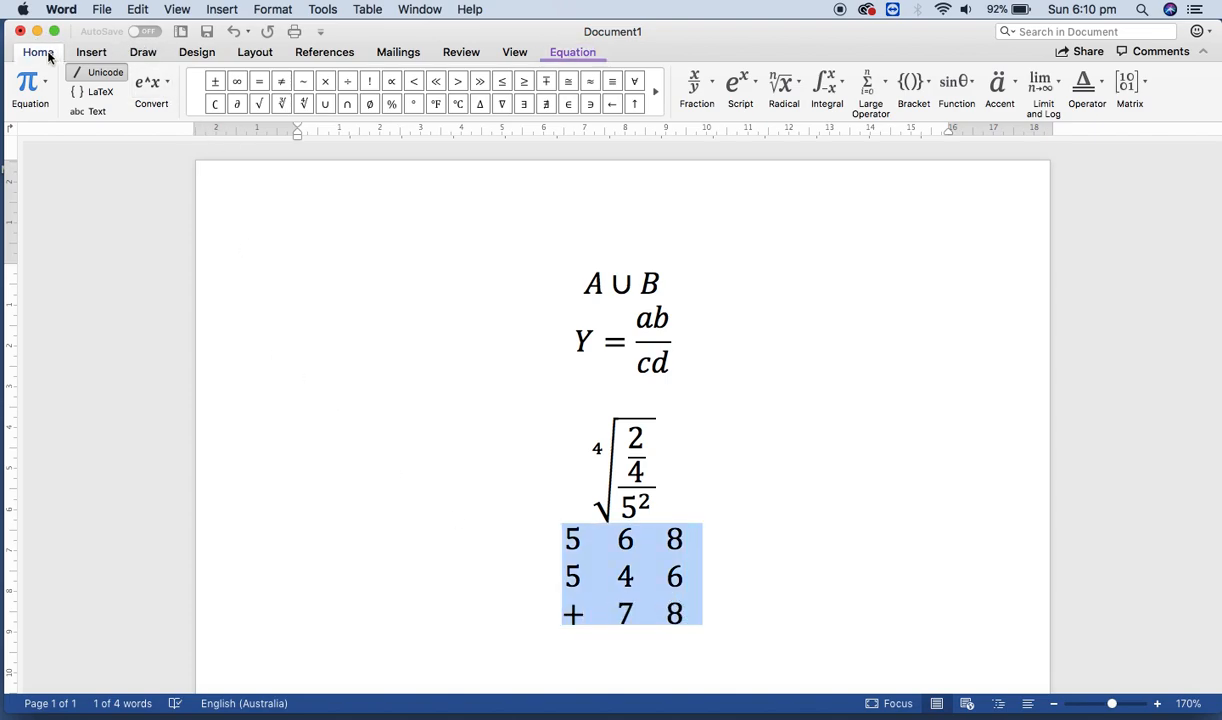
left_click(38, 52)
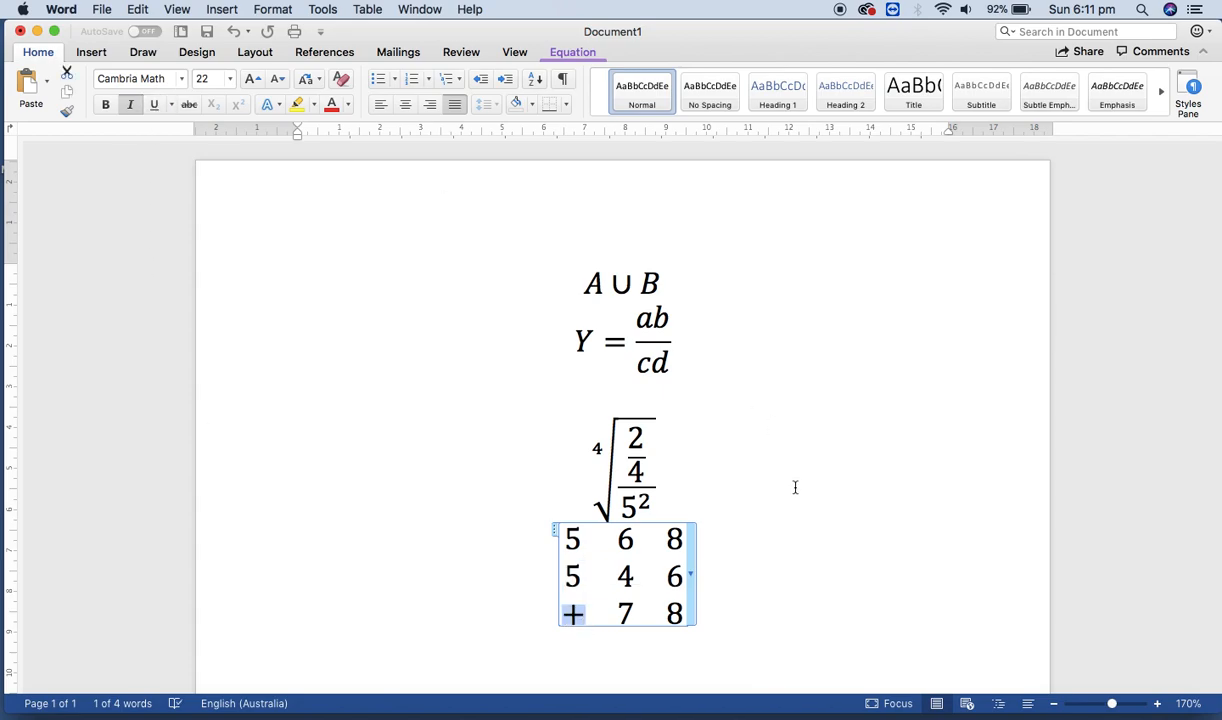
left_click(91, 52)
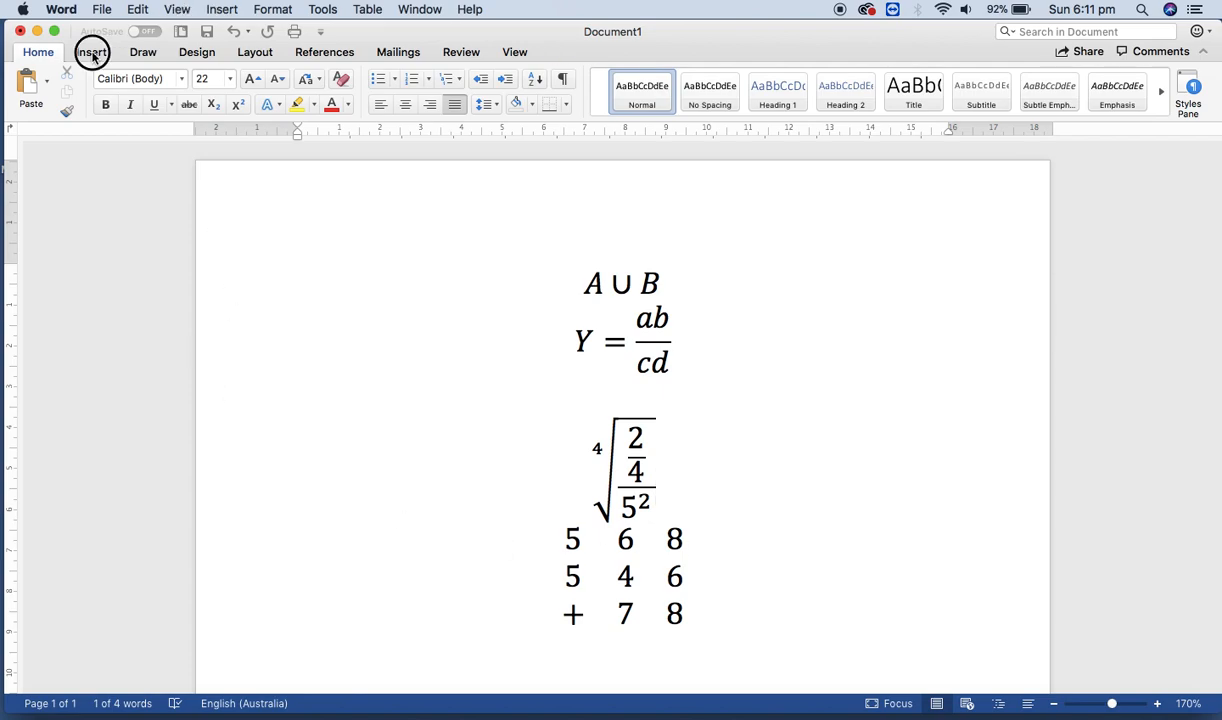
Draw a horizontal line shape beneath the + 7 8 row
left_click(91, 52)
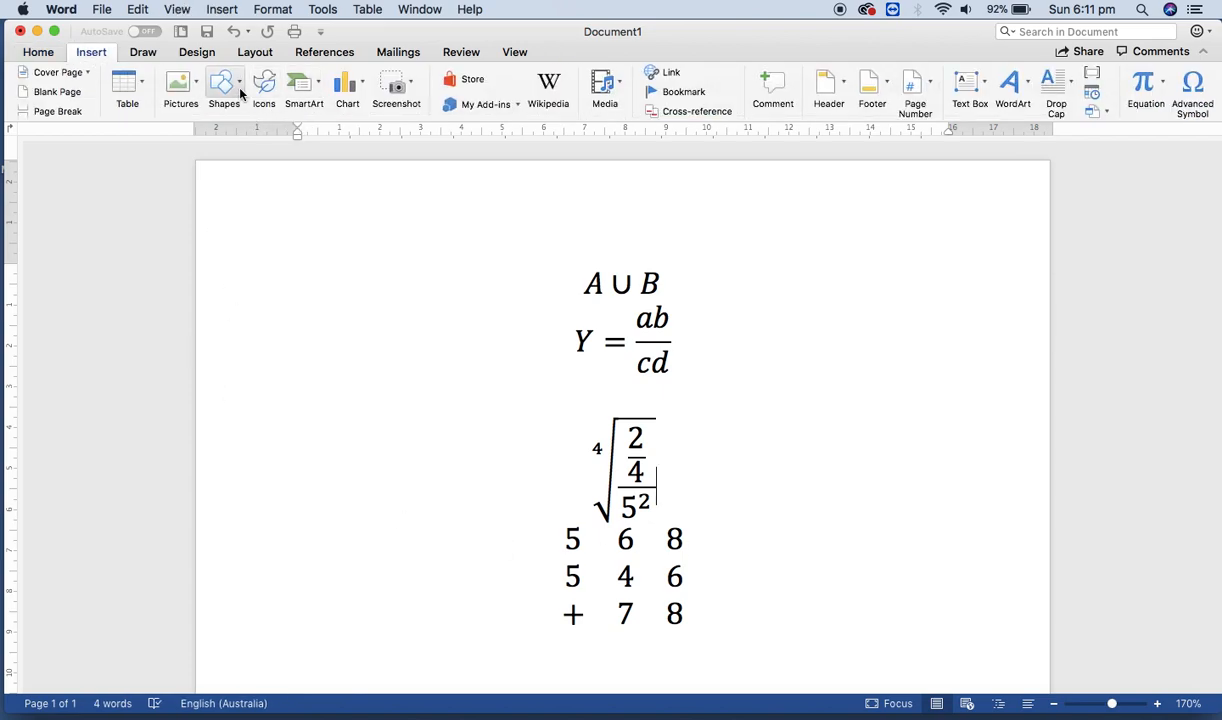
left_click(223, 88)
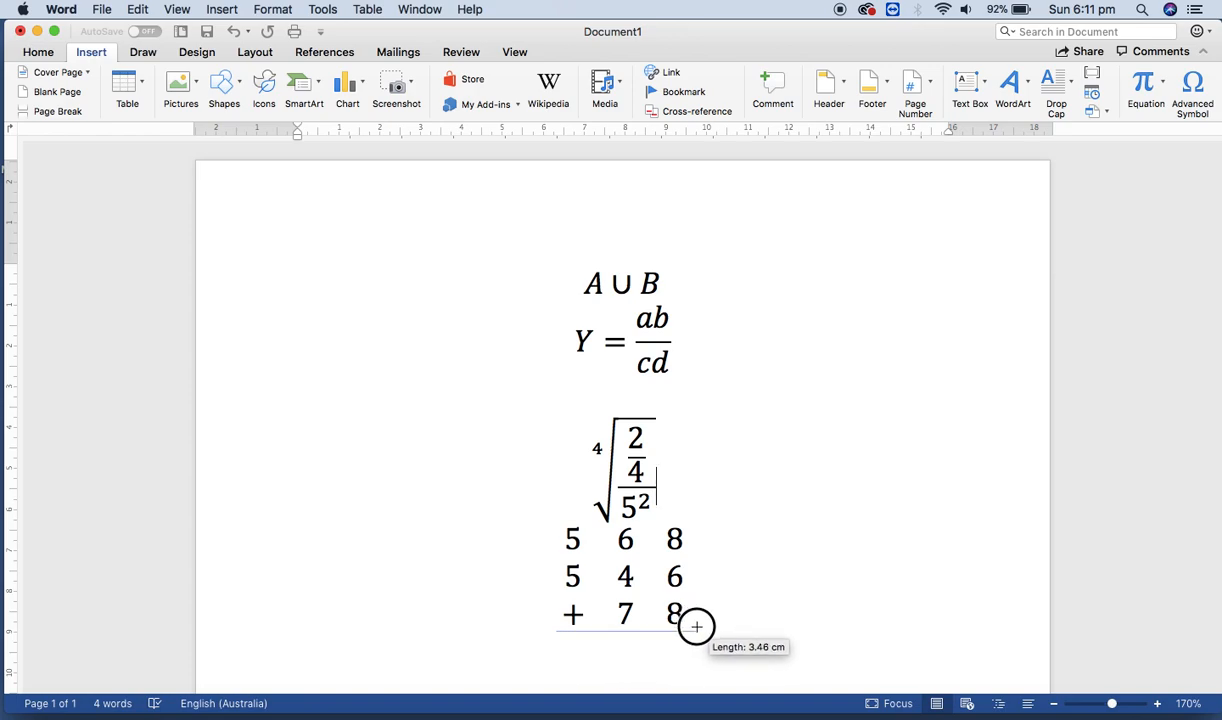
mouse_move(783, 595)
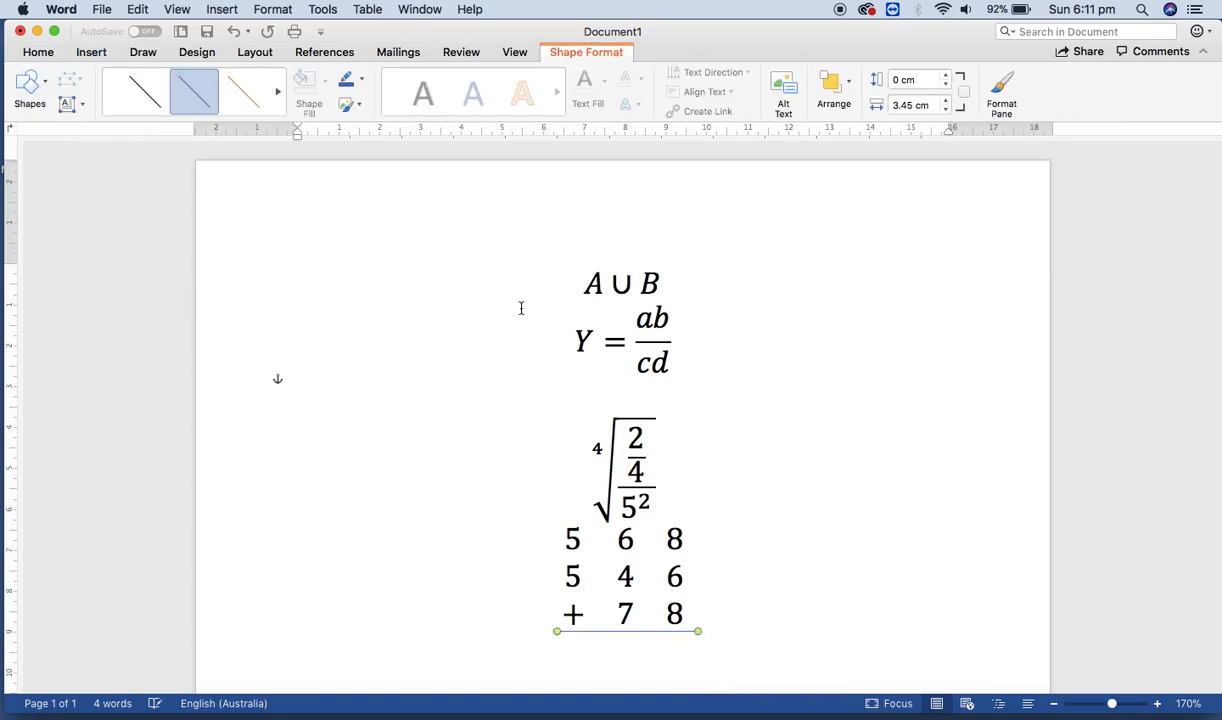
left_click(620, 628)
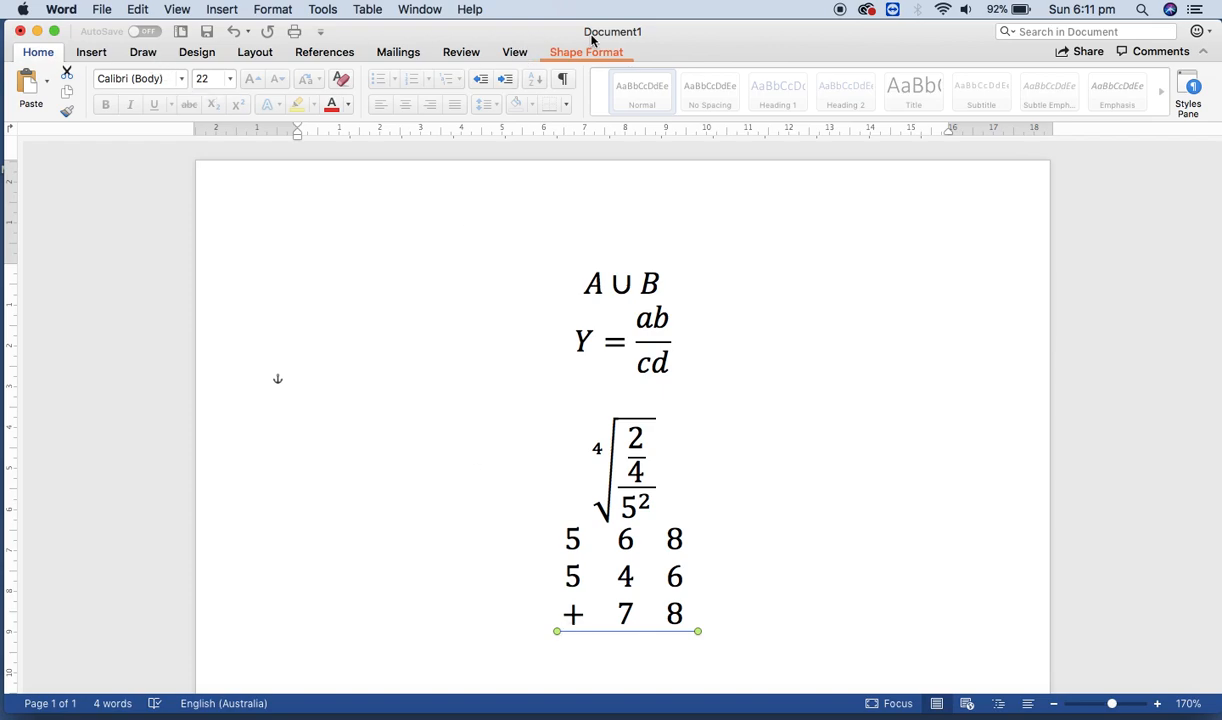
mouse_move(654, 633)
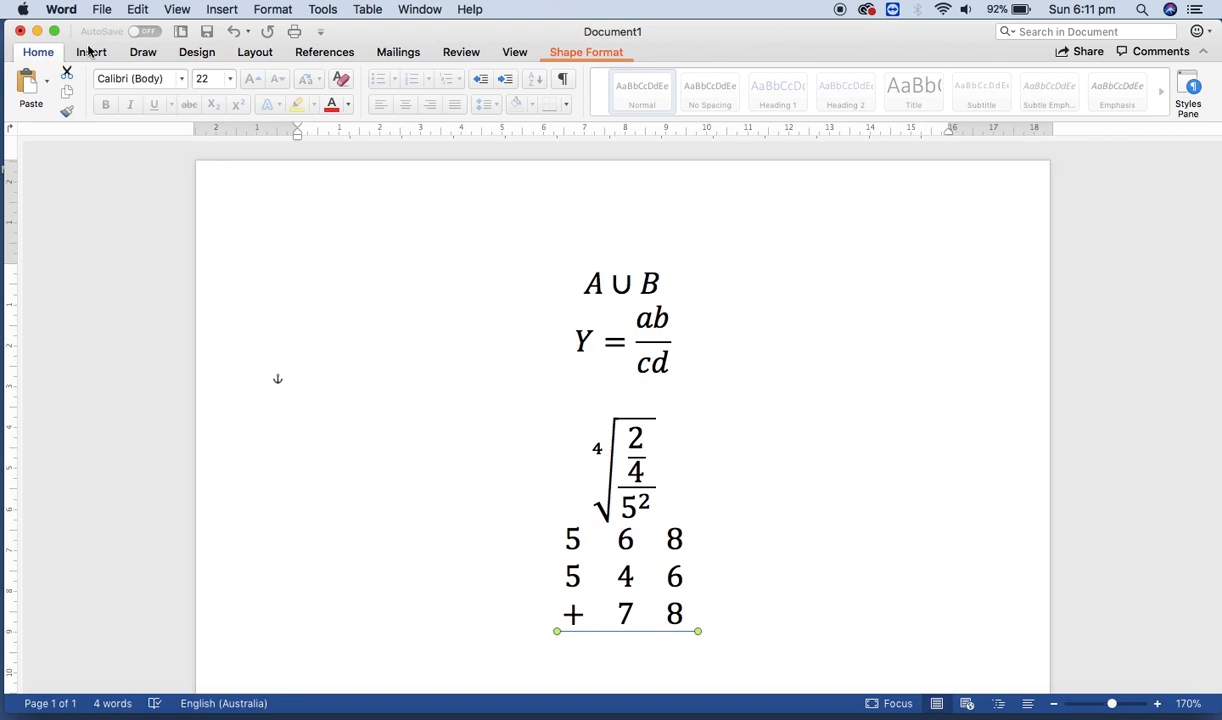
Set the underline's shape outline to black and deselect it
left_click(91, 52)
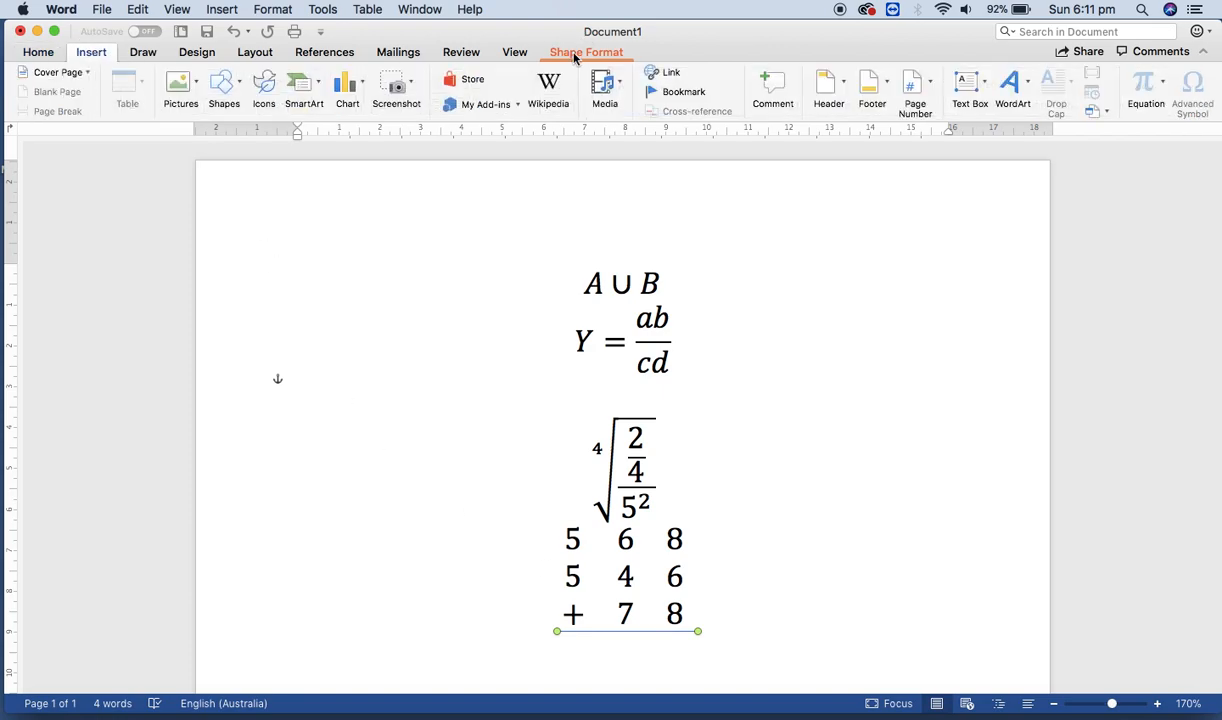
left_click(586, 52)
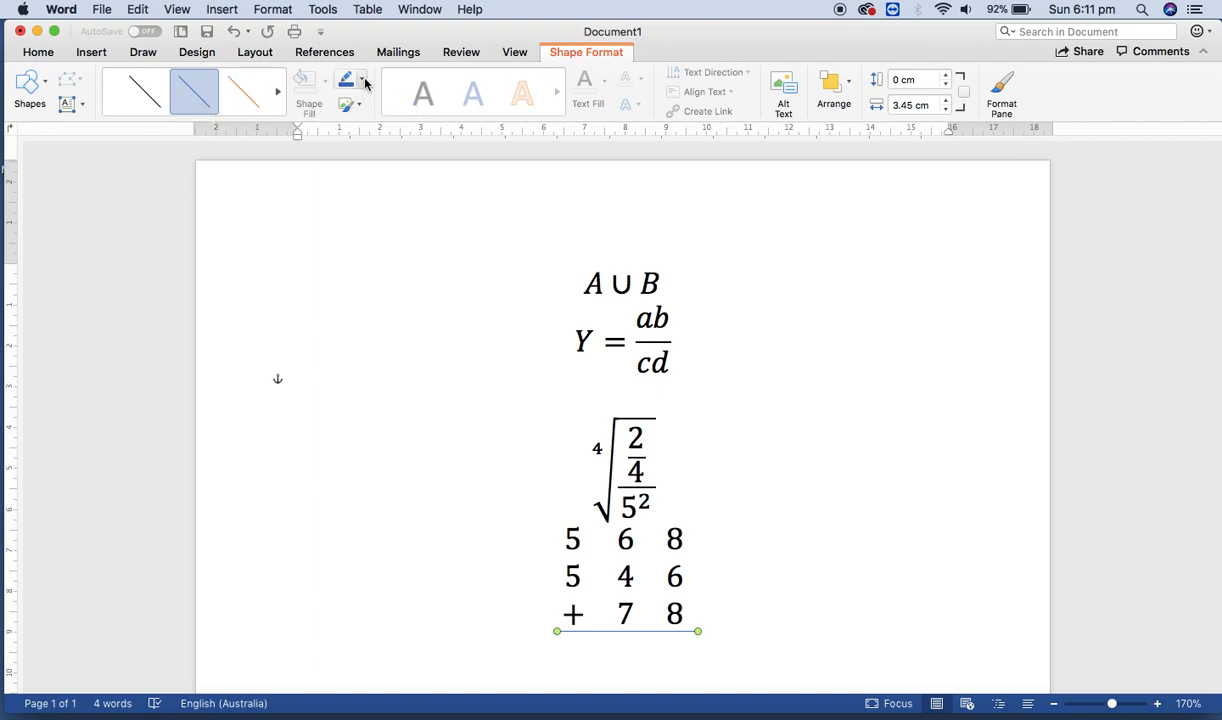
left_click(362, 79)
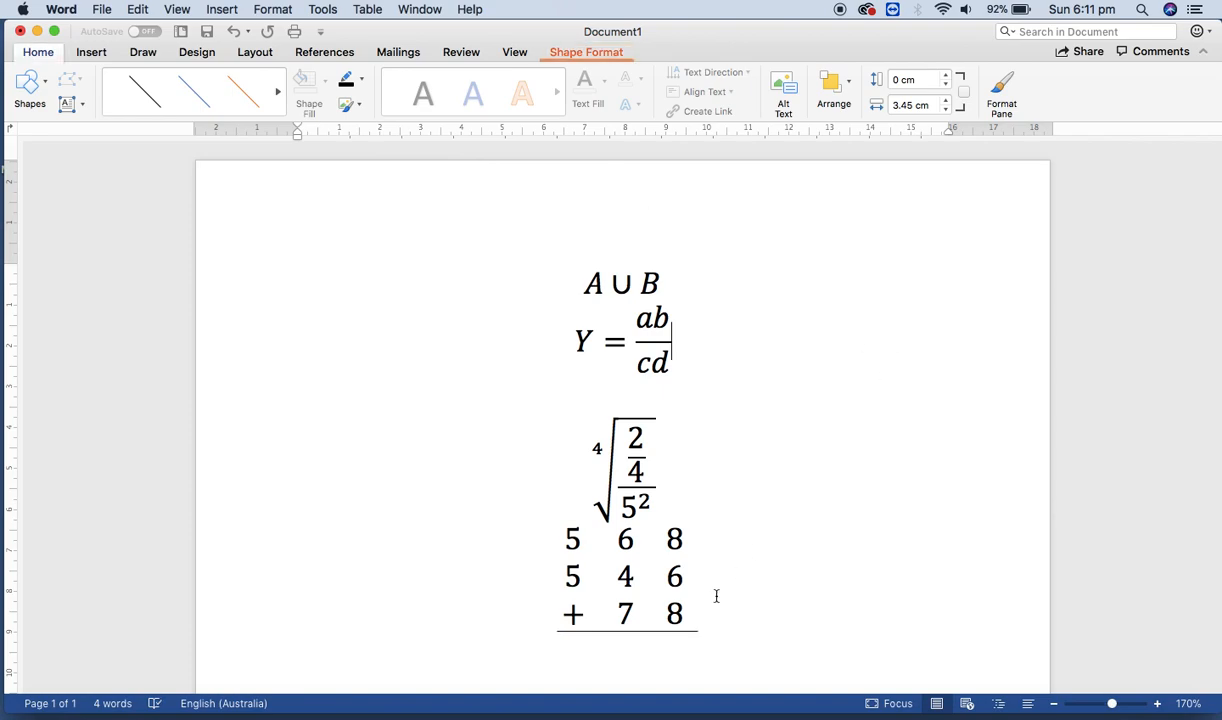
left_click(676, 505)
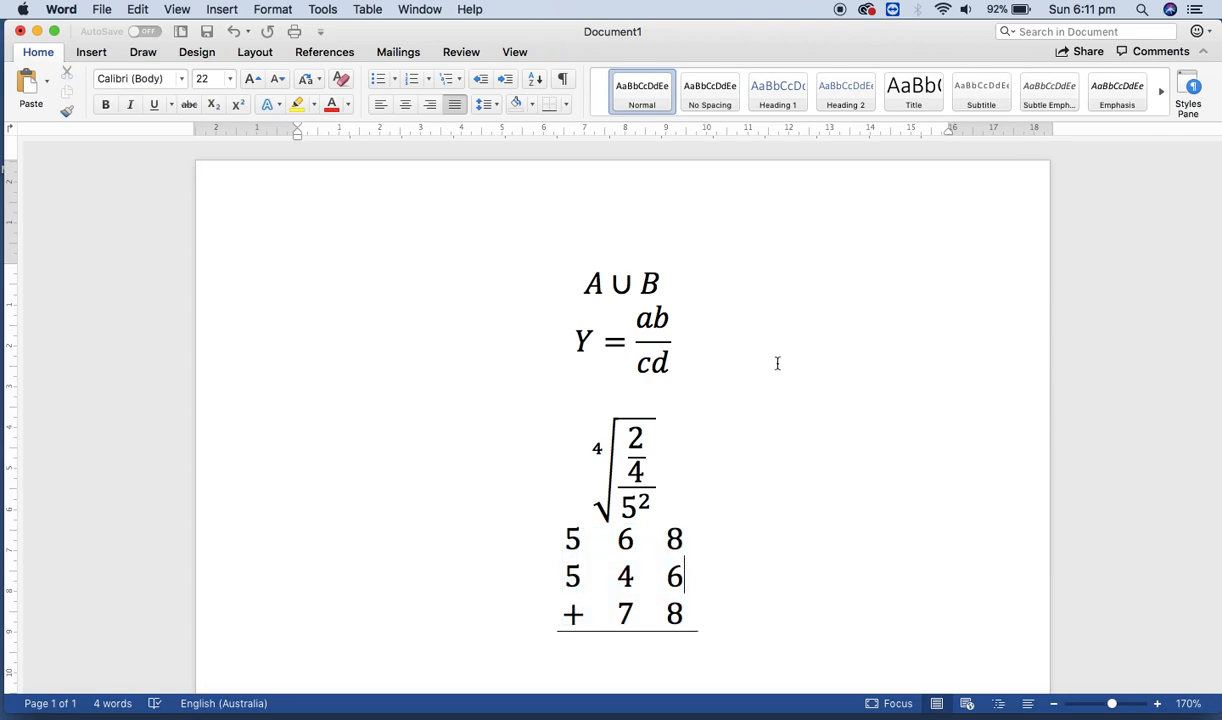
Insert an equation below the sum with round parentheses around the fraction a²/b²
left_click(622, 283)
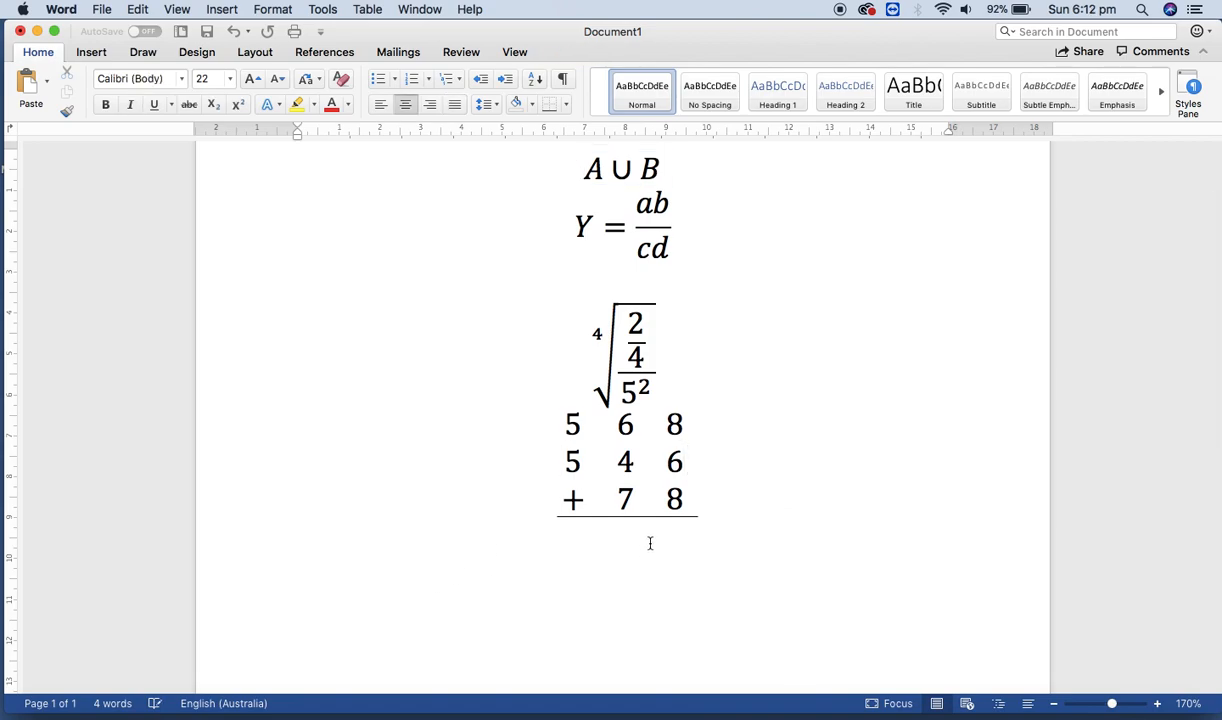
left_click(623, 607)
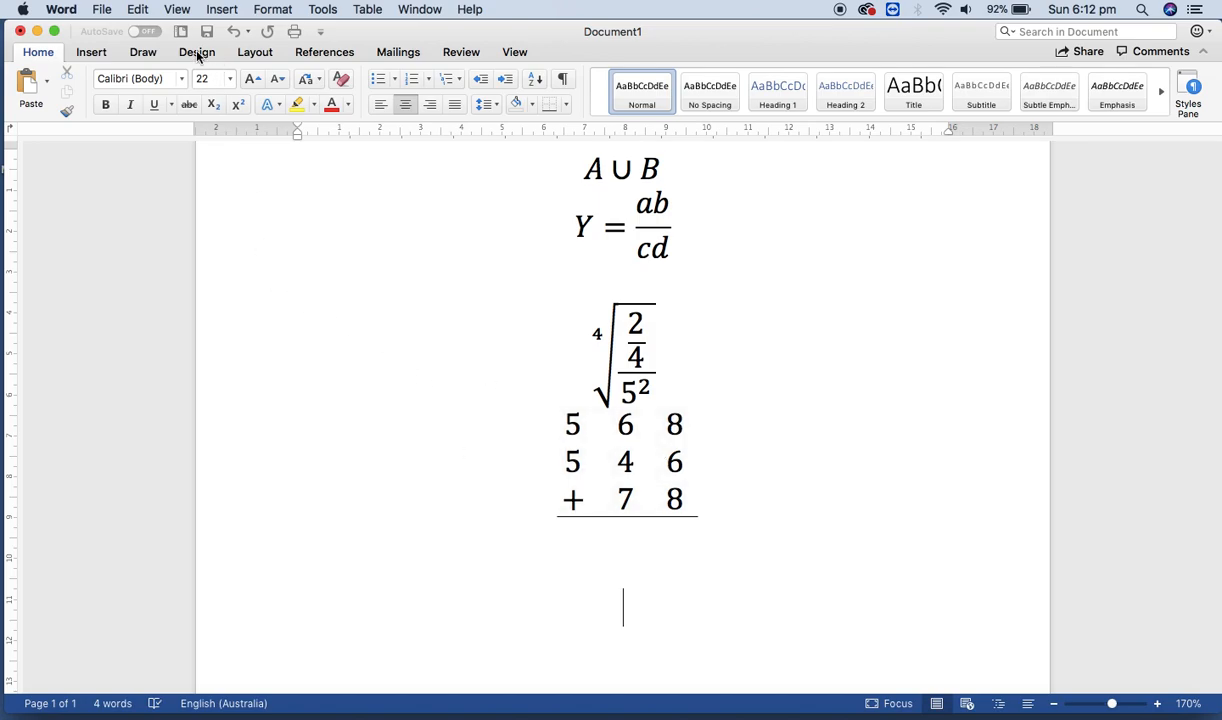
left_click(91, 52)
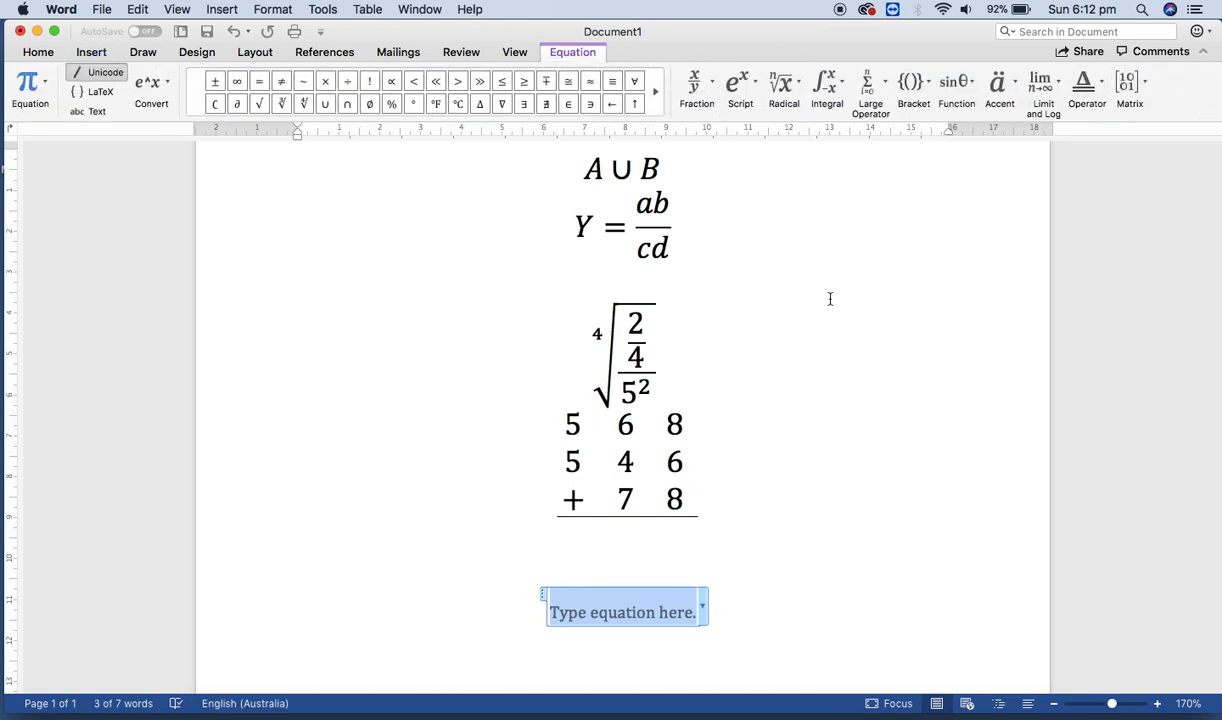
left_click(913, 83)
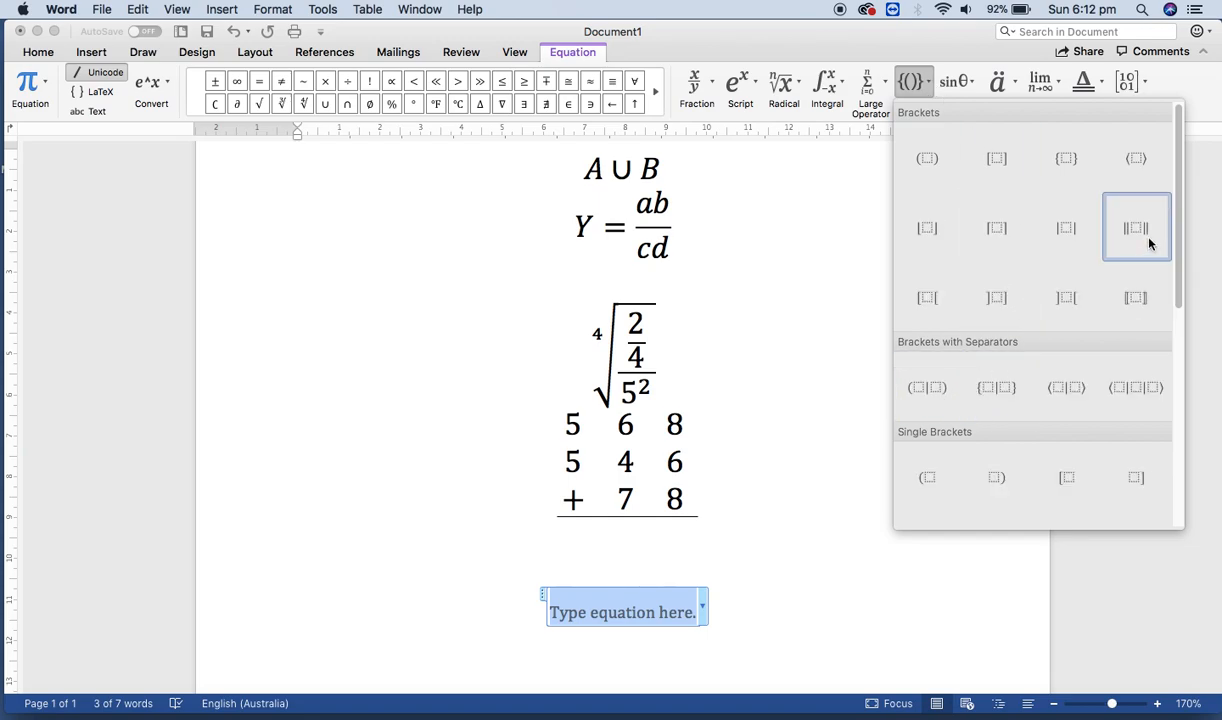
mouse_move(927, 157)
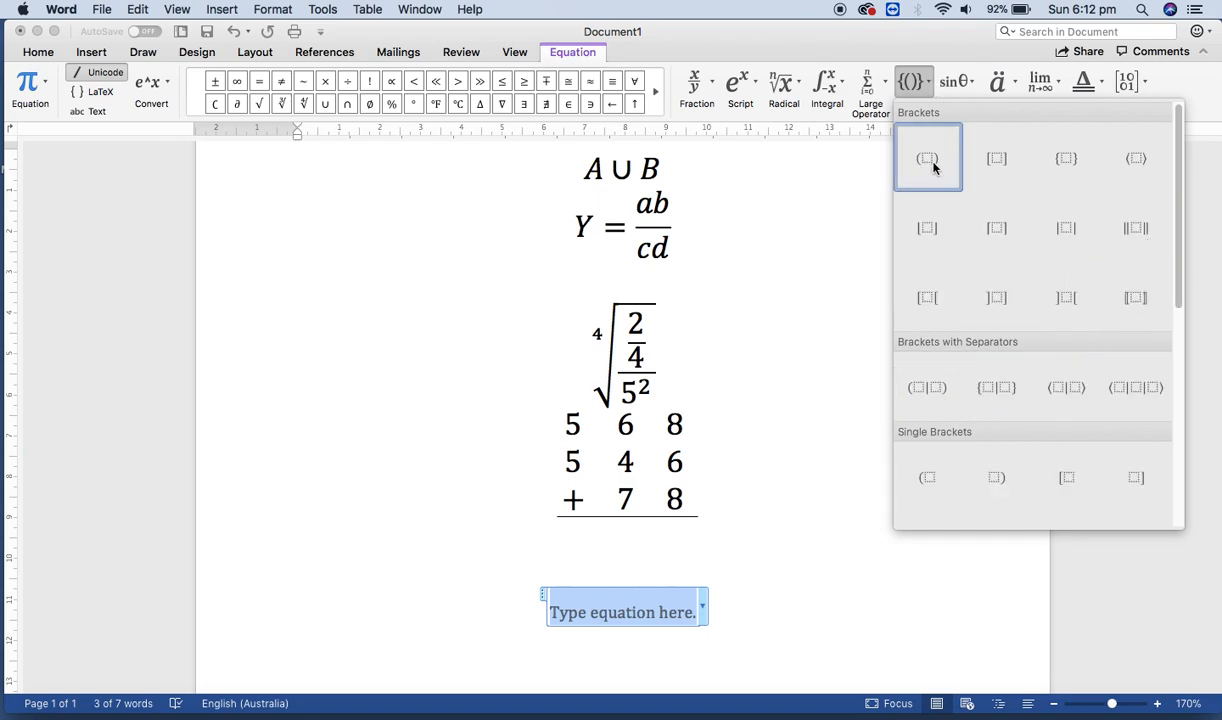
left_click(927, 158)
type("a")
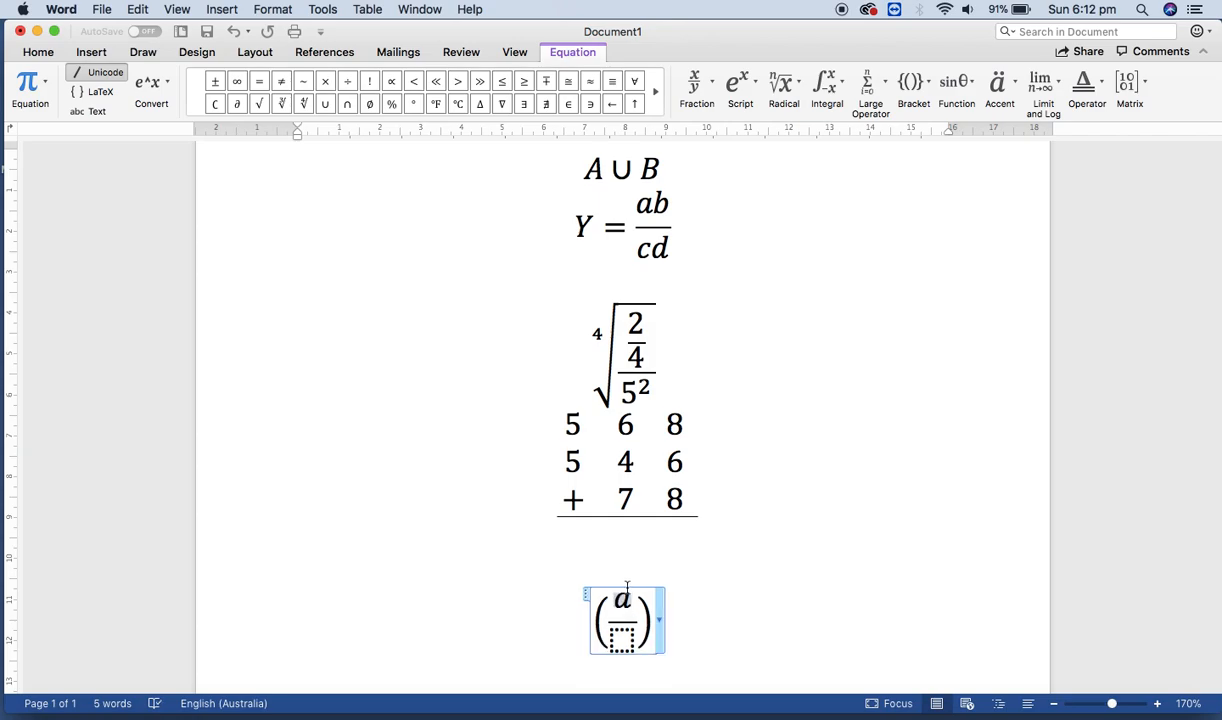
left_click(740, 88)
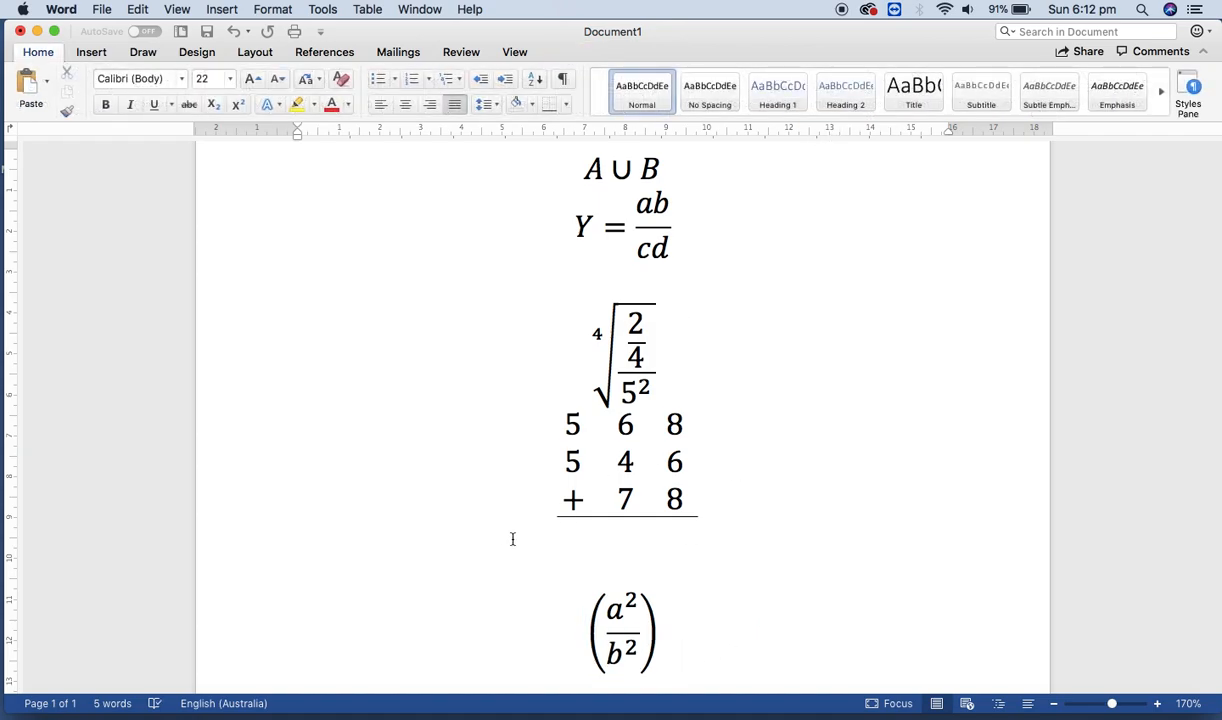
scroll("down", 3)
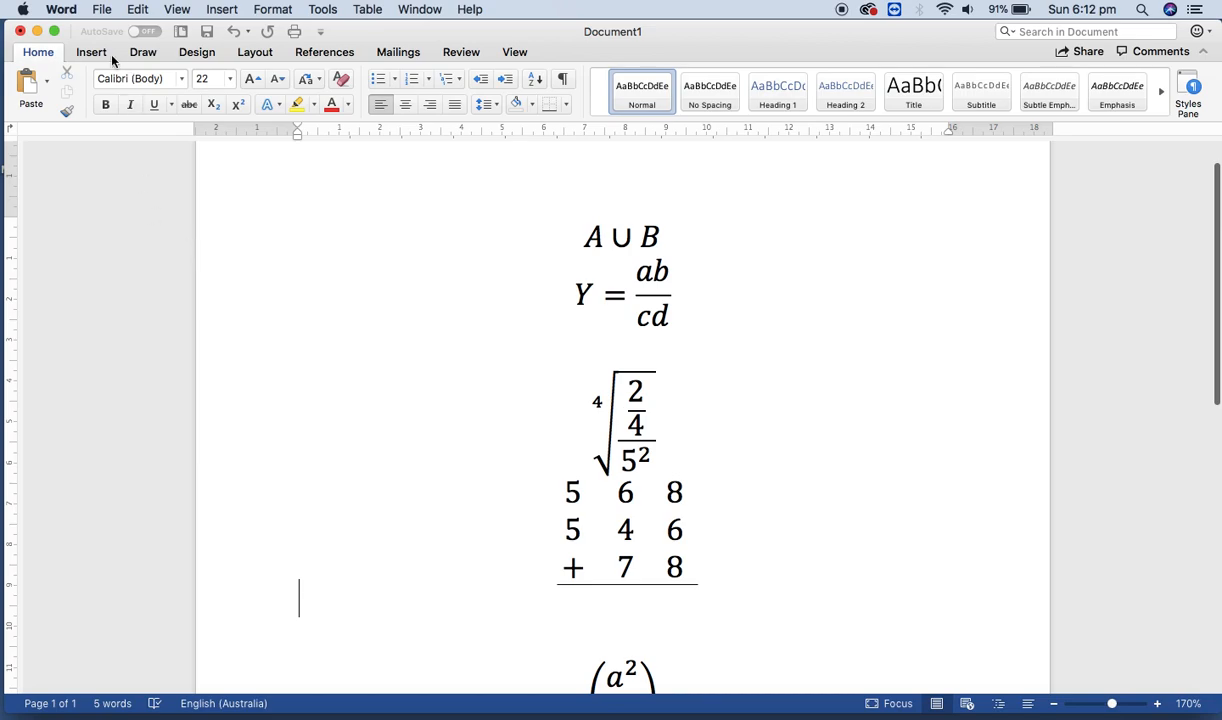
Insert a blank equation under the sum and browse the Function and Limit and Log templates
left_click(91, 52)
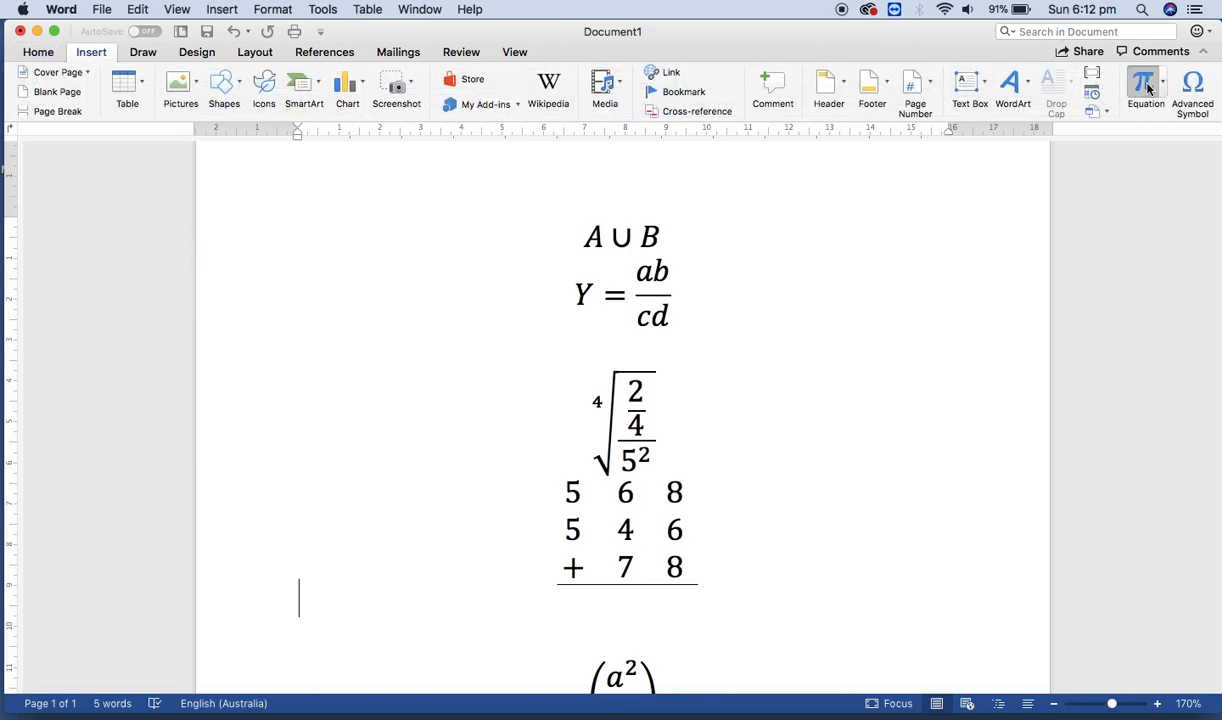
left_click(1146, 85)
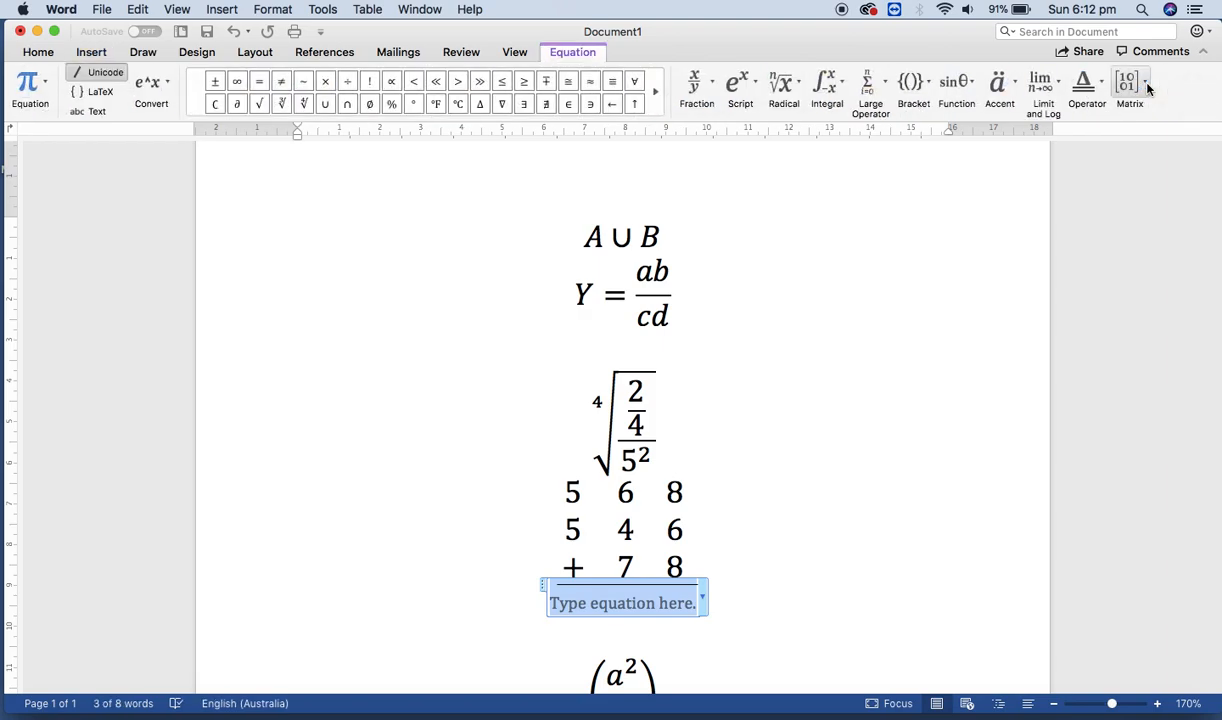
mouse_move(1129, 85)
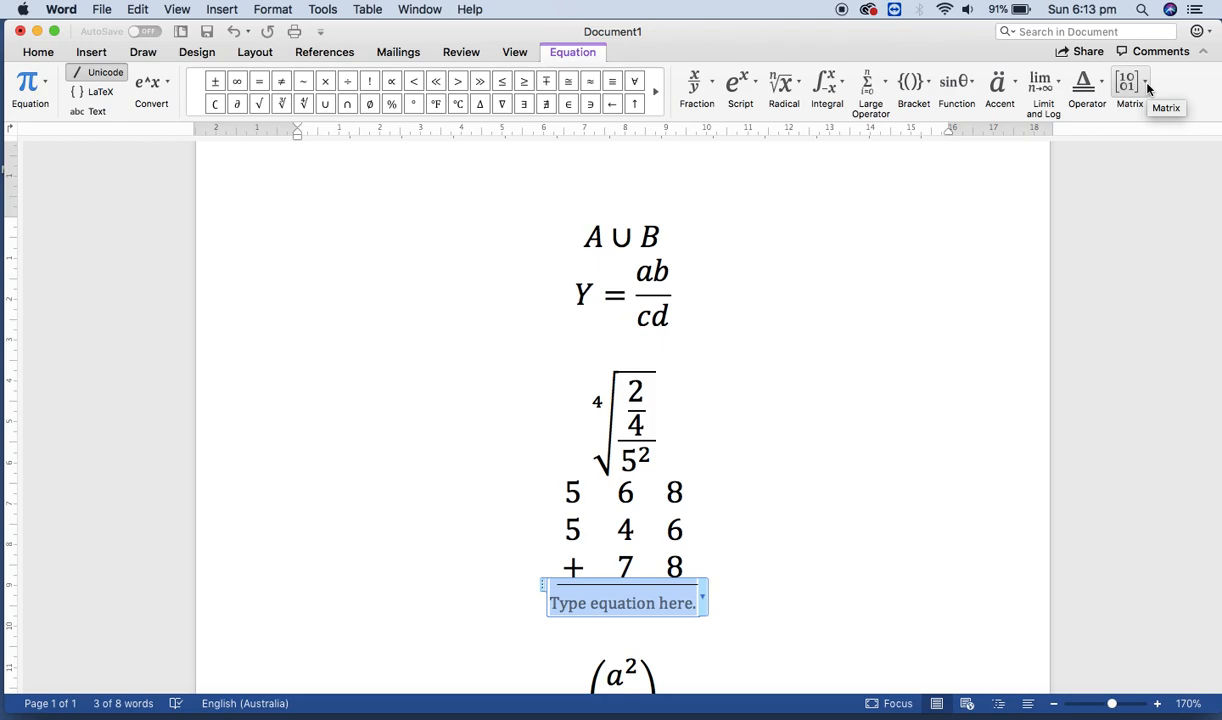
mouse_move(956, 85)
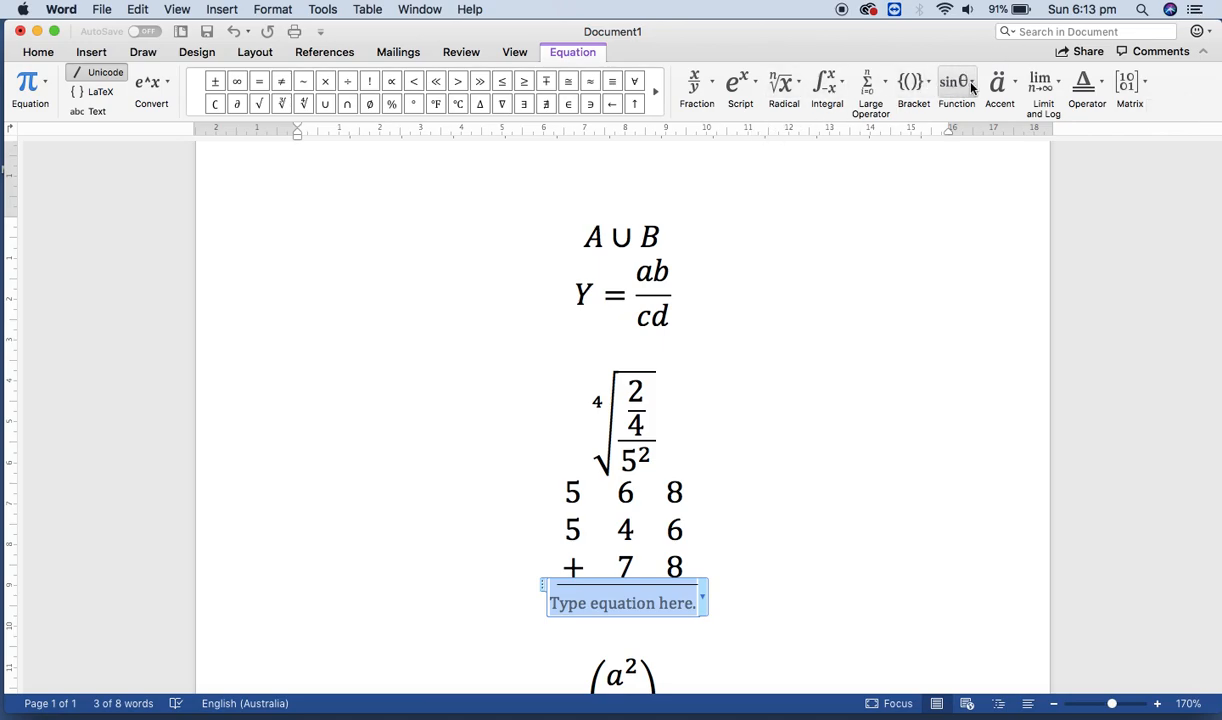
left_click(956, 85)
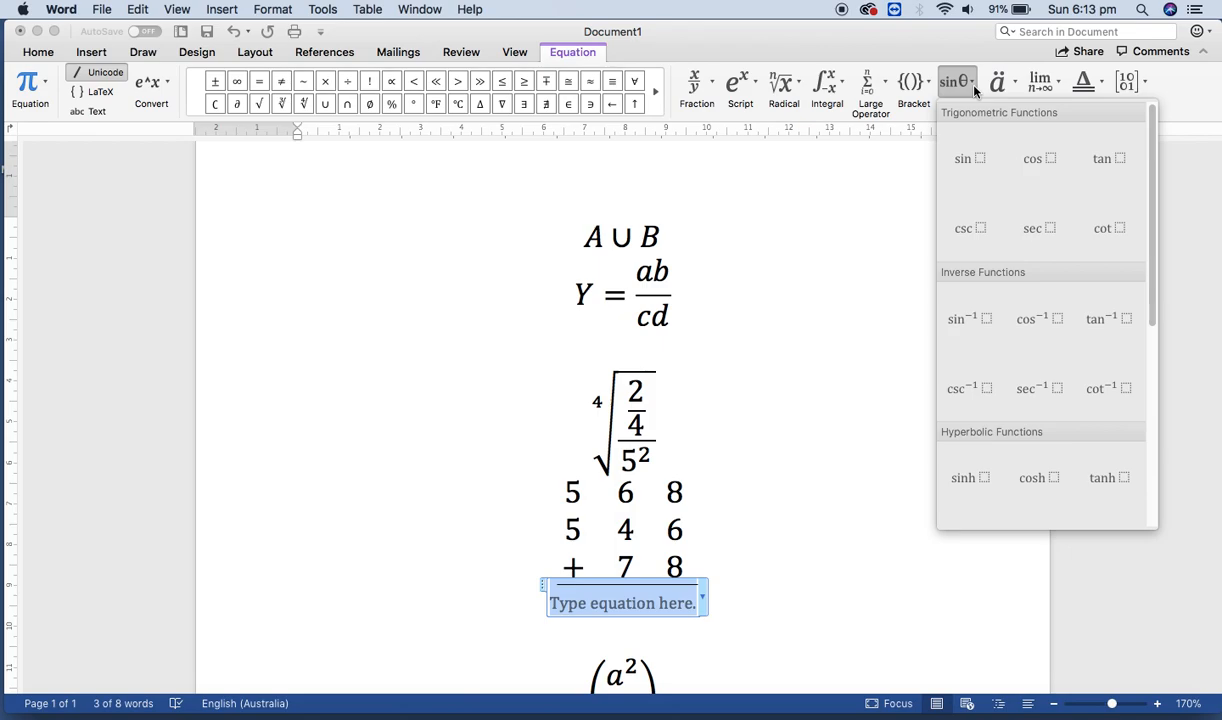
mouse_move(969, 157)
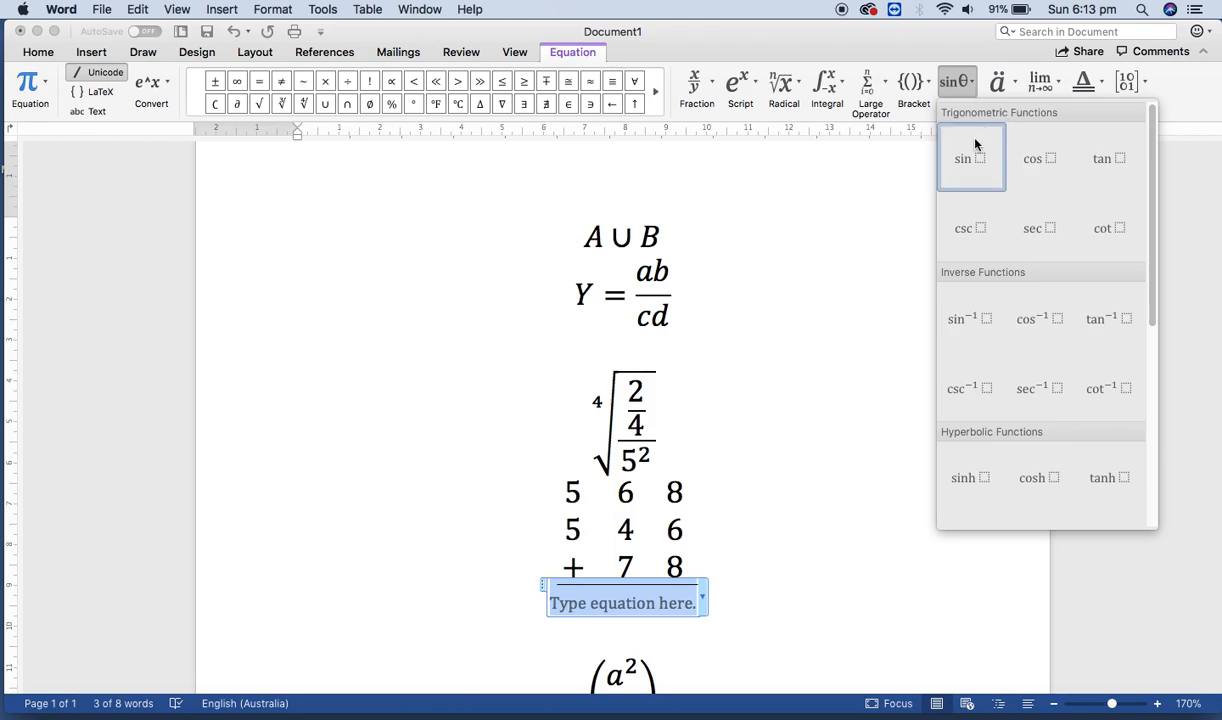
mouse_move(1060, 93)
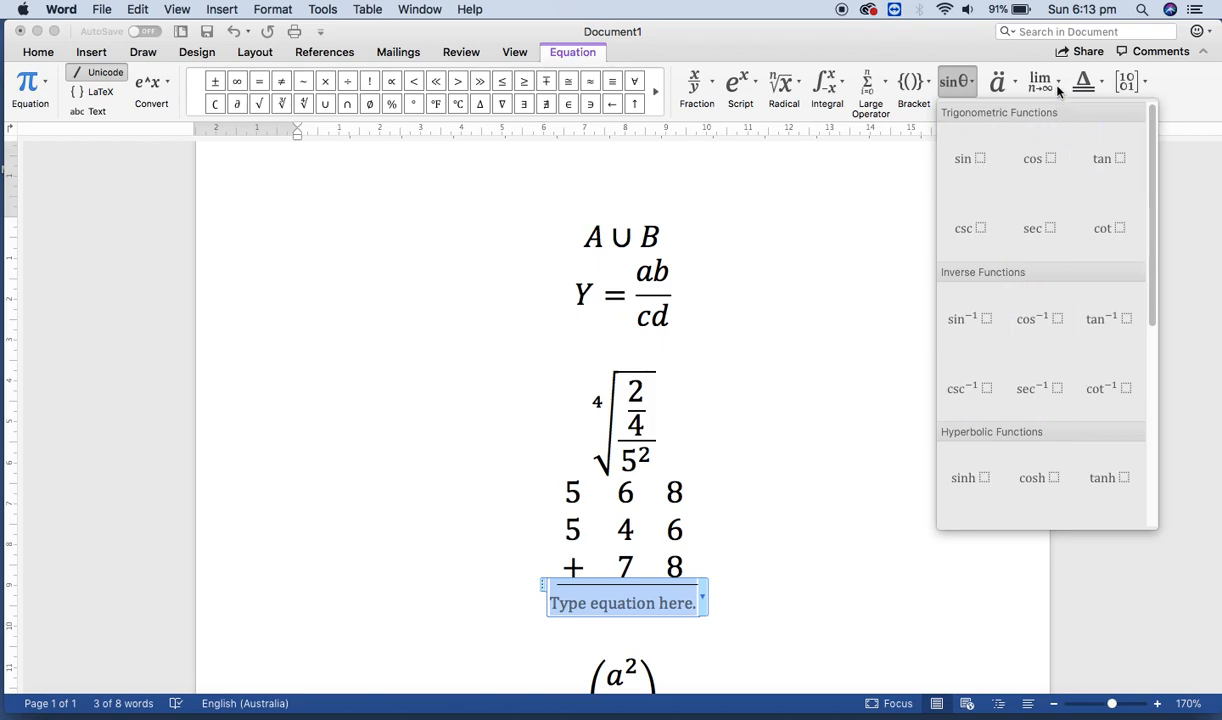
left_click(1040, 82)
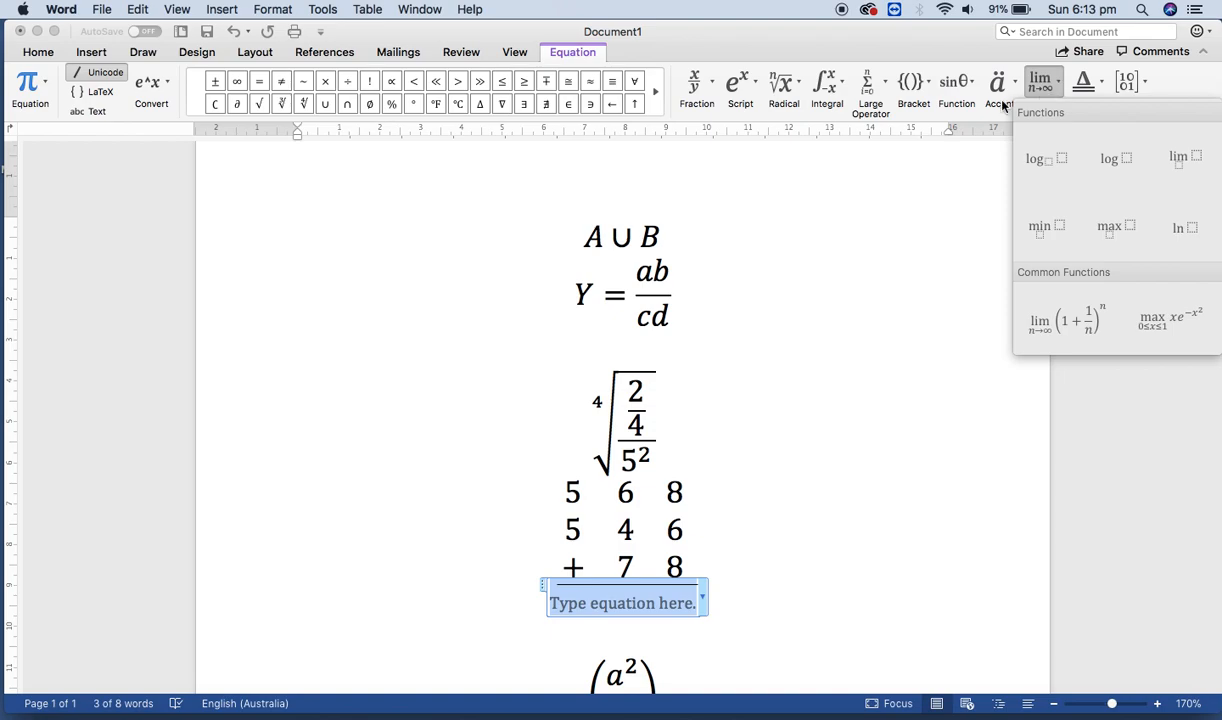
mouse_move(363, 103)
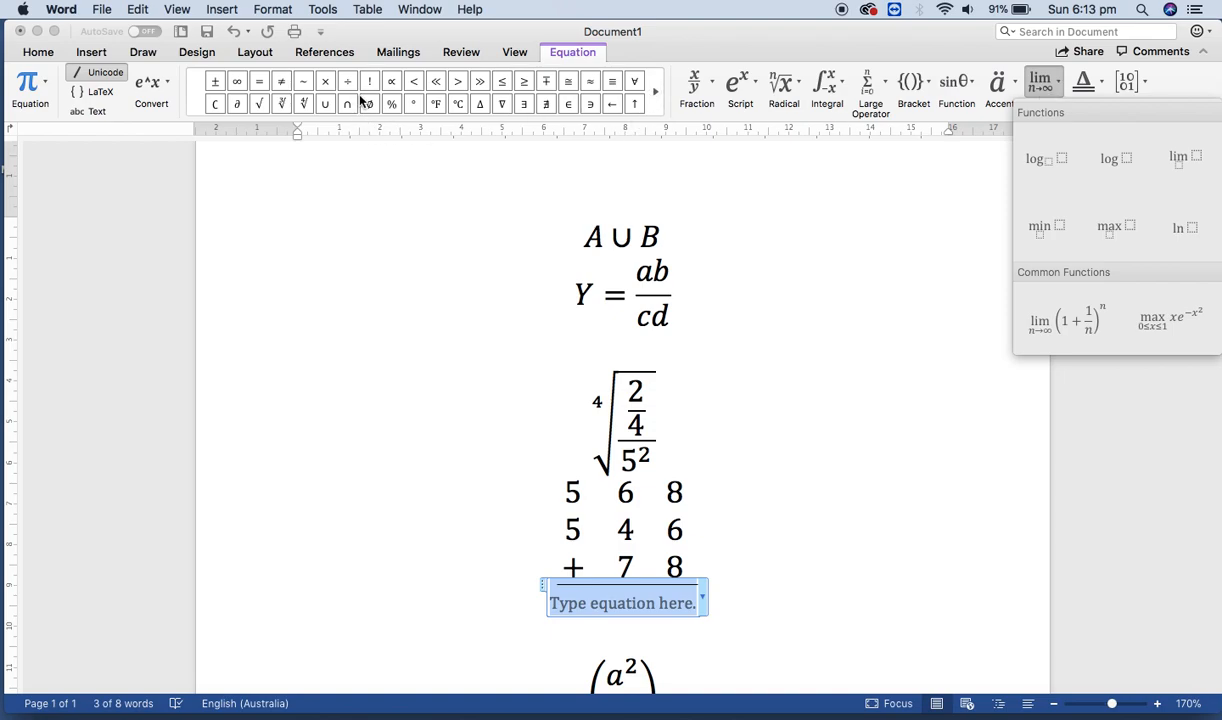
mouse_move(413, 269)
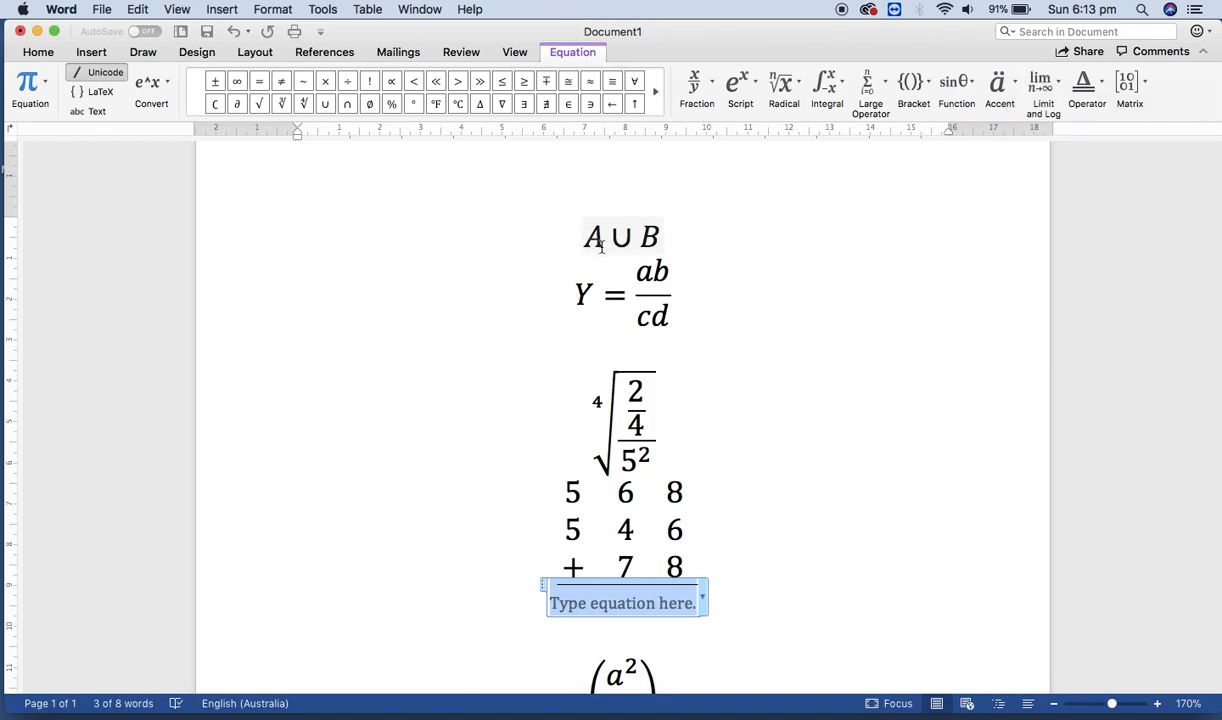
left_click(620, 236)
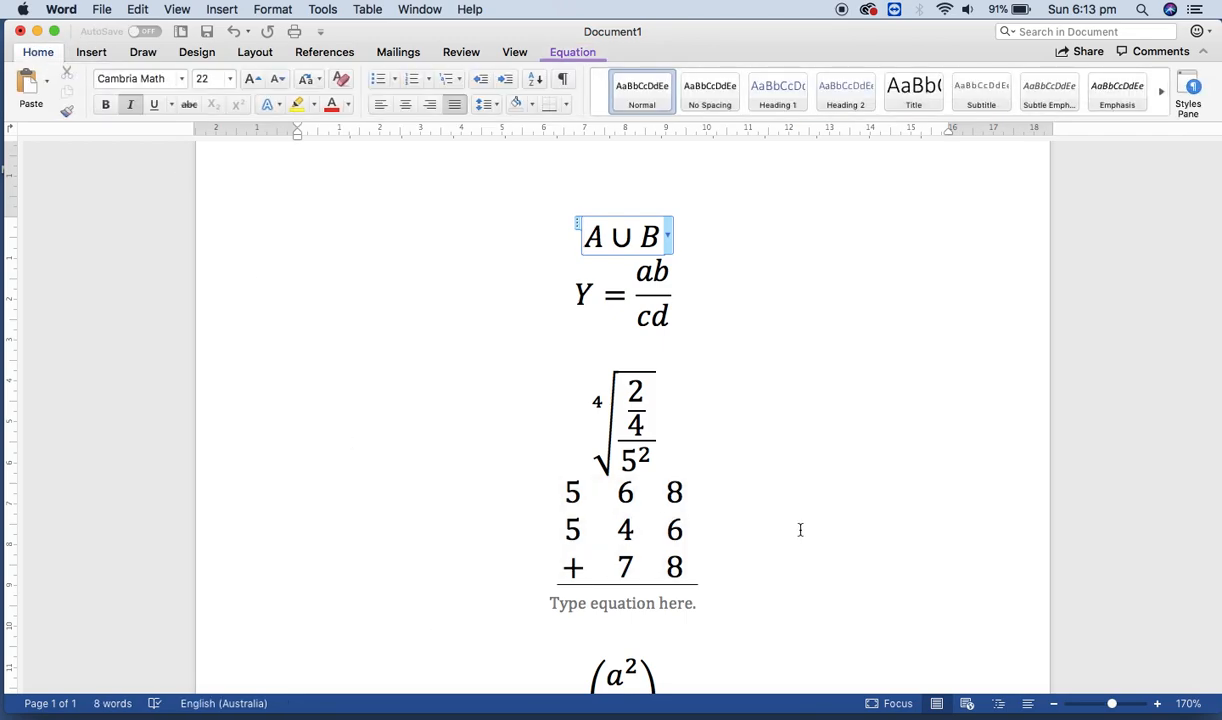
left_click(685, 529)
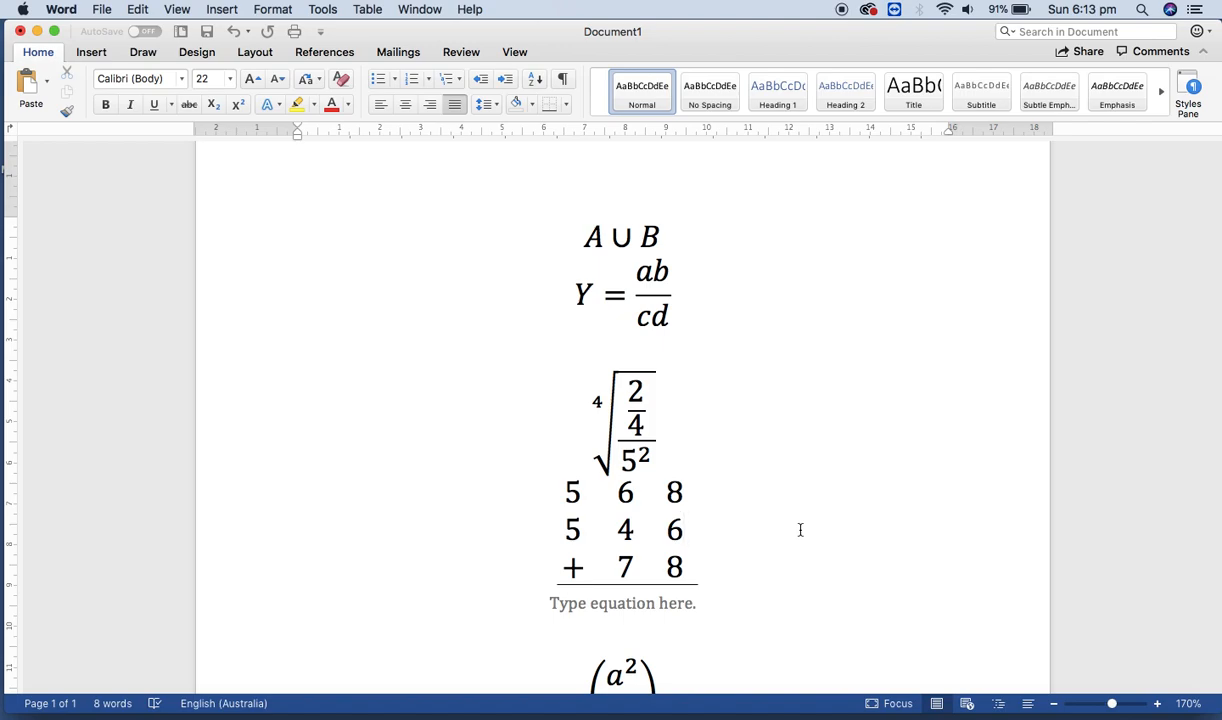
left_click(685, 530)
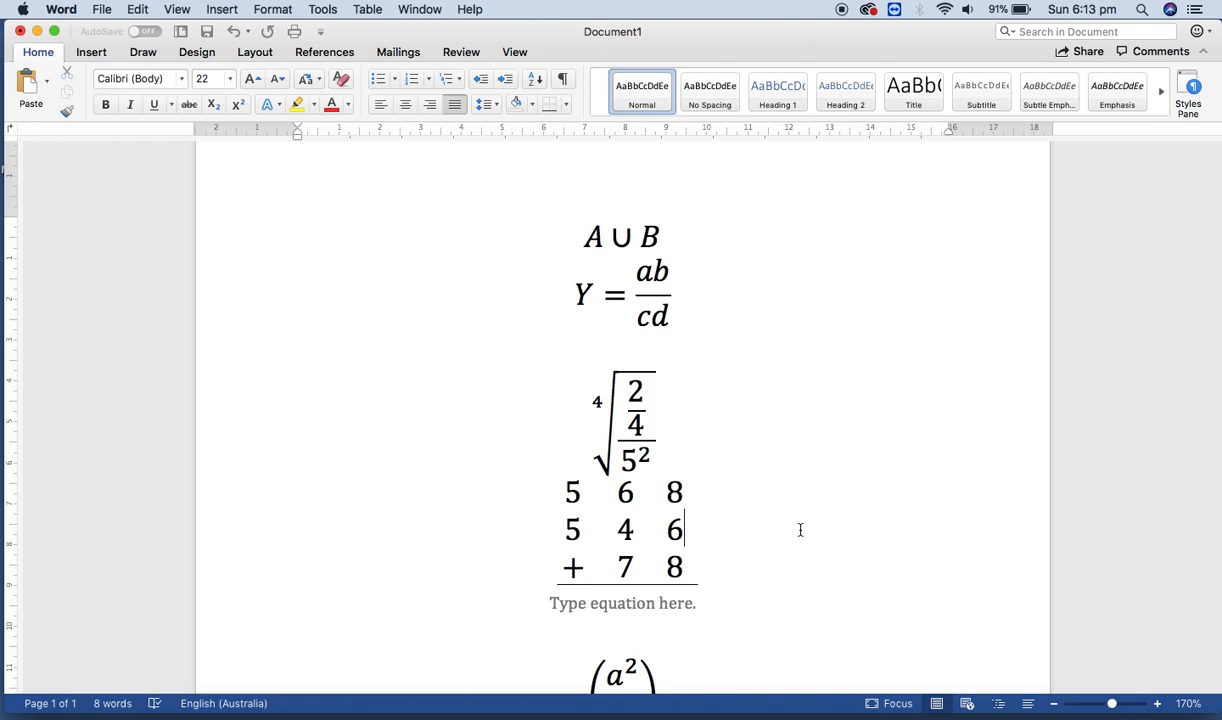
mouse_move(878, 115)
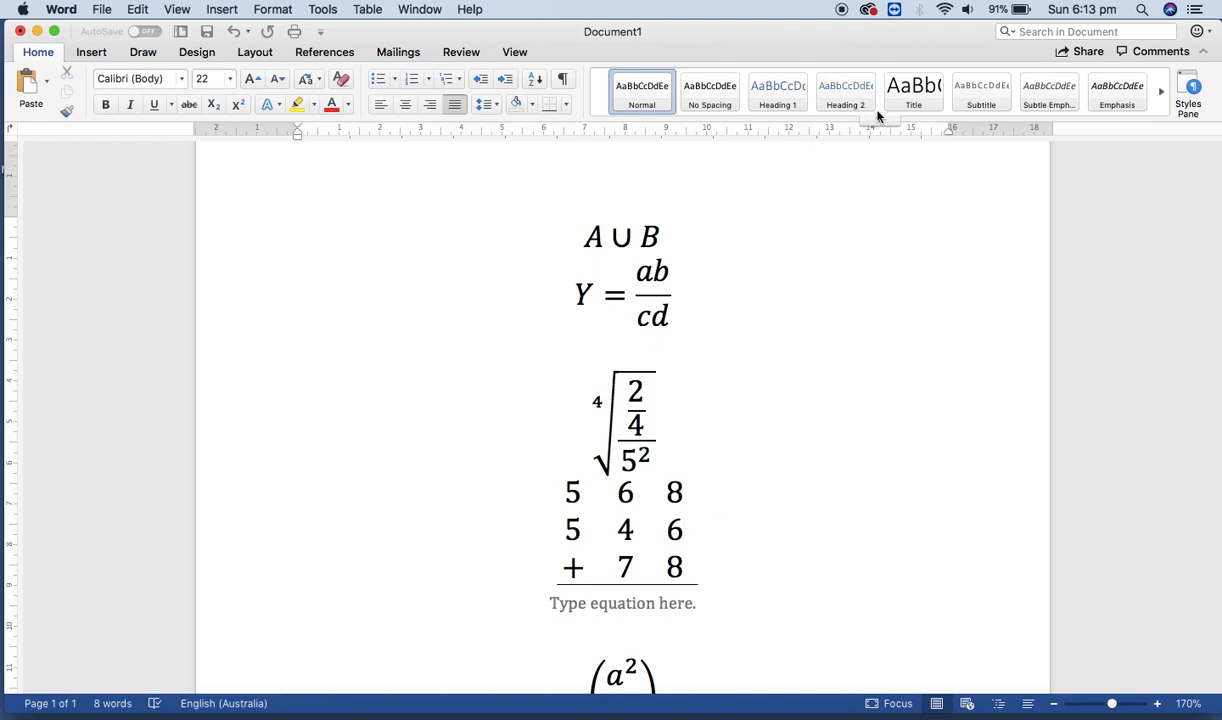